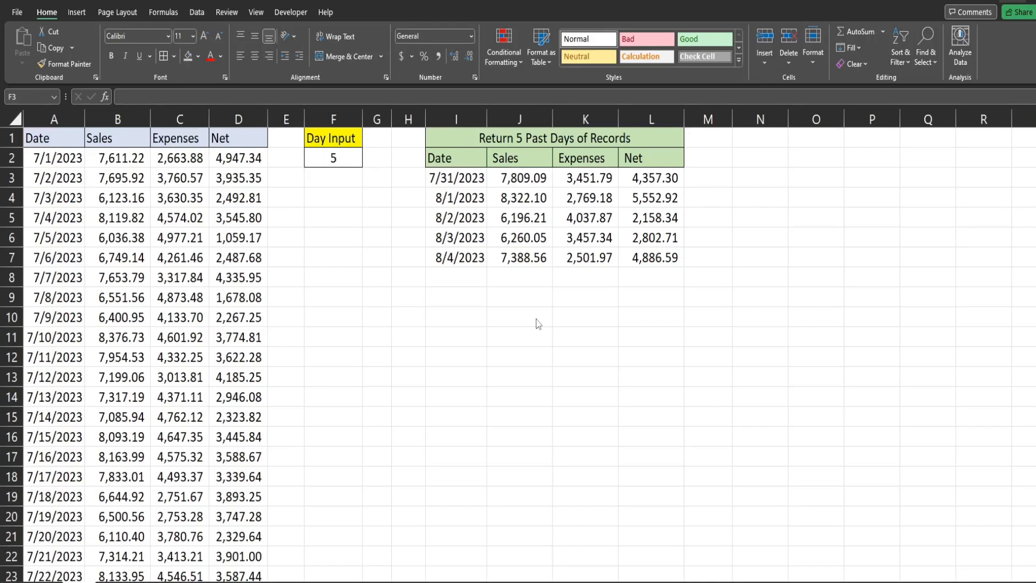
Review the Day Input value of 5 and the existing formula behind the results area.
click(334, 177)
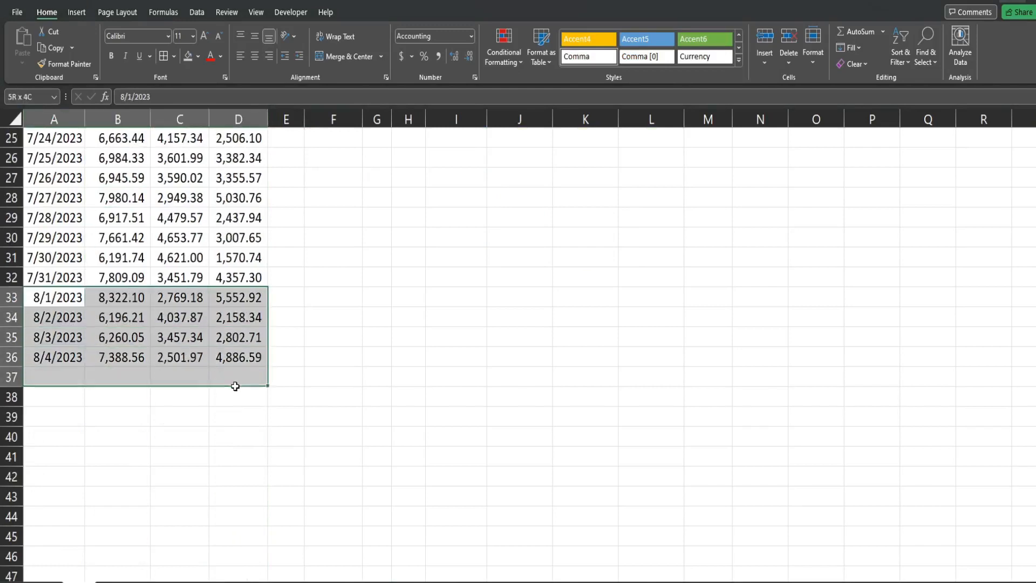
scroll(up, 3)
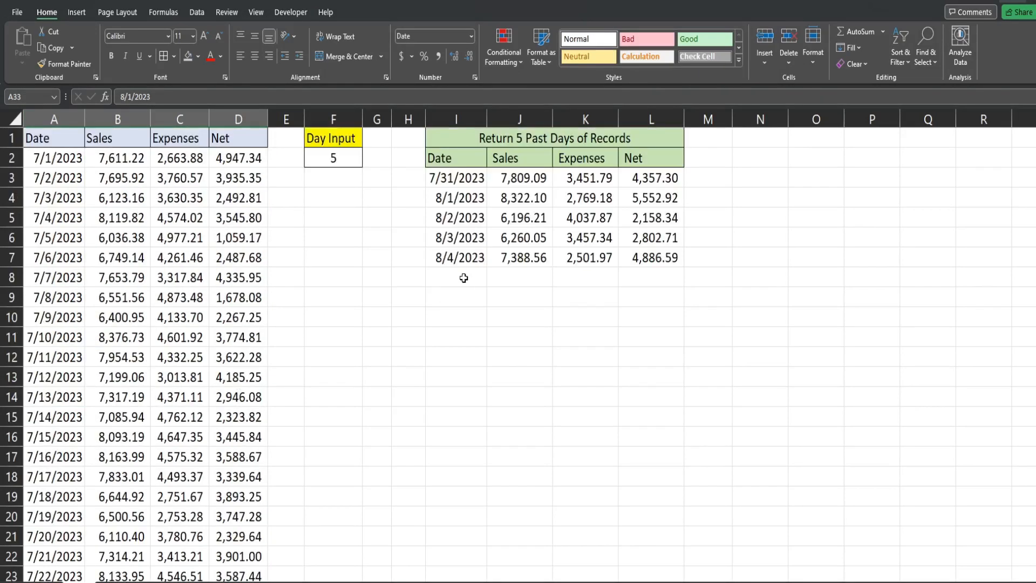
click(334, 158)
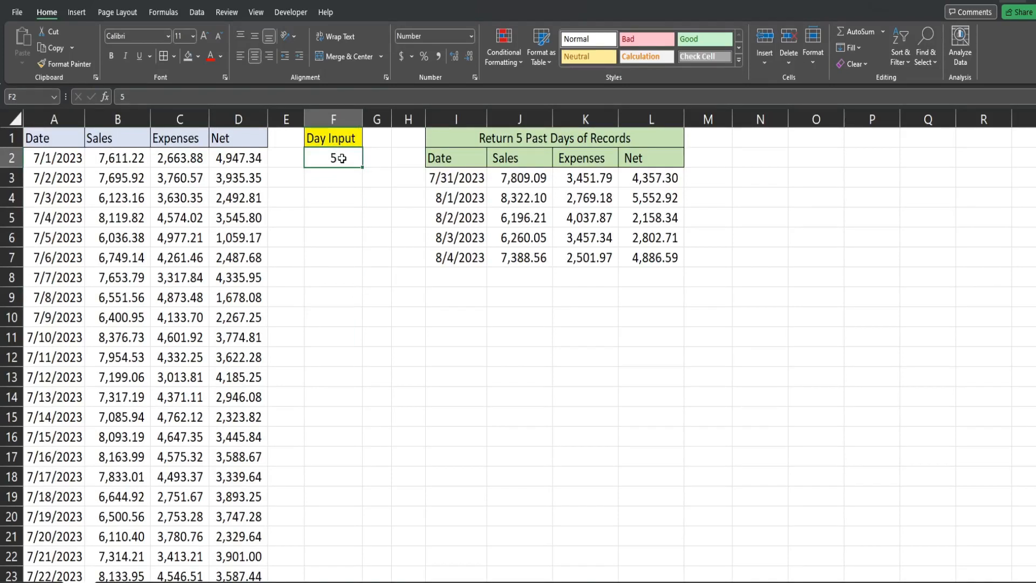
click(456, 177)
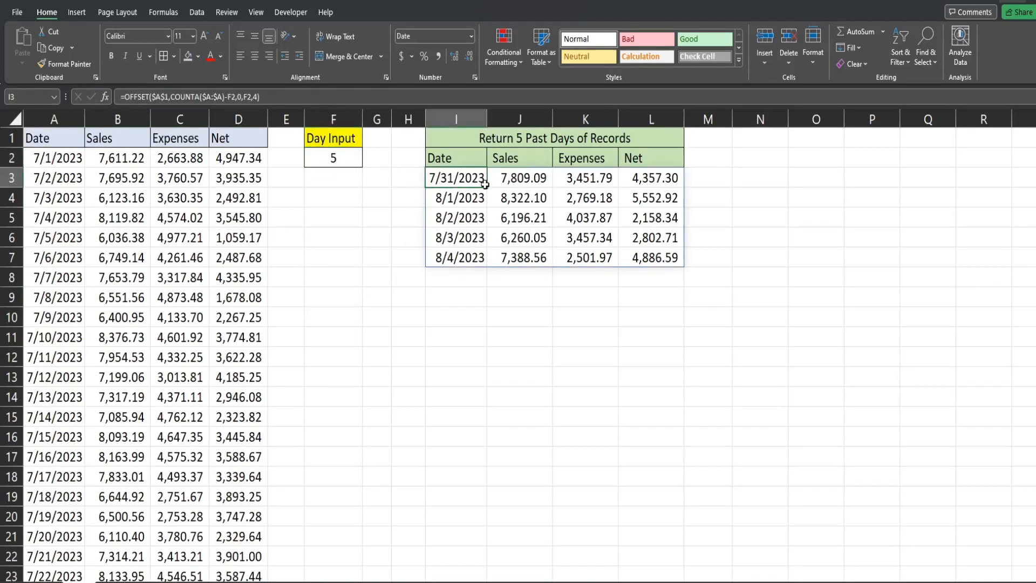
mouse_move(454, 192)
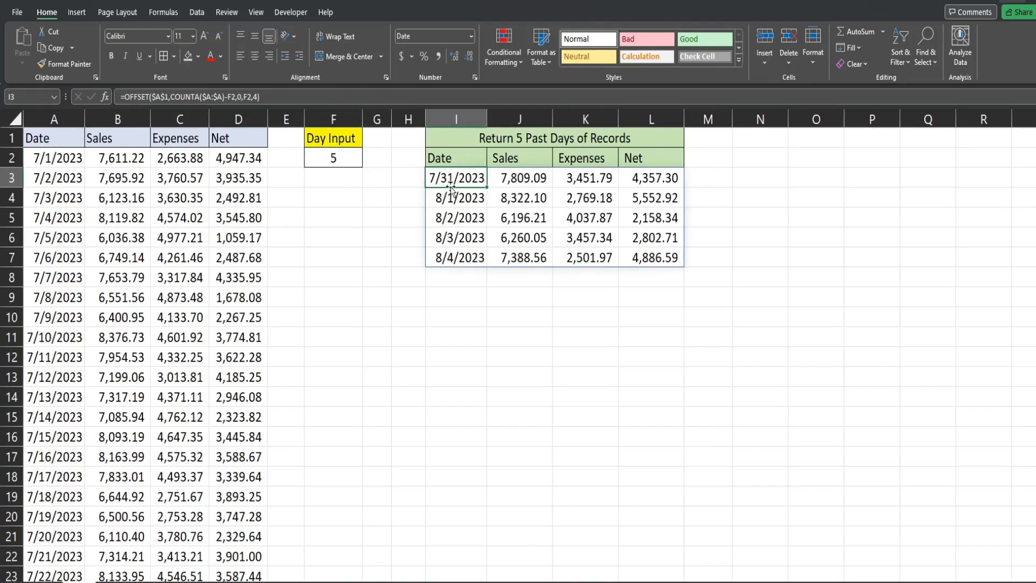
mouse_move(342, 164)
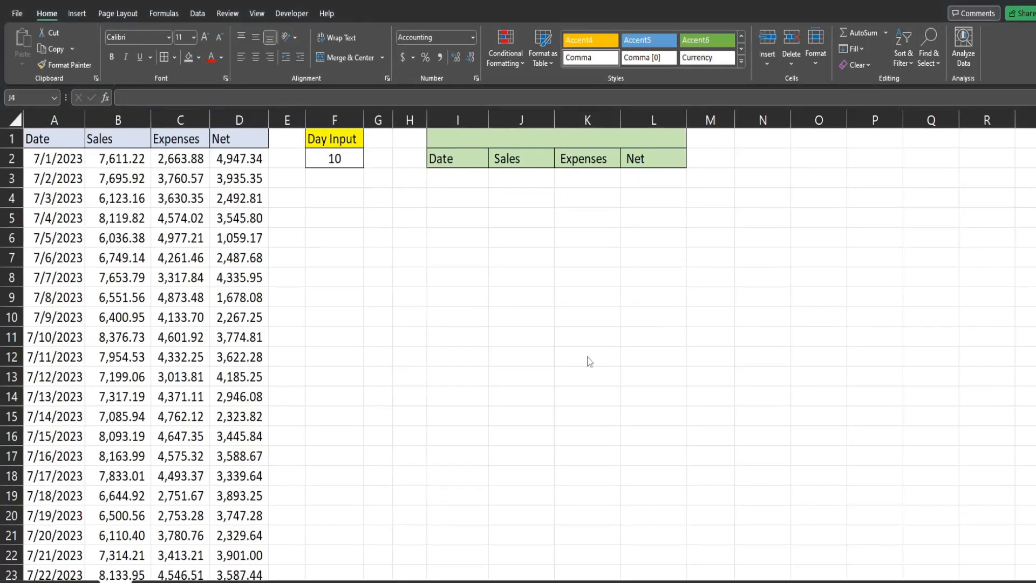
mouse_move(576, 345)
text(=)
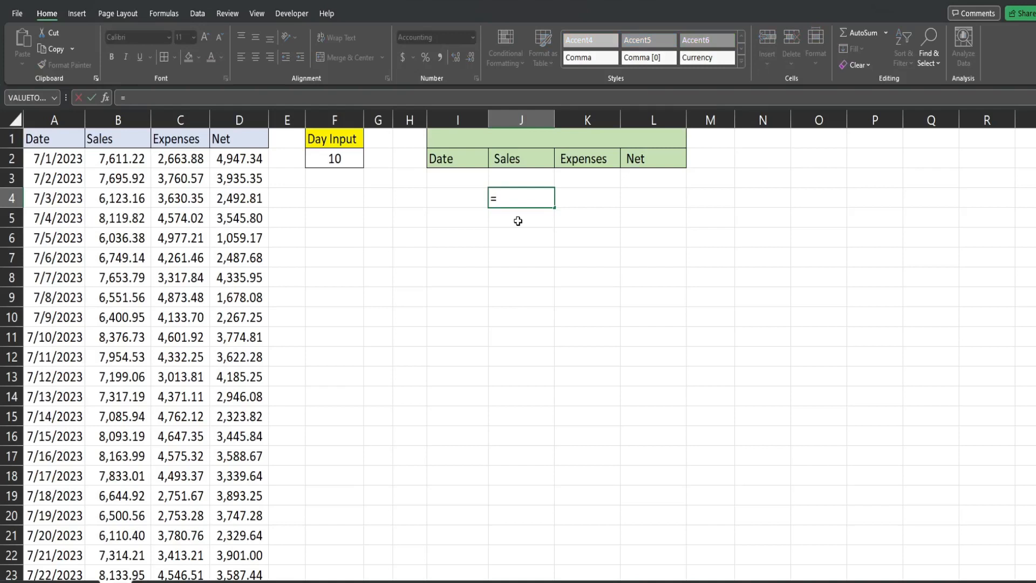
Enter =OFFSET(A1,2,2,1,1) in J4 to return the value 3,760.57.
text(OFFSET()
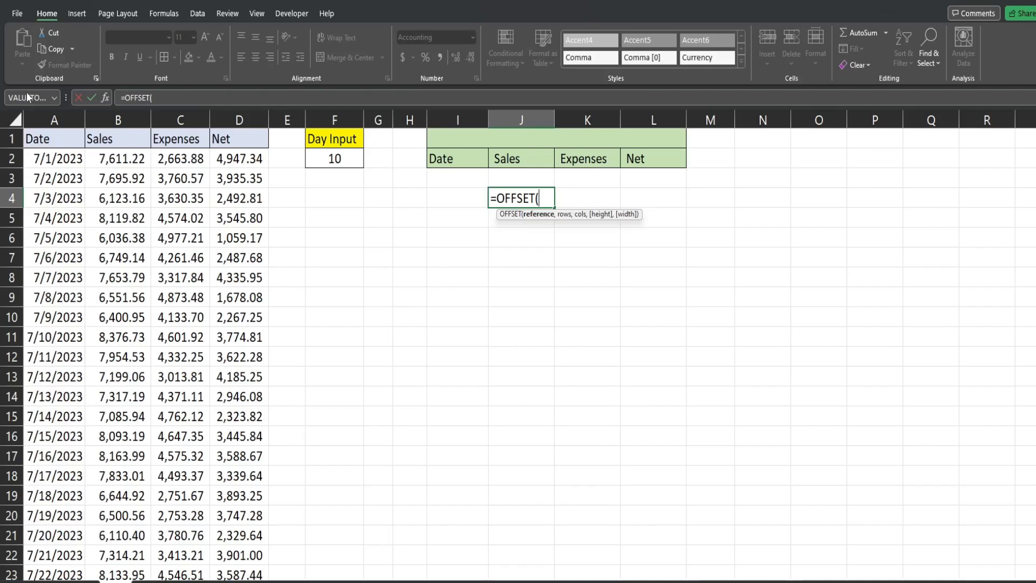
mouse_move(197, 362)
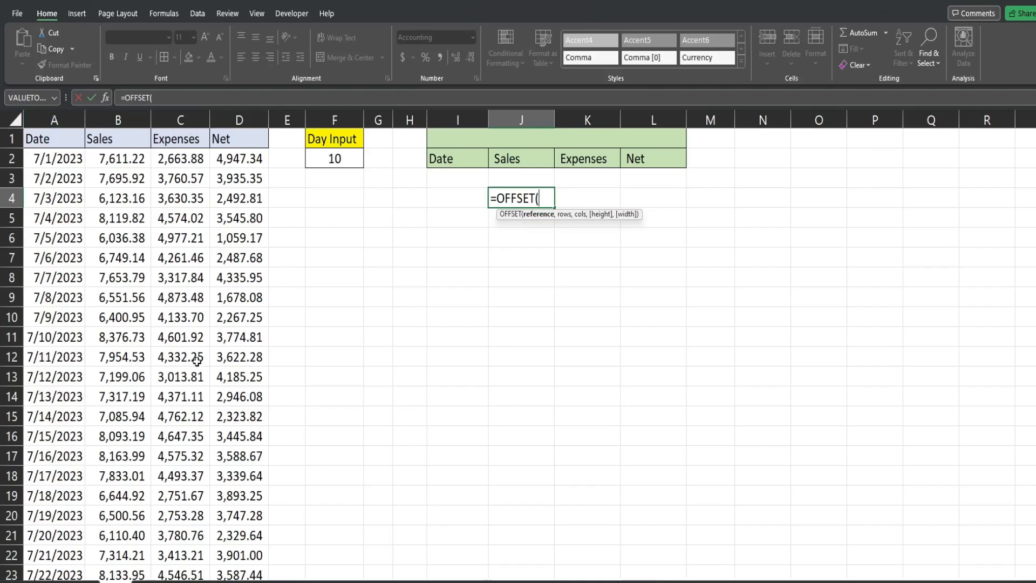
mouse_move(152, 241)
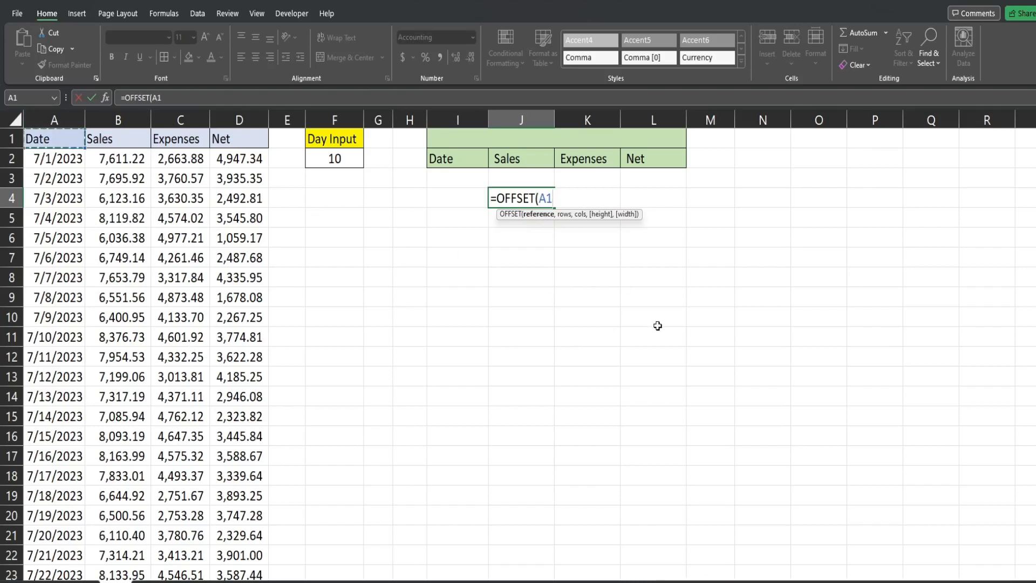
text(,)
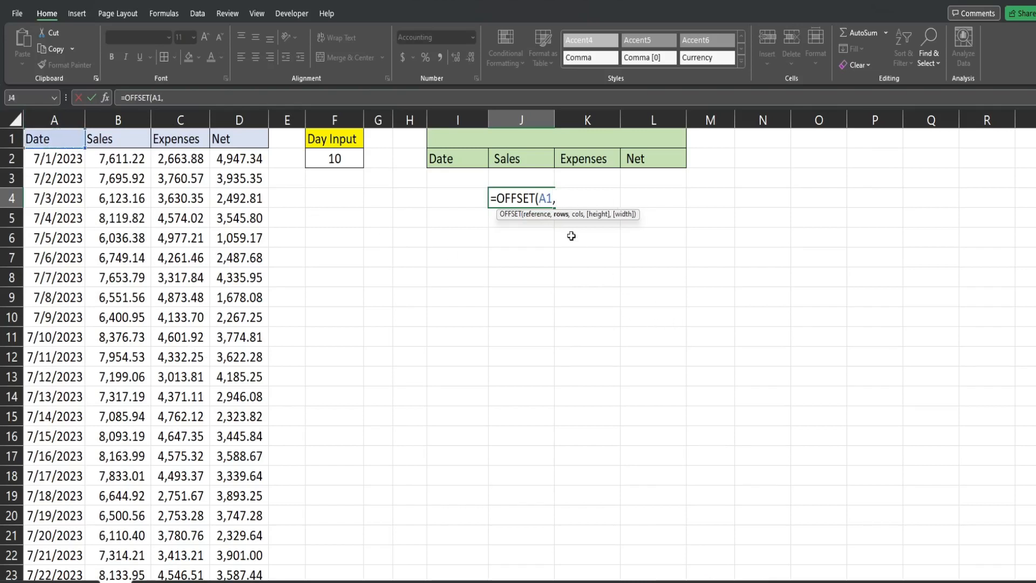
mouse_move(560, 219)
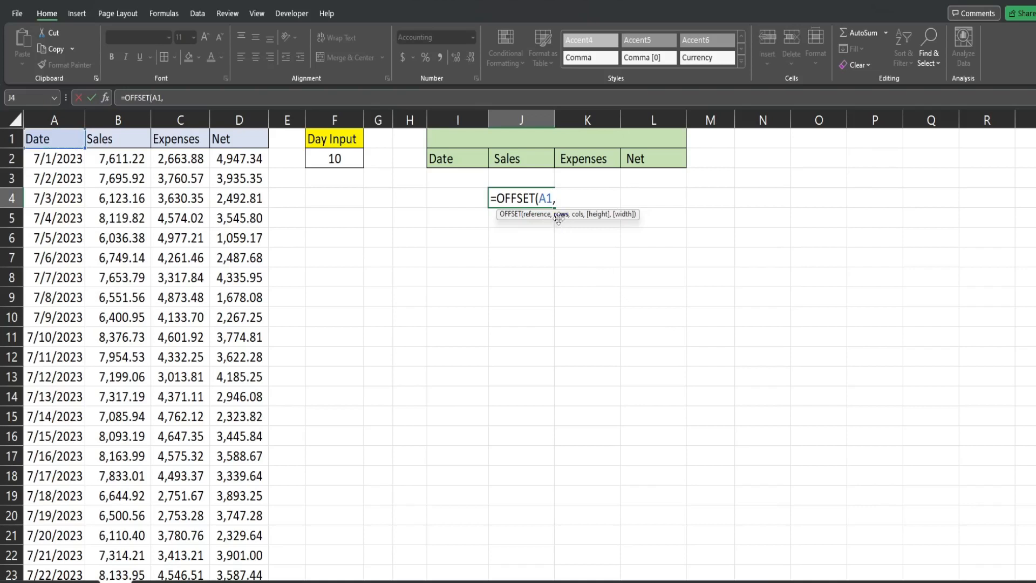
mouse_move(555, 261)
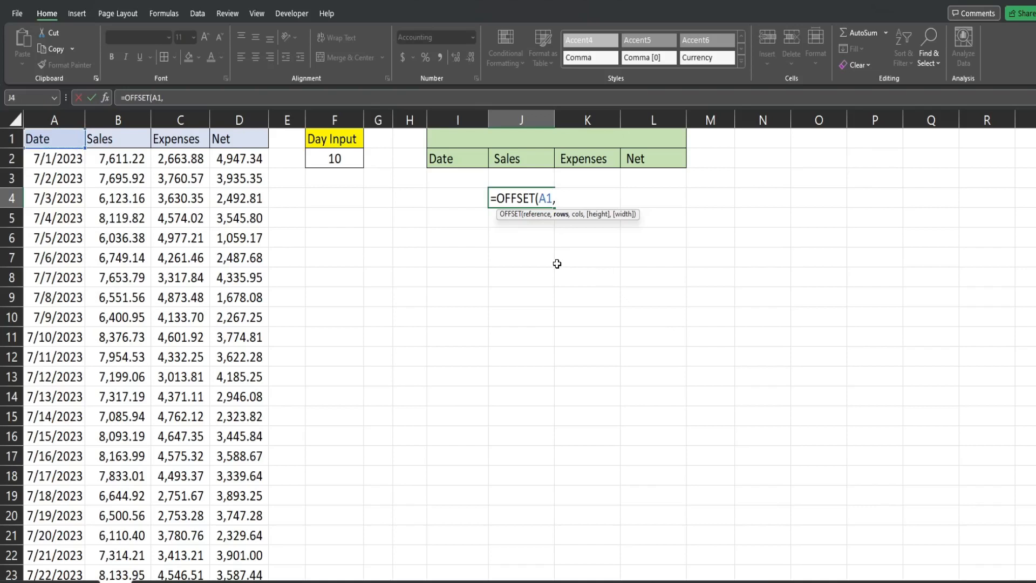
mouse_move(588, 317)
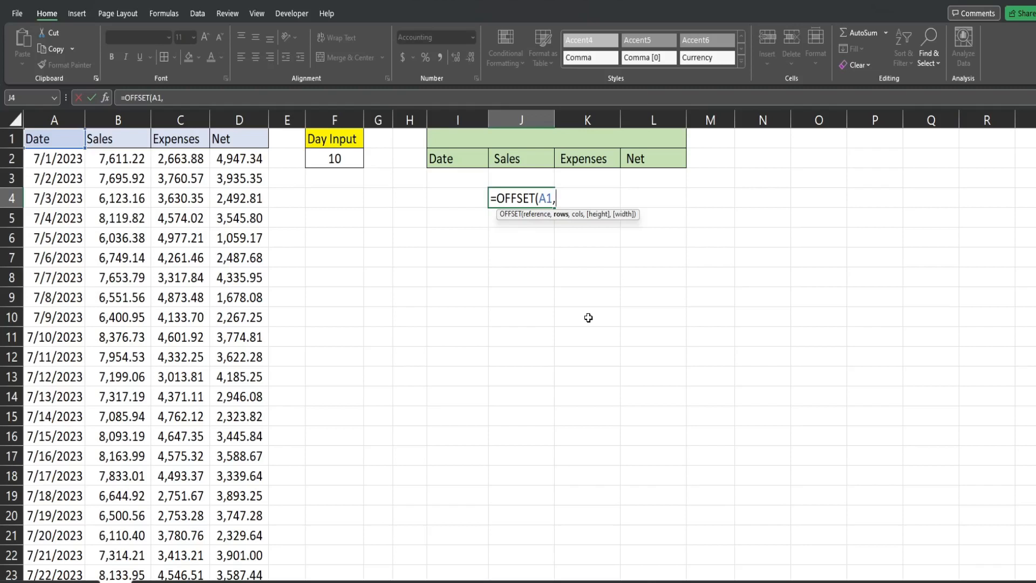
text(2)
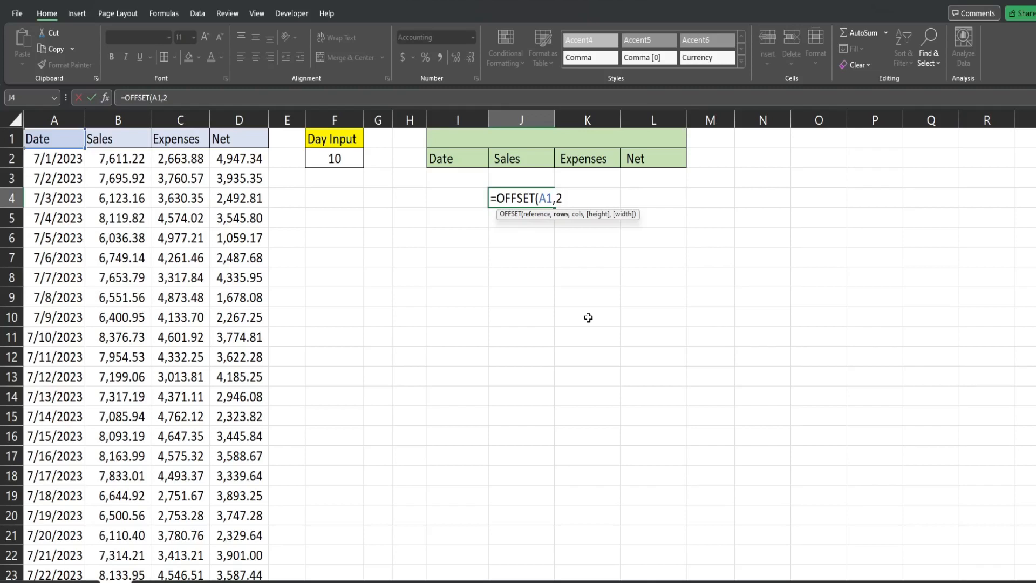
text(,)
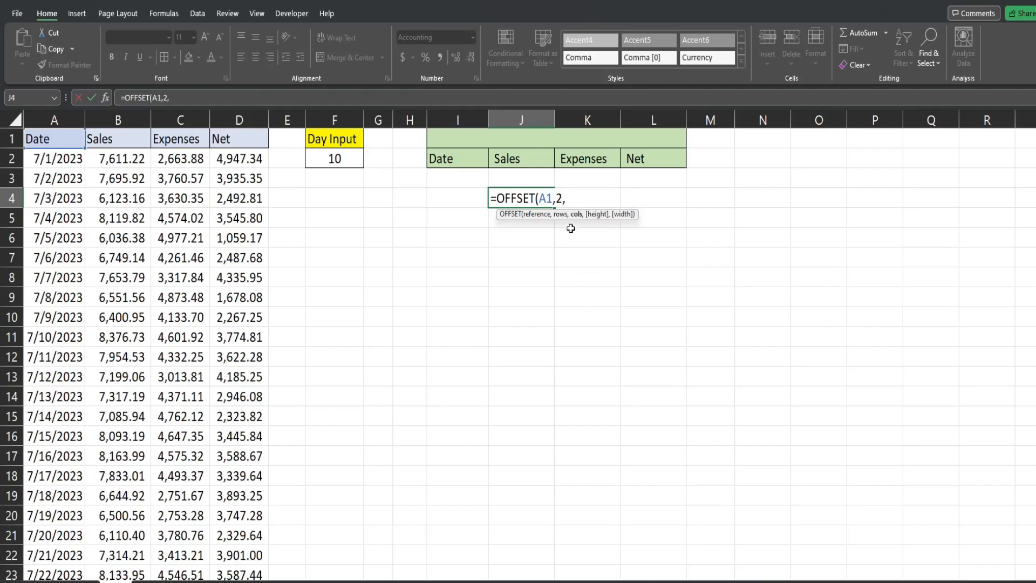
mouse_move(594, 245)
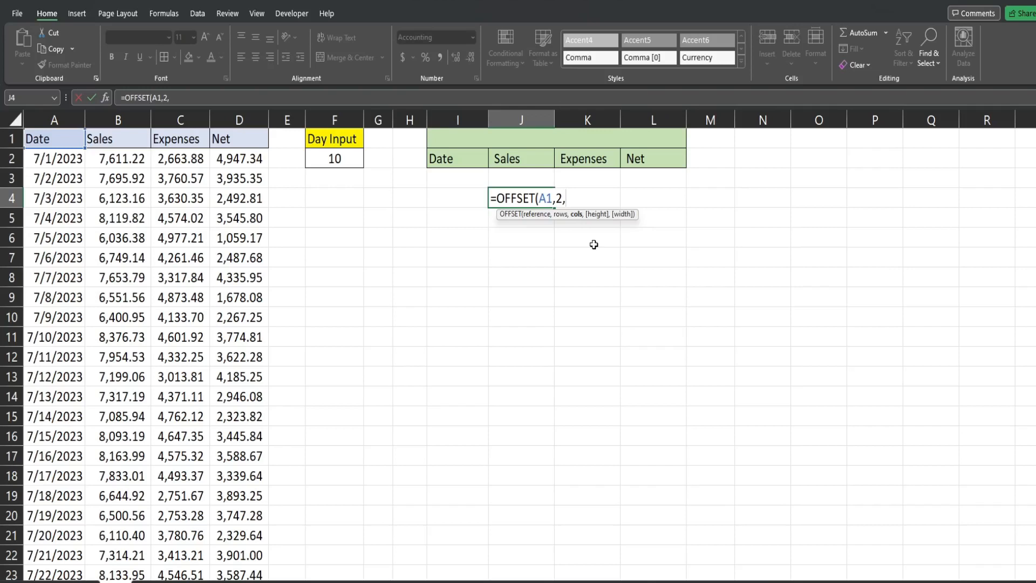
text(2)
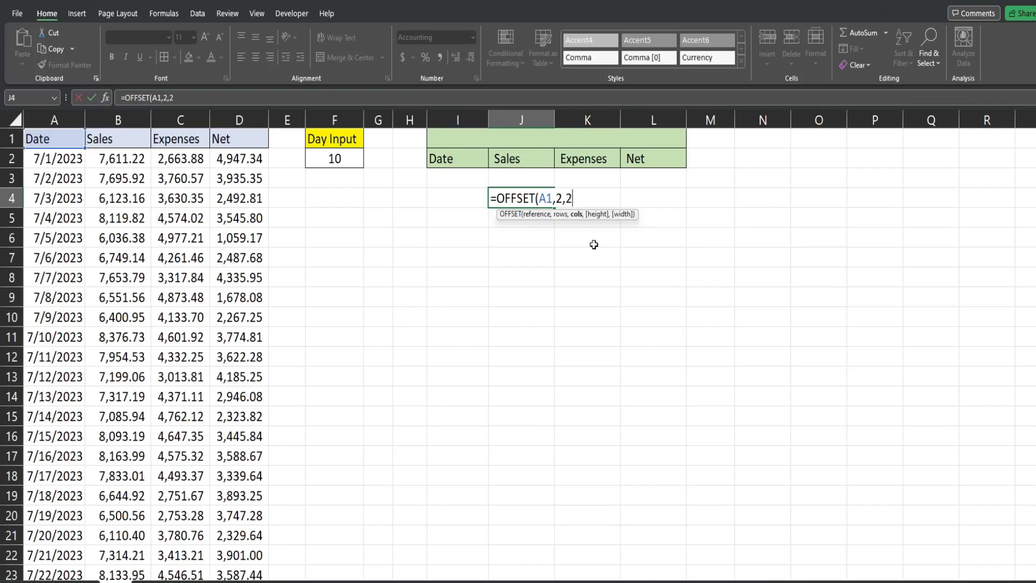
text(,)
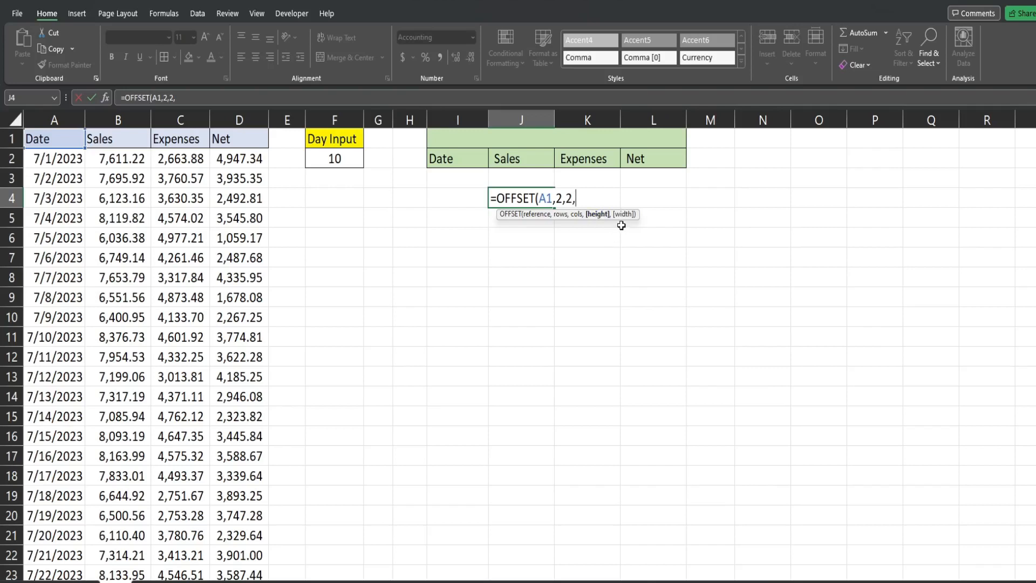
mouse_move(606, 285)
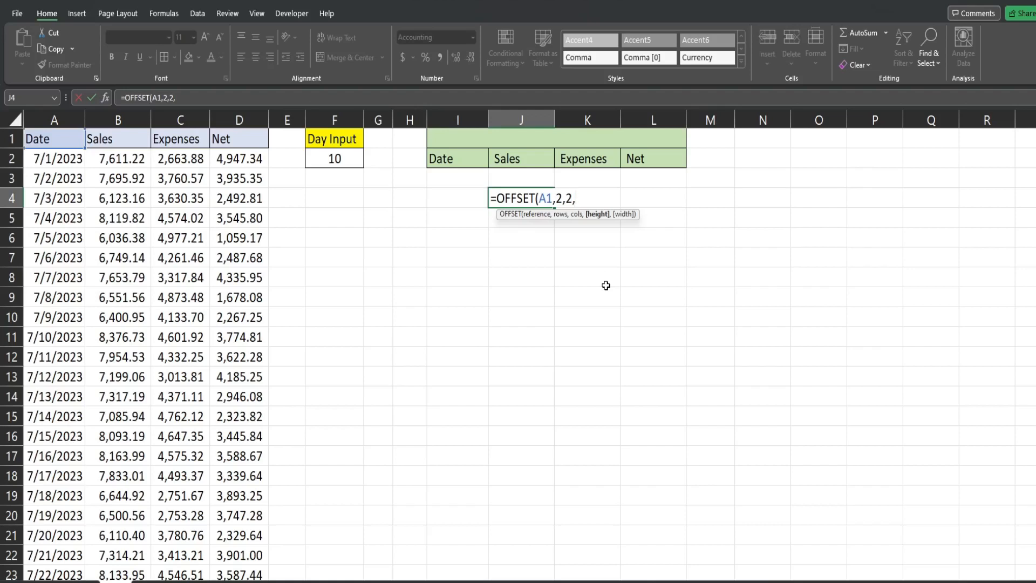
text(1,)
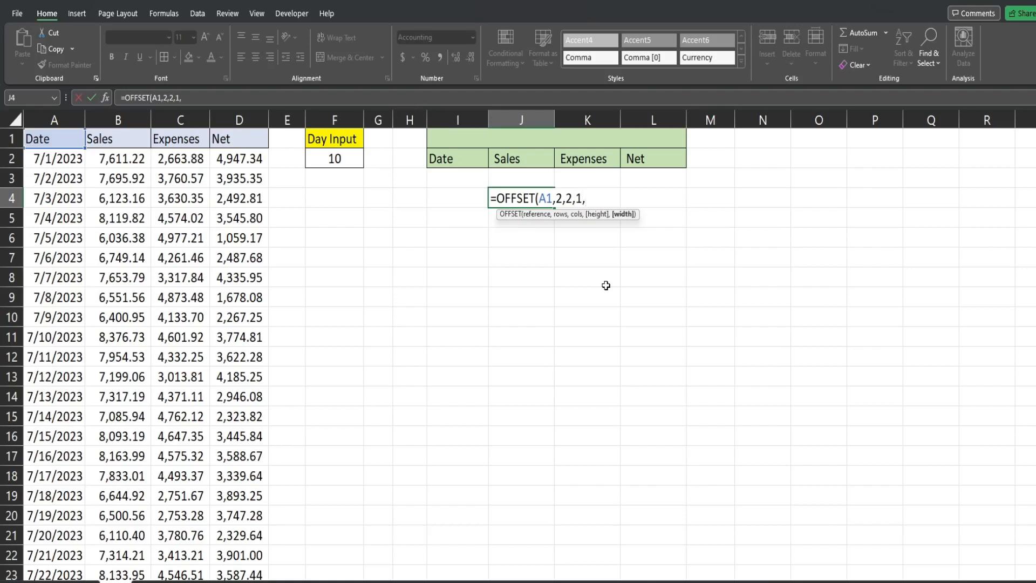
text(1))
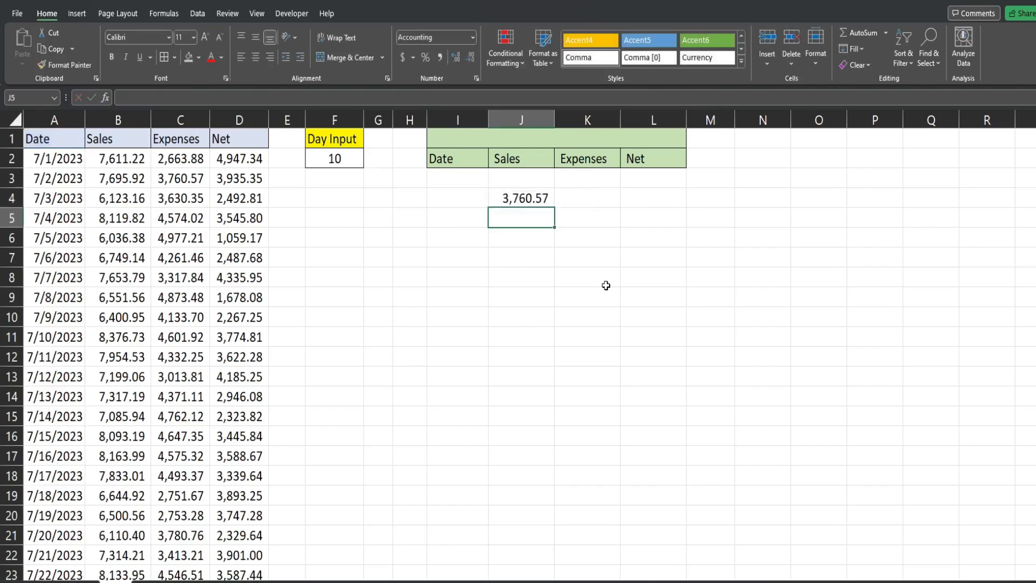
Trace the result from A1 two rows down and two columns over to C3, then compare with J4.
click(522, 197)
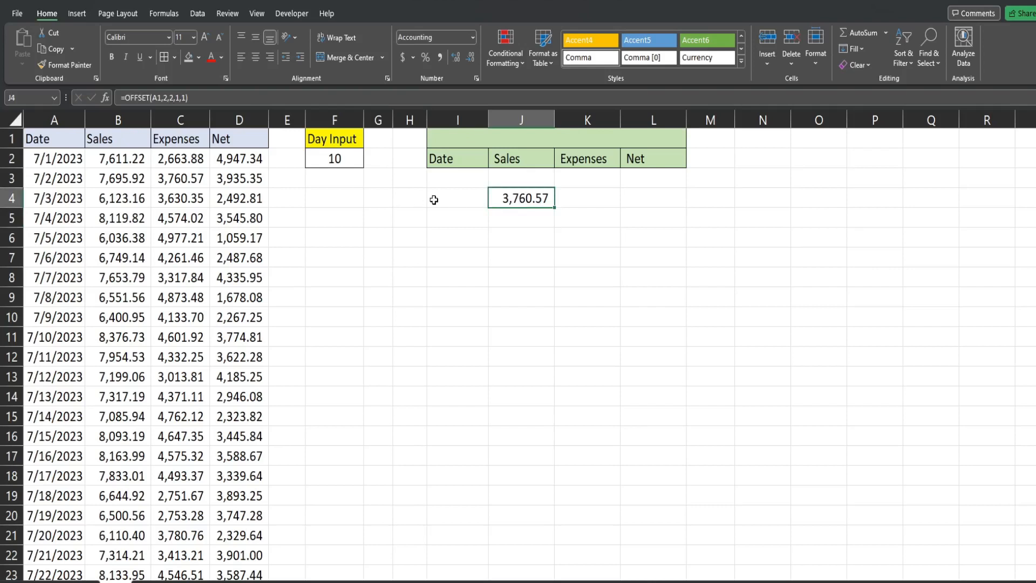
click(54, 139)
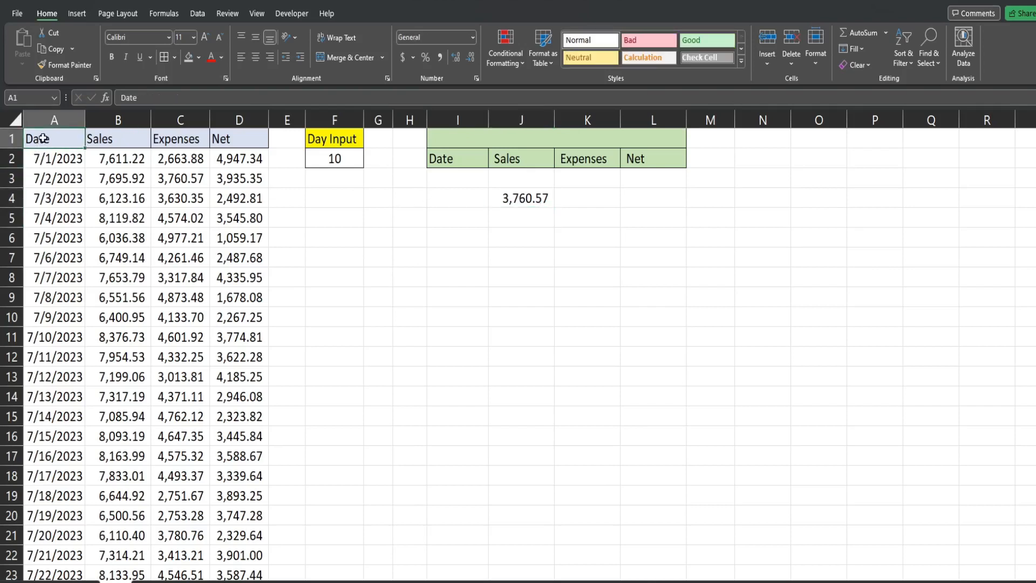
click(54, 178)
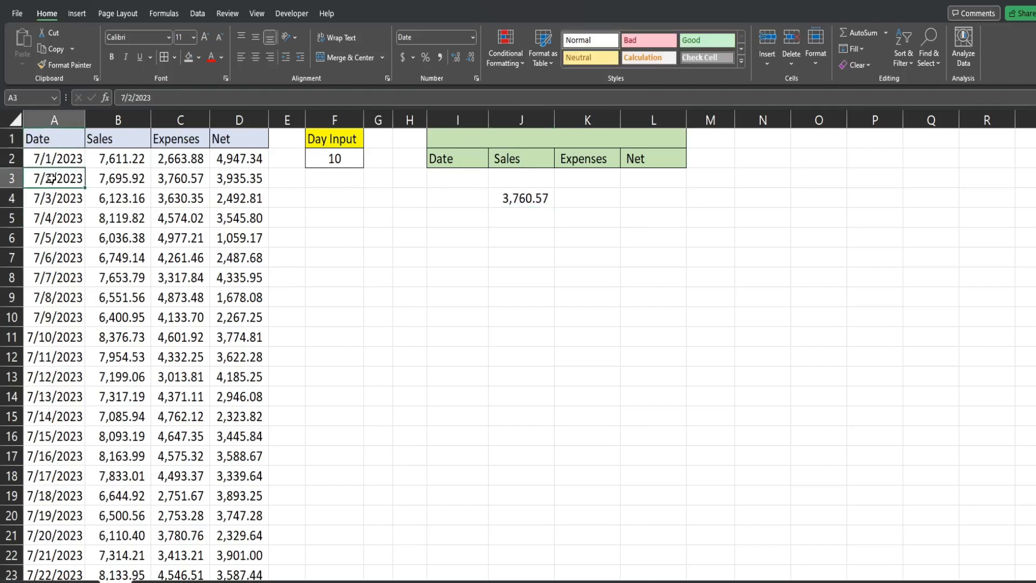
click(179, 178)
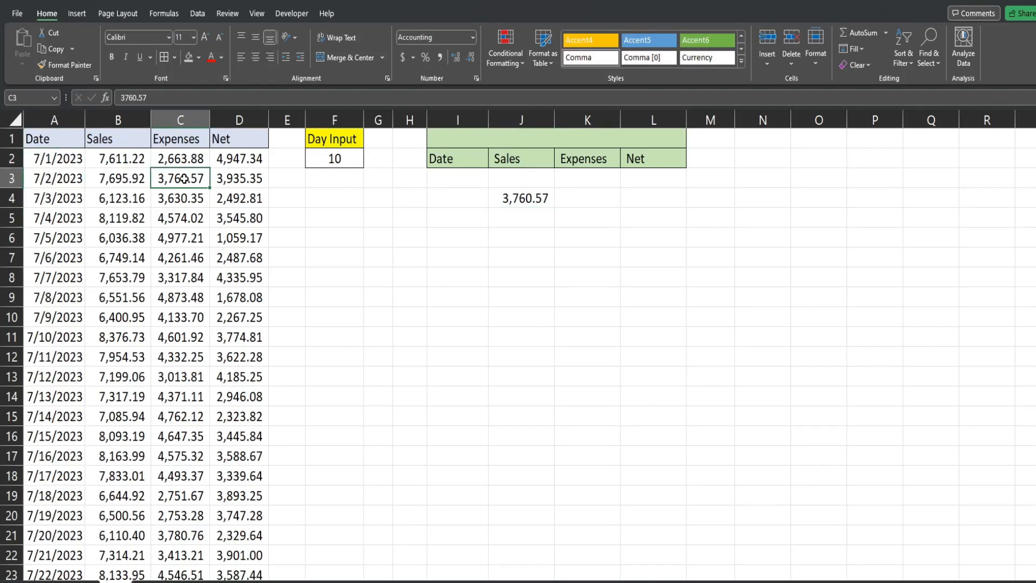
mouse_move(381, 157)
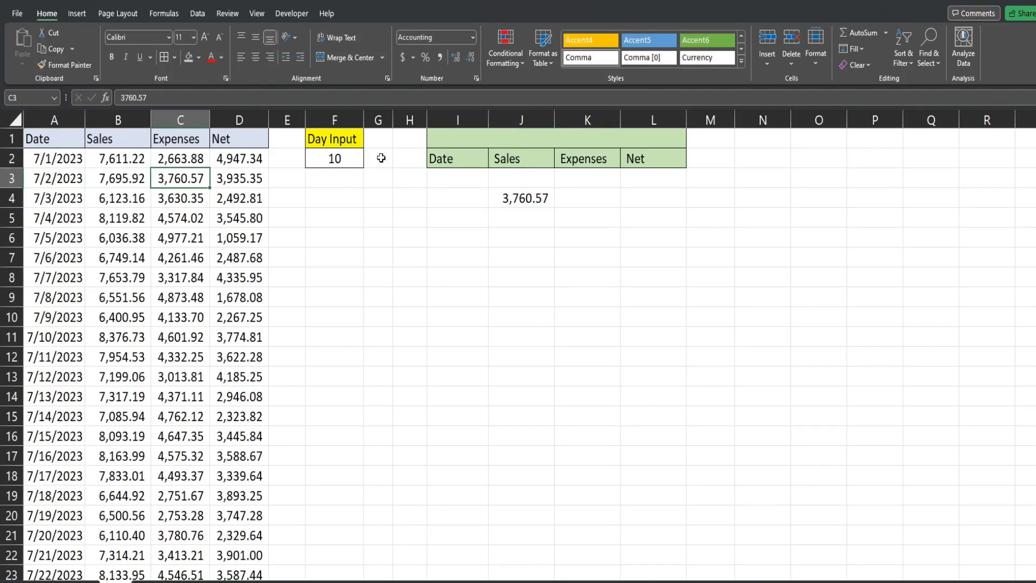
click(521, 197)
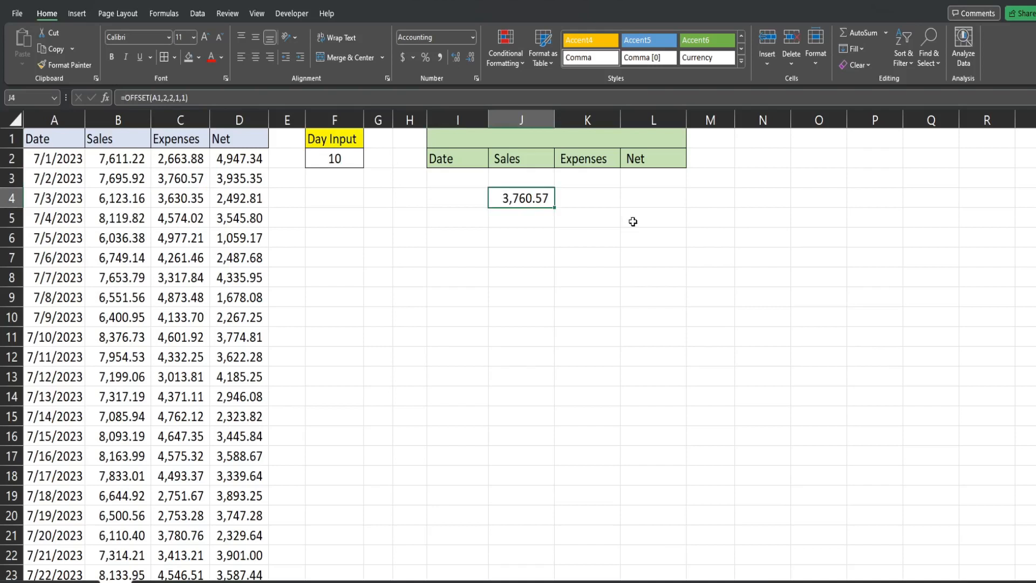
key(Delete)
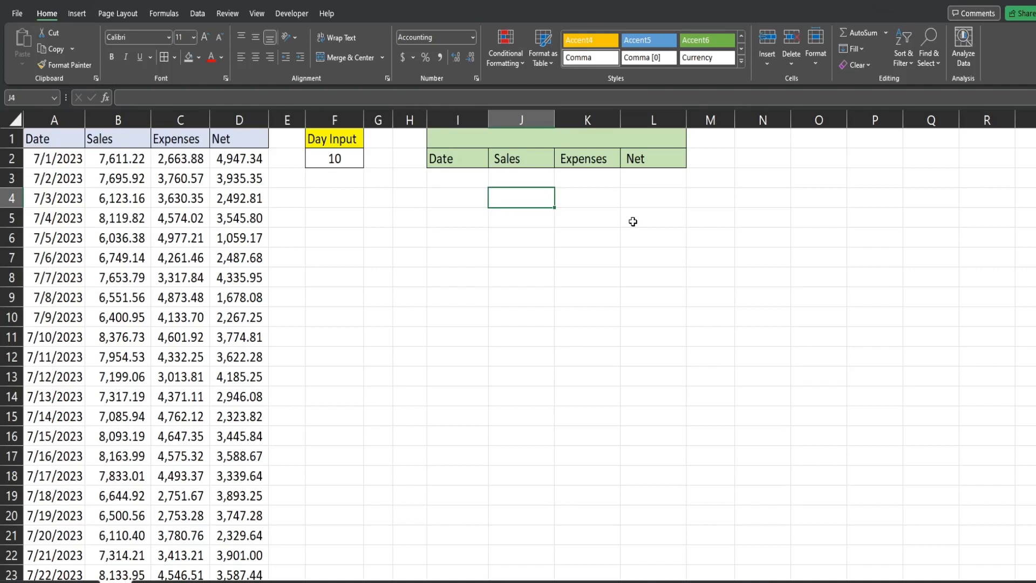
click(458, 178)
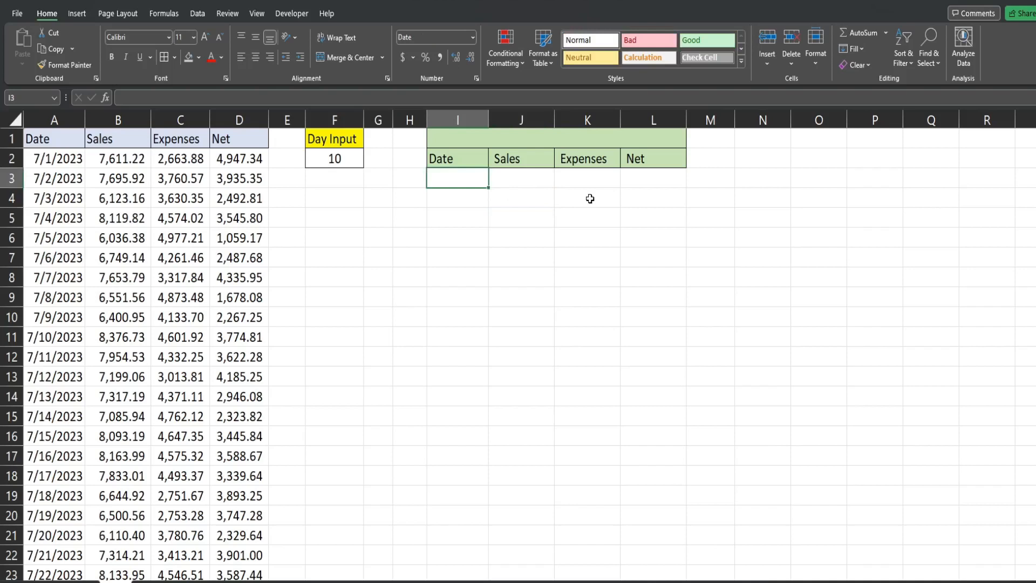
Start I3's OFFSET from absolute $A$1 with rows COUNTA($A:$A) minus the Day Input in $F$2.
text(=Off)
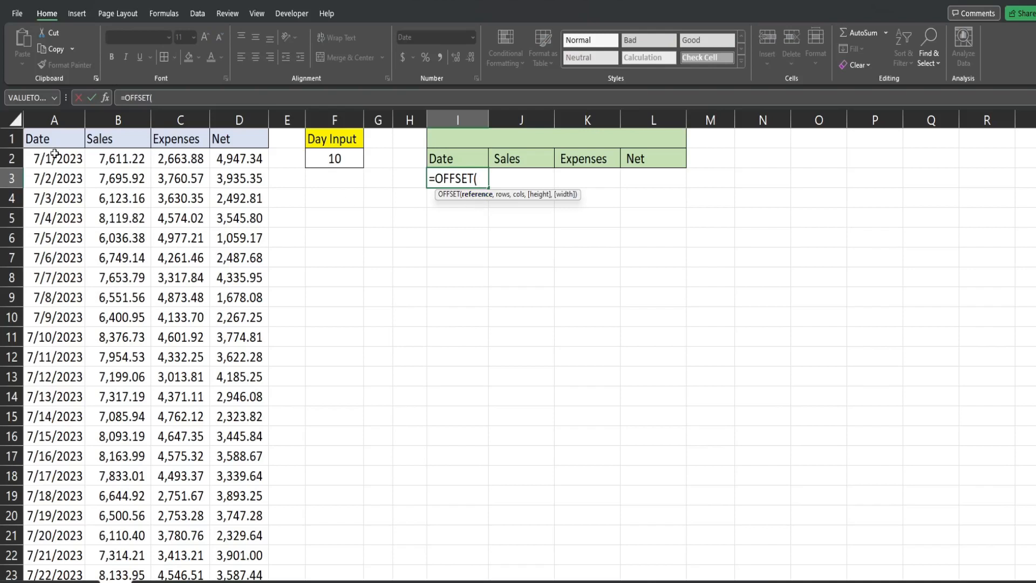
click(54, 138)
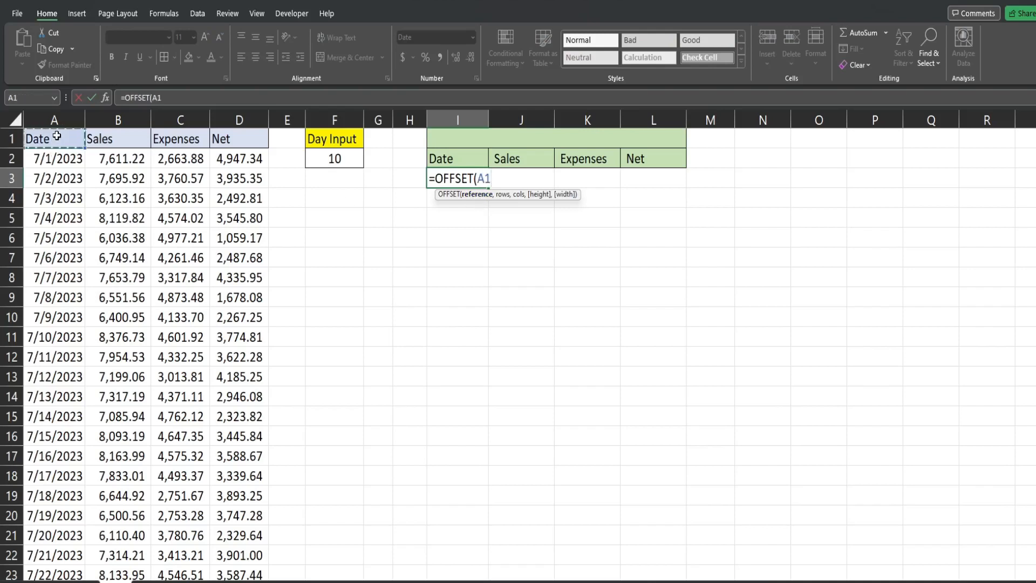
key(f4)
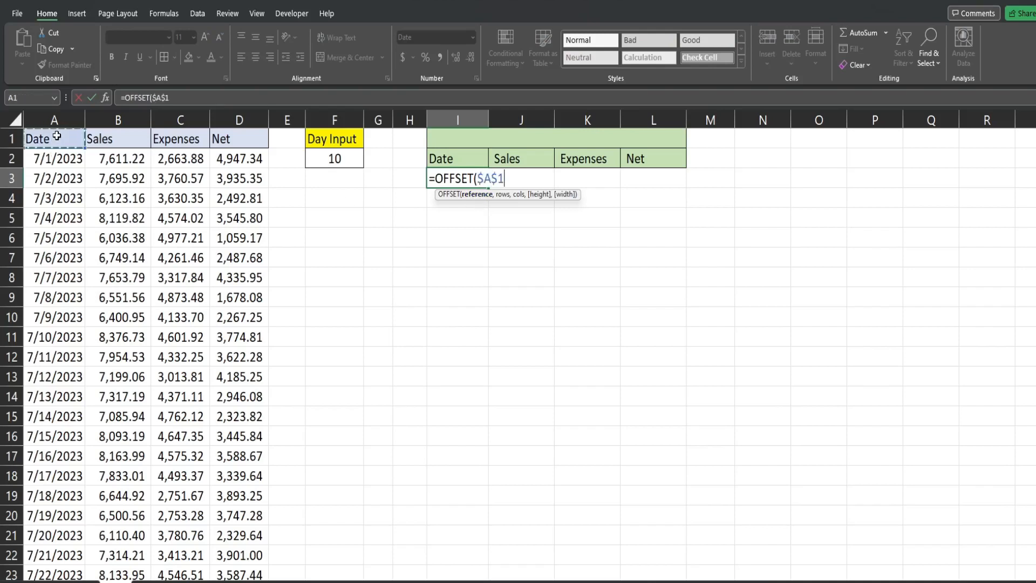
text(,)
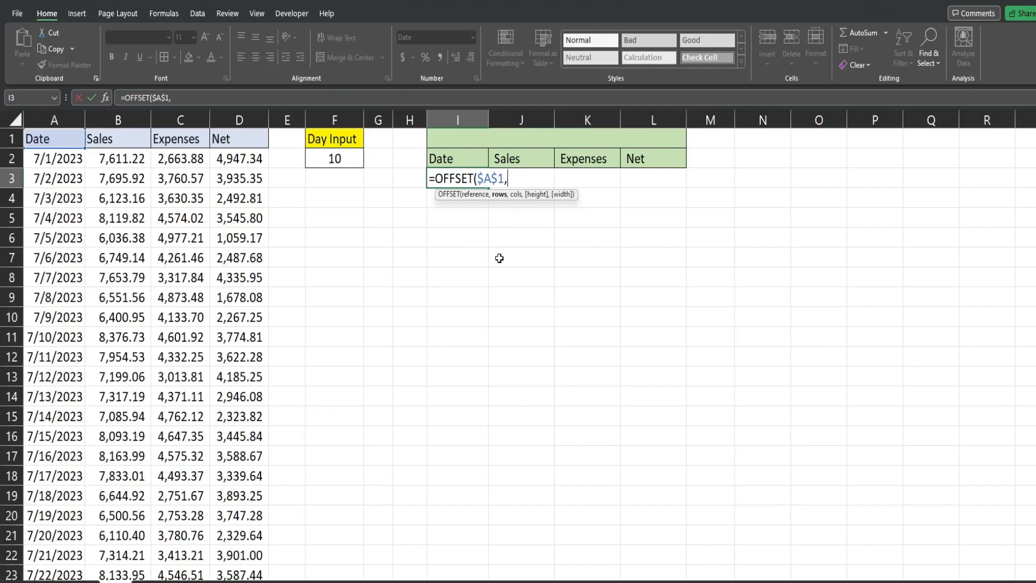
mouse_move(502, 216)
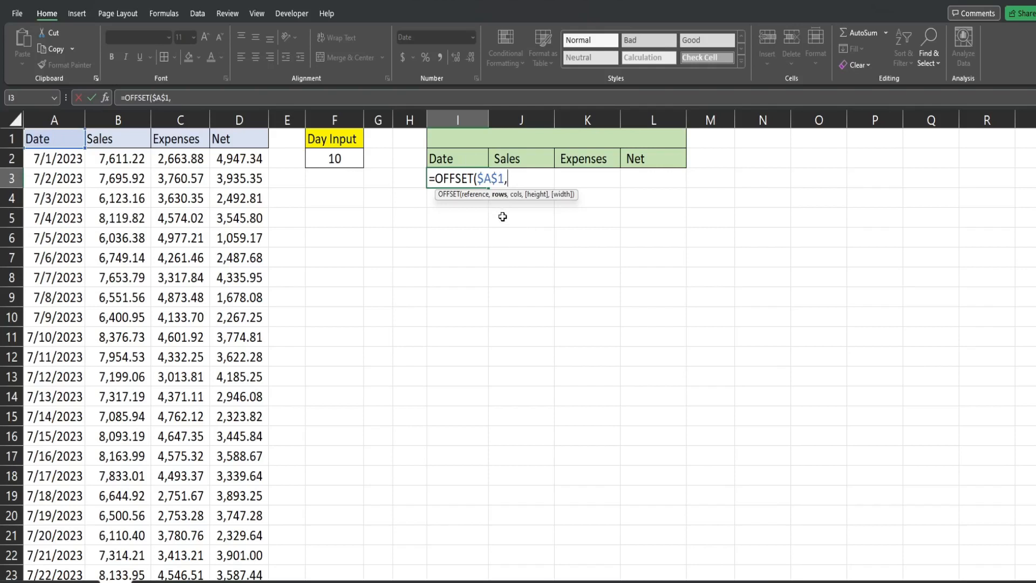
mouse_move(335, 160)
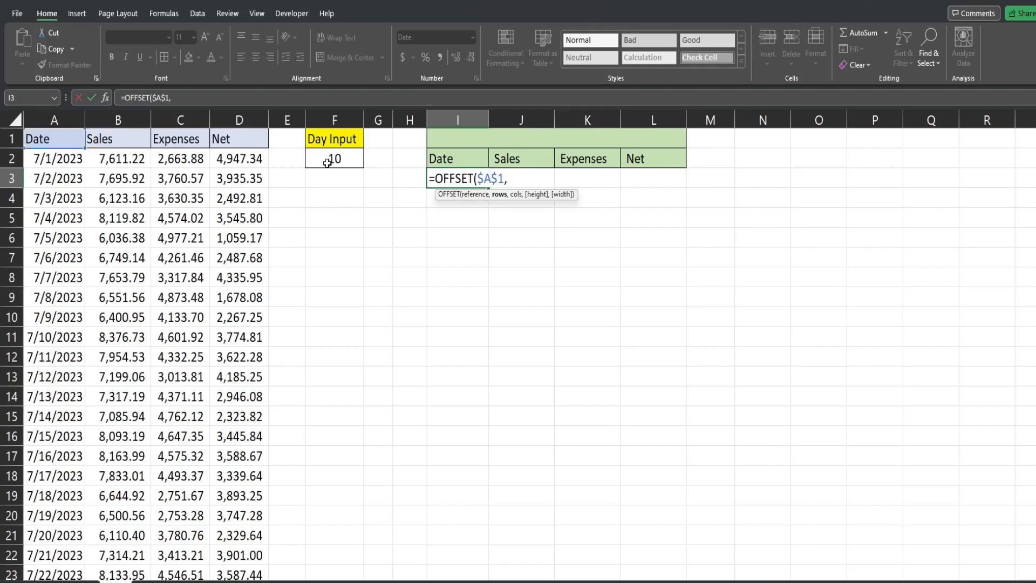
mouse_move(416, 197)
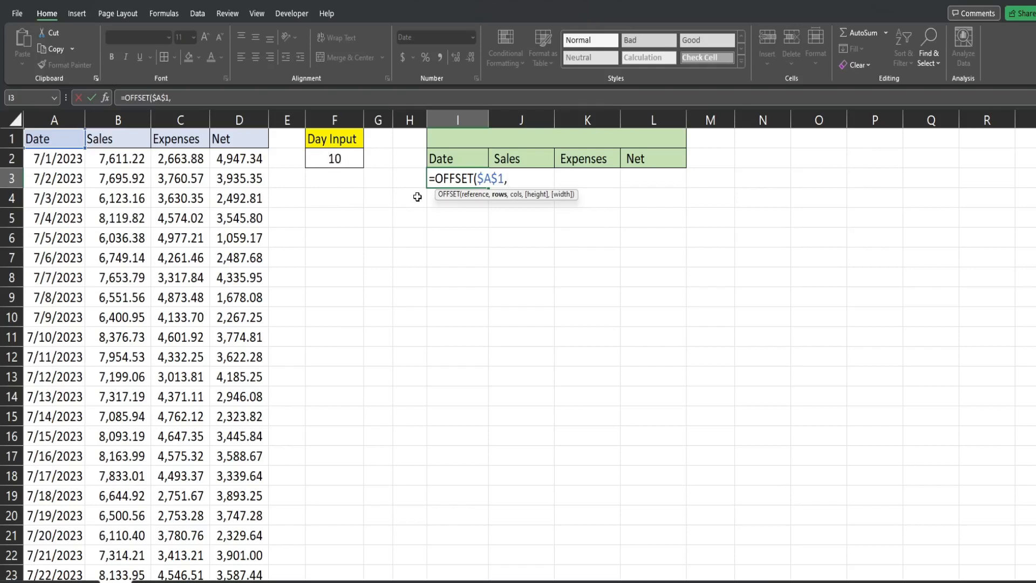
text(Count)
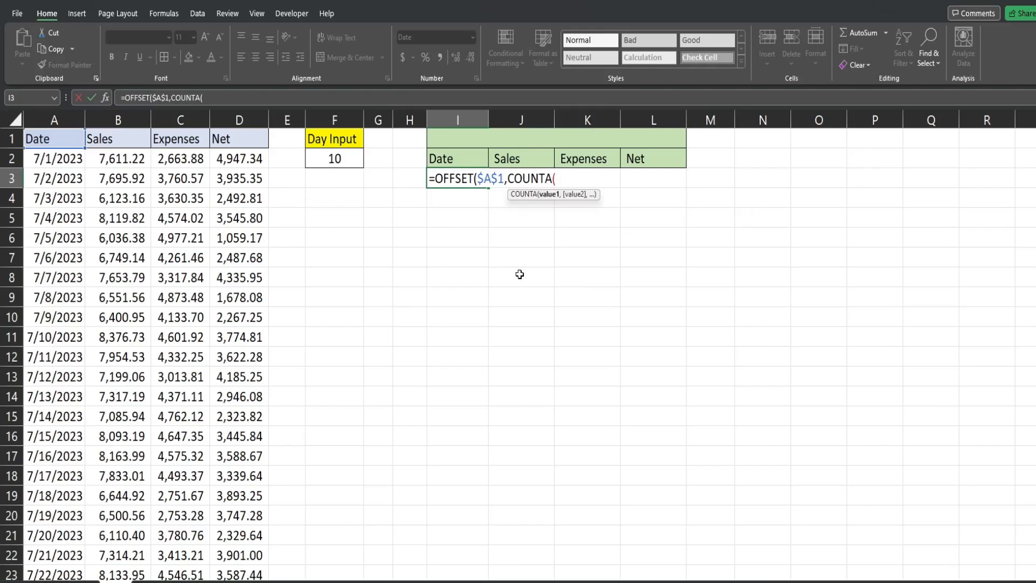
mouse_move(90, 204)
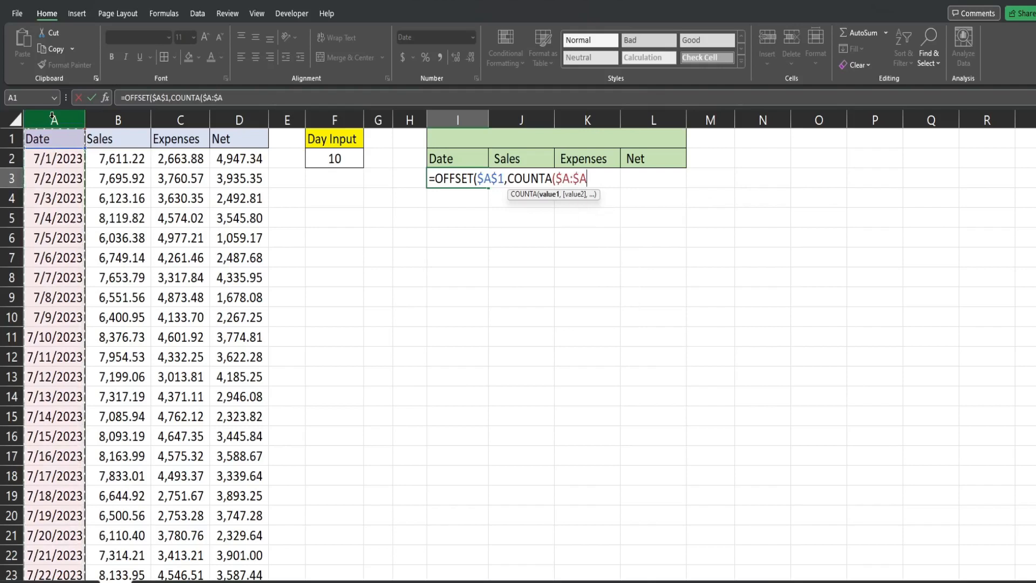
text())
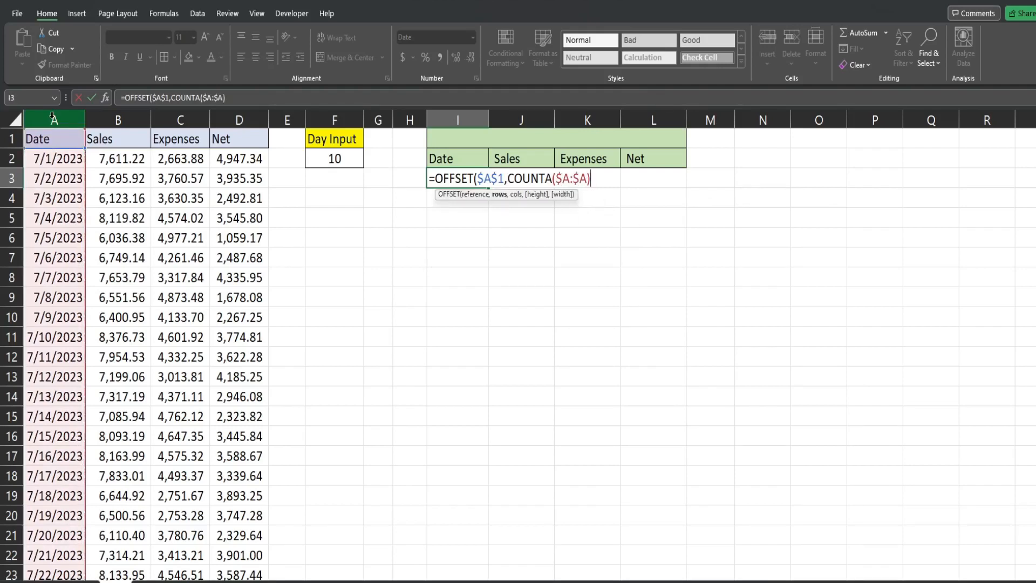
text(-)
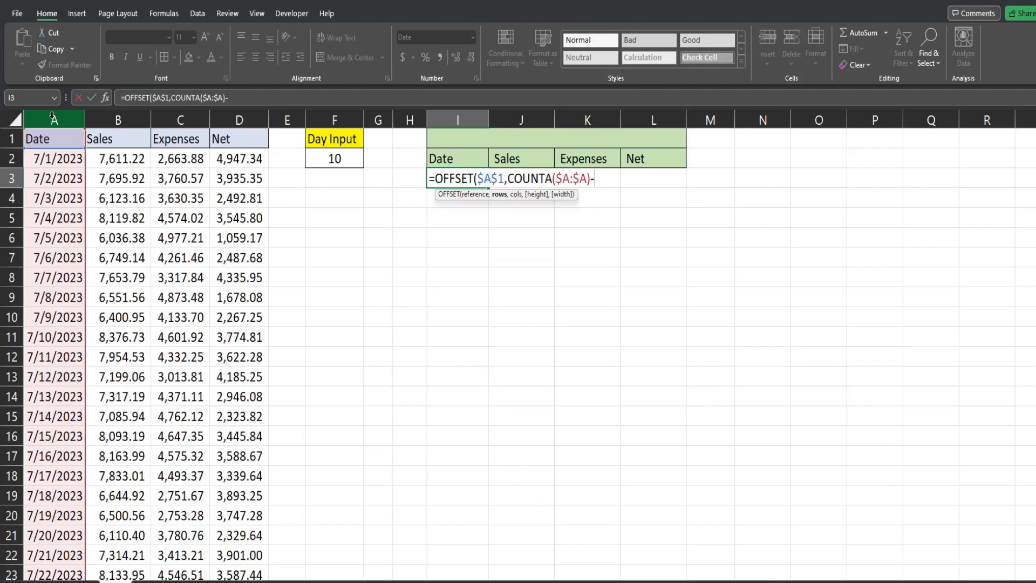
mouse_move(546, 201)
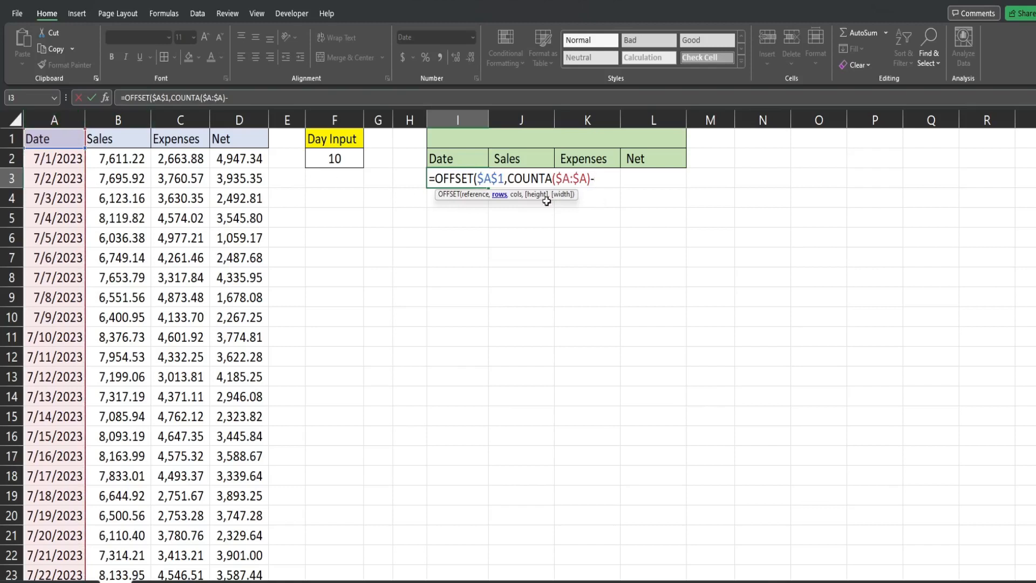
click(333, 158)
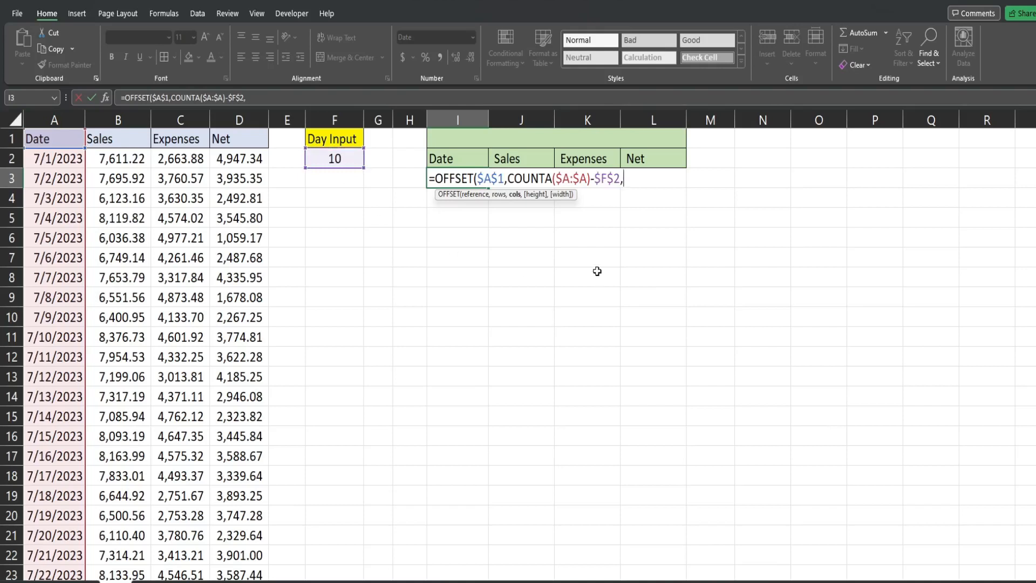
mouse_move(606, 195)
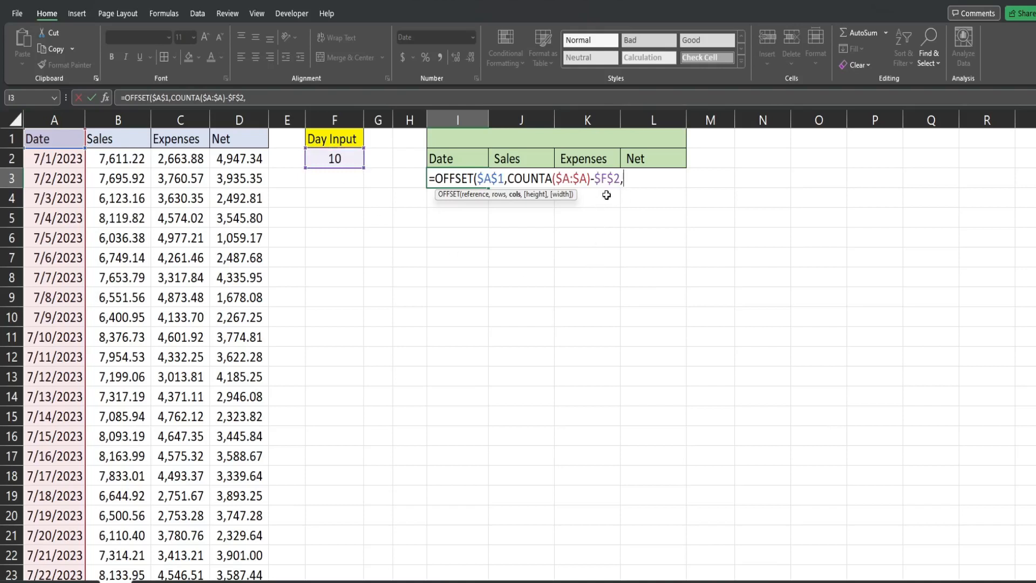
mouse_move(517, 201)
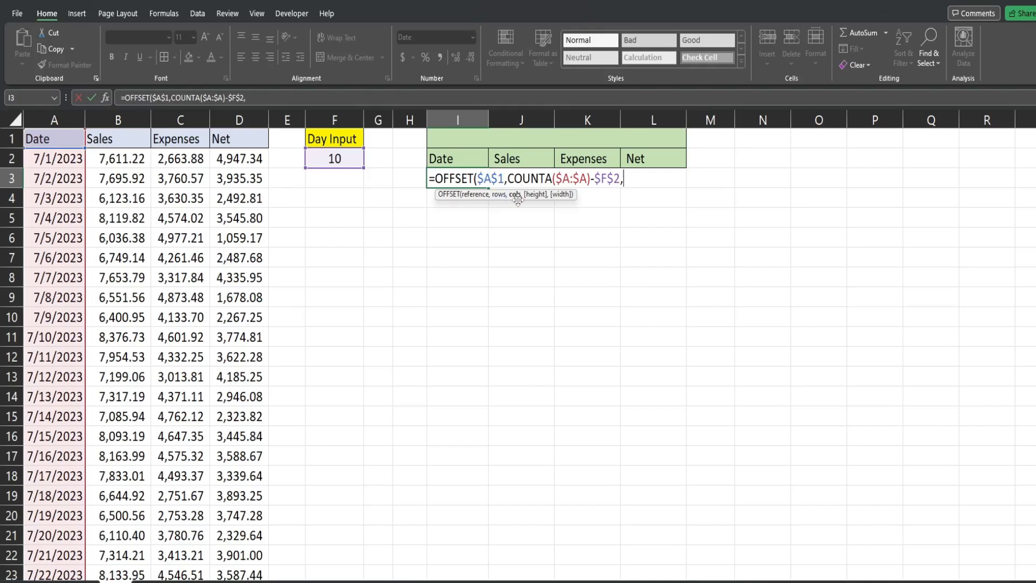
mouse_move(516, 213)
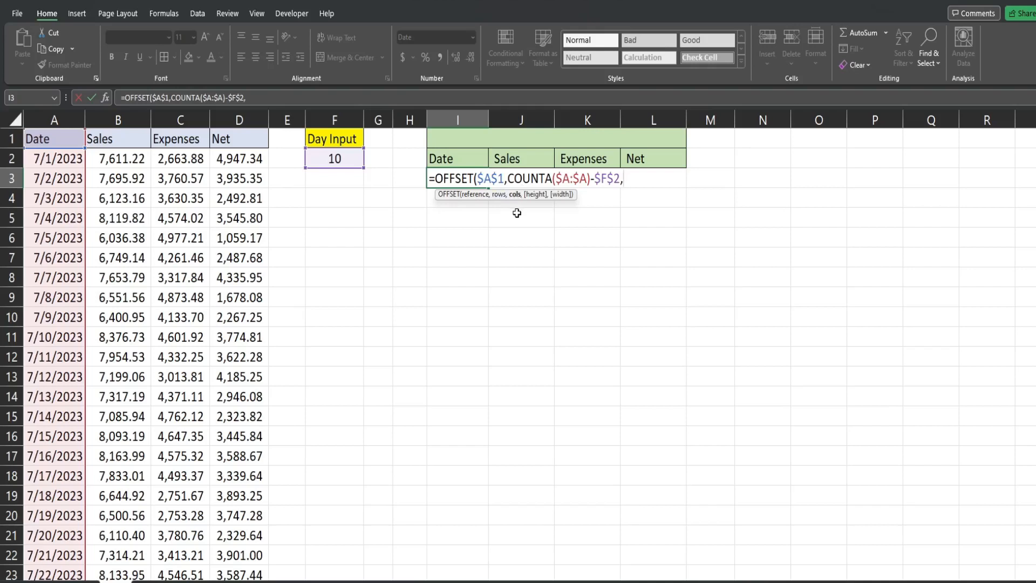
Finish the formula with column offset 0, height $F$2 and width 4 to return the last days' records.
text(0)
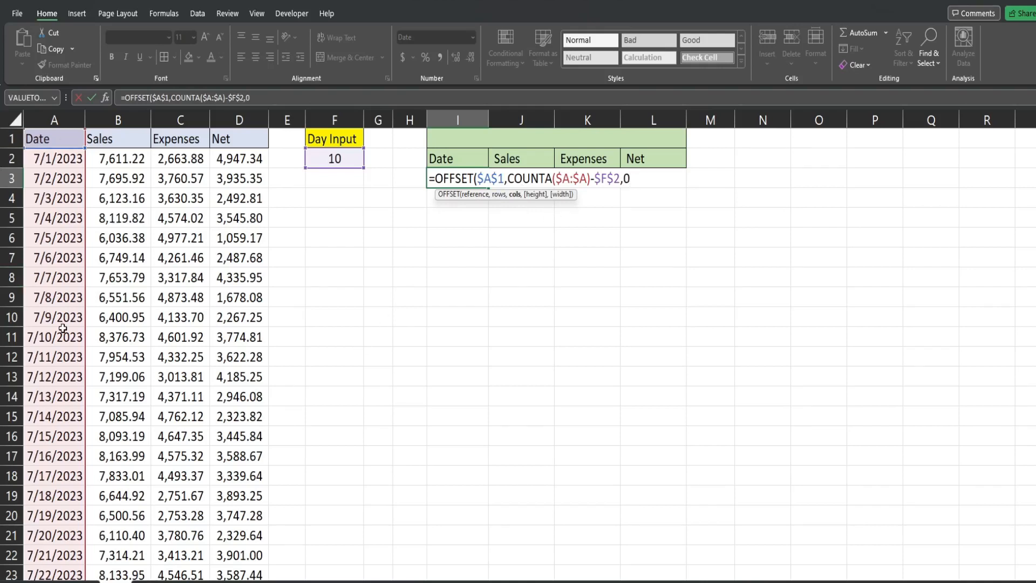
mouse_move(660, 290)
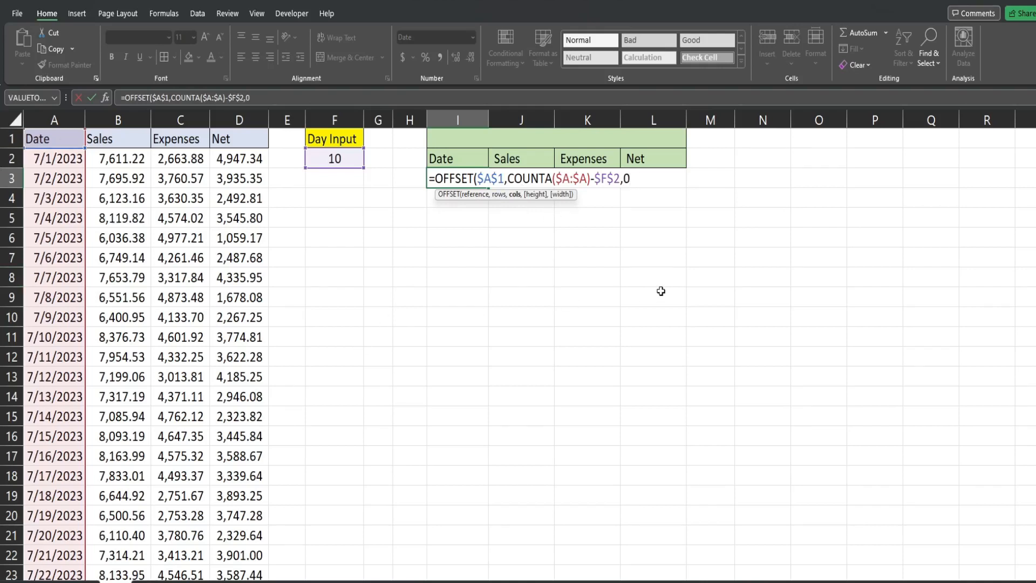
text(,)
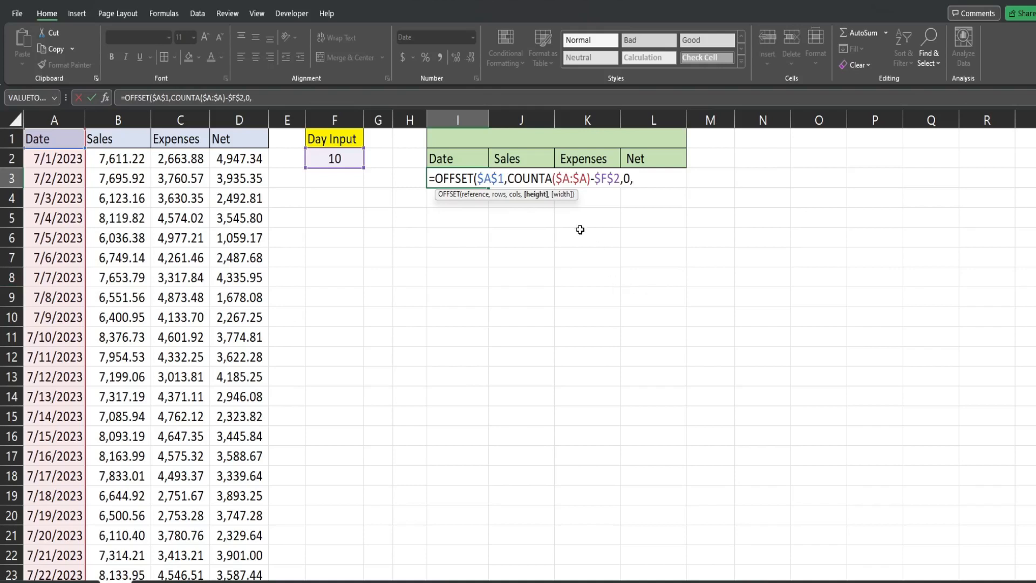
mouse_move(539, 199)
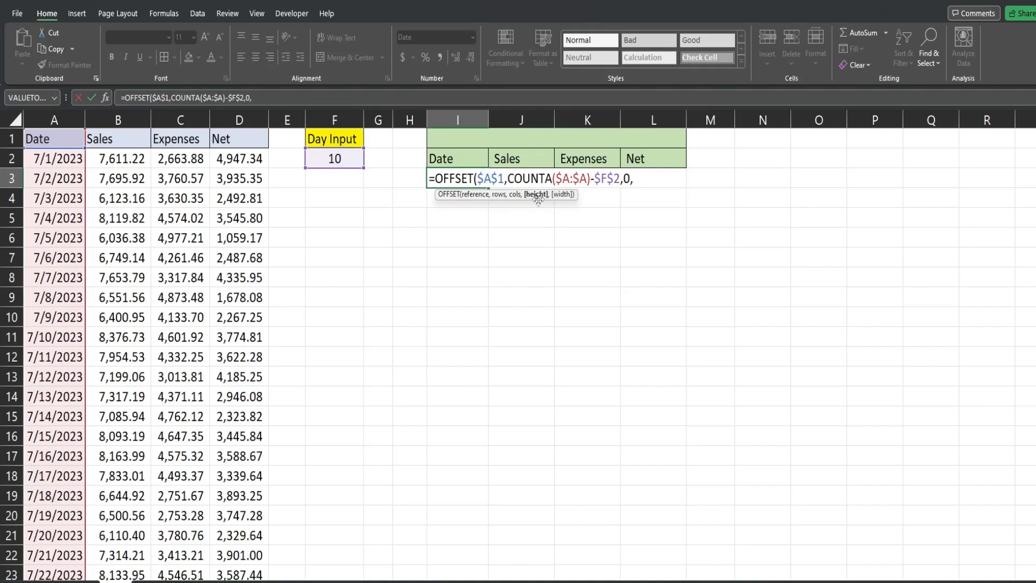
mouse_move(378, 184)
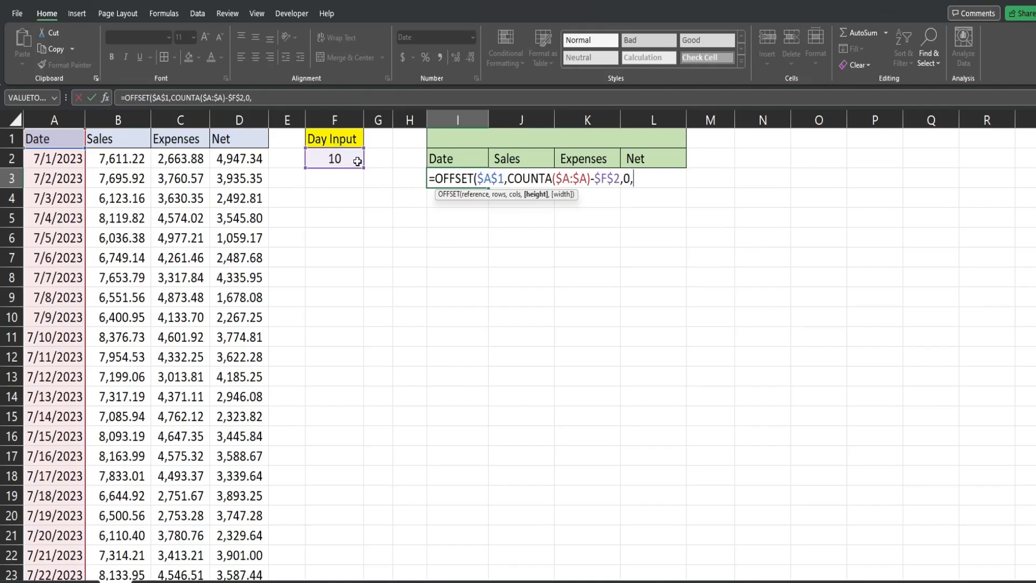
click(335, 157)
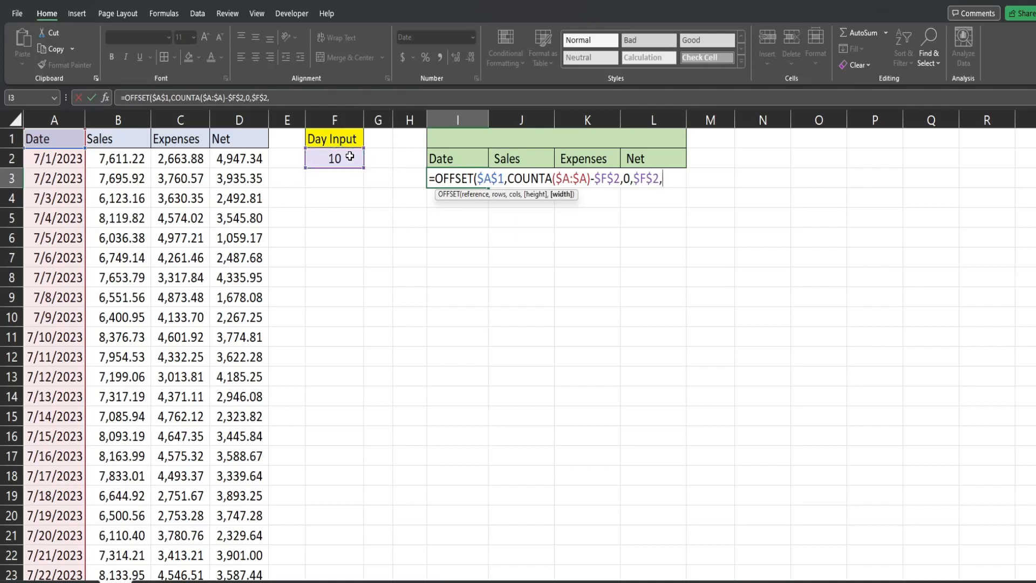
mouse_move(63, 142)
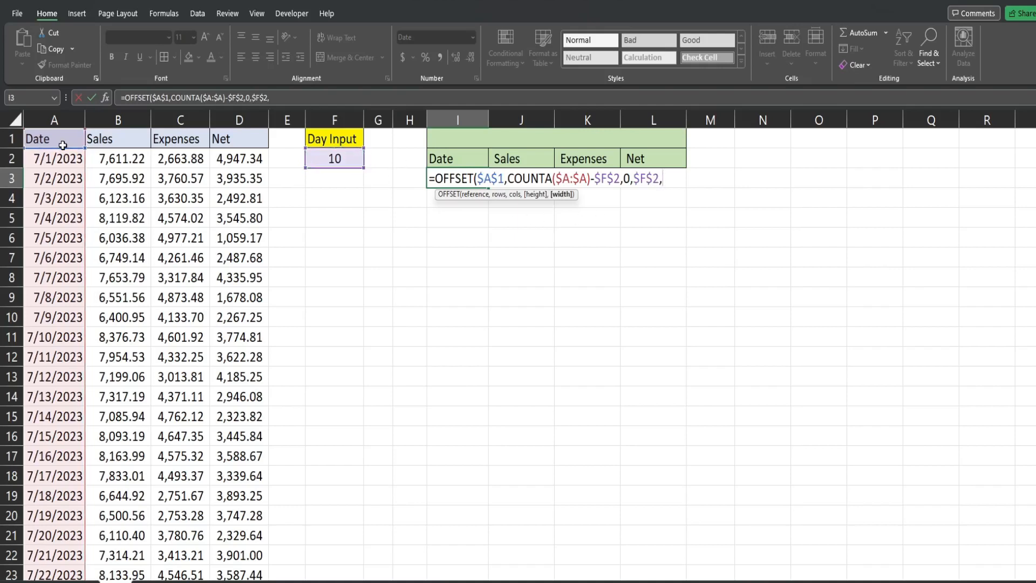
mouse_move(400, 311)
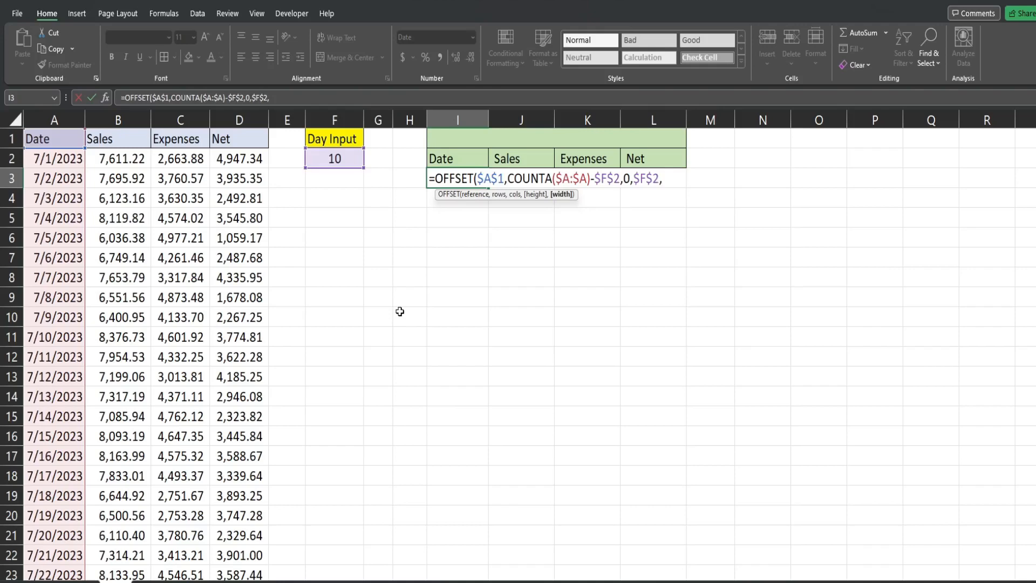
text(4))
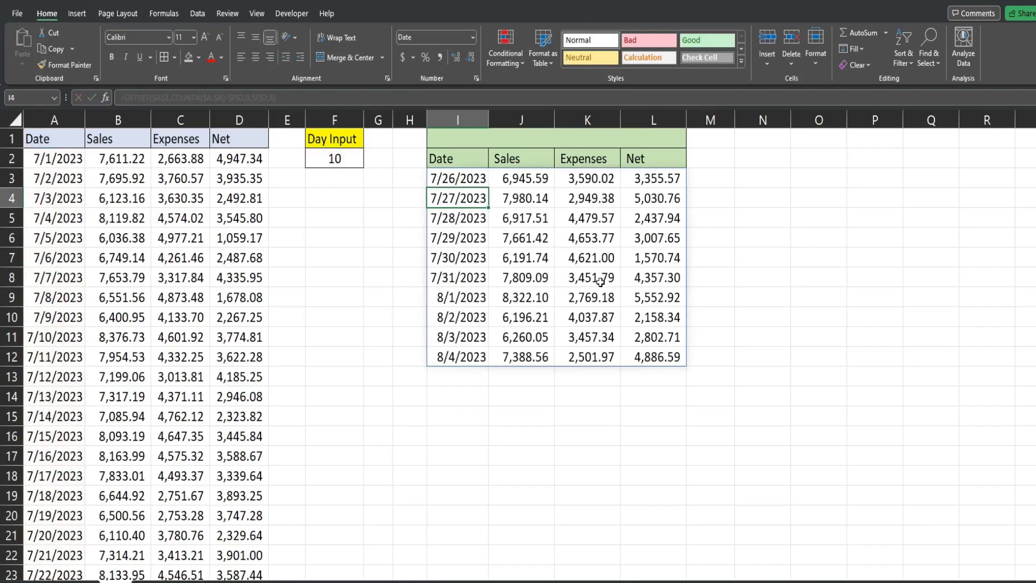
Add a new record dated 8-5 in the empty row below the last date.
scroll(down, 3)
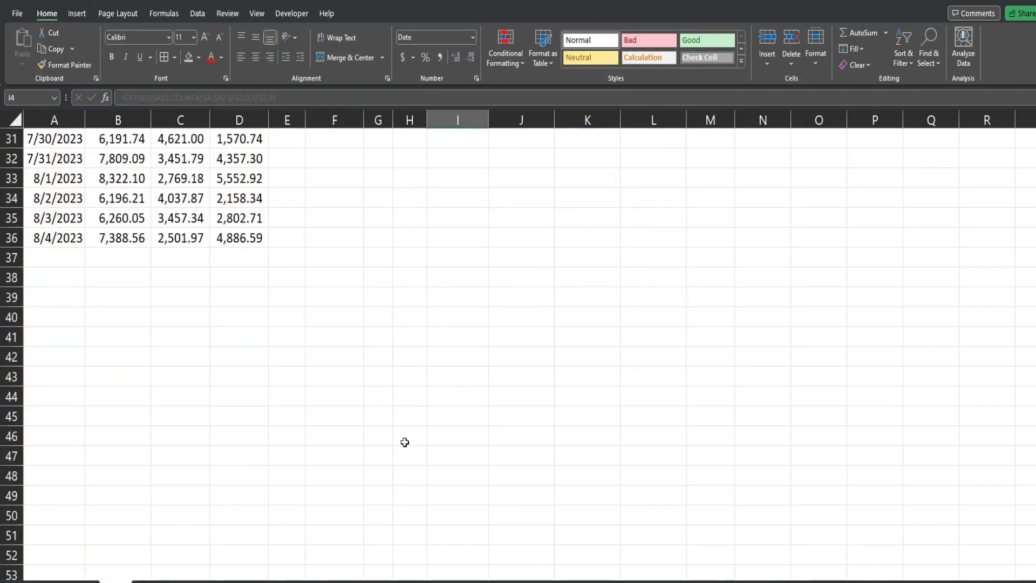
click(54, 375)
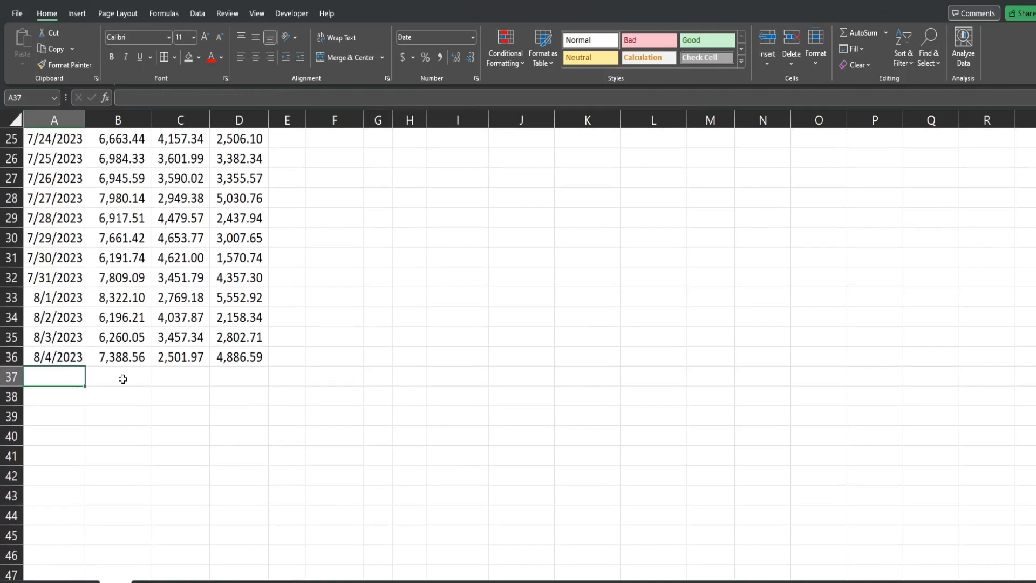
text(8-5)
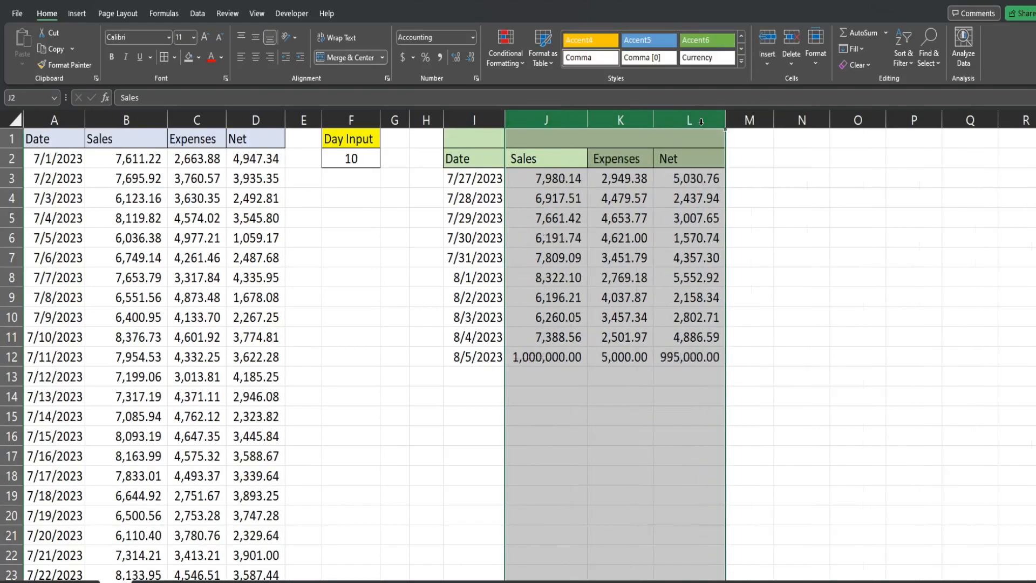
Set Day Input to 15 so the results list the last 15 days, and check the spill formula.
click(547, 357)
text(5)
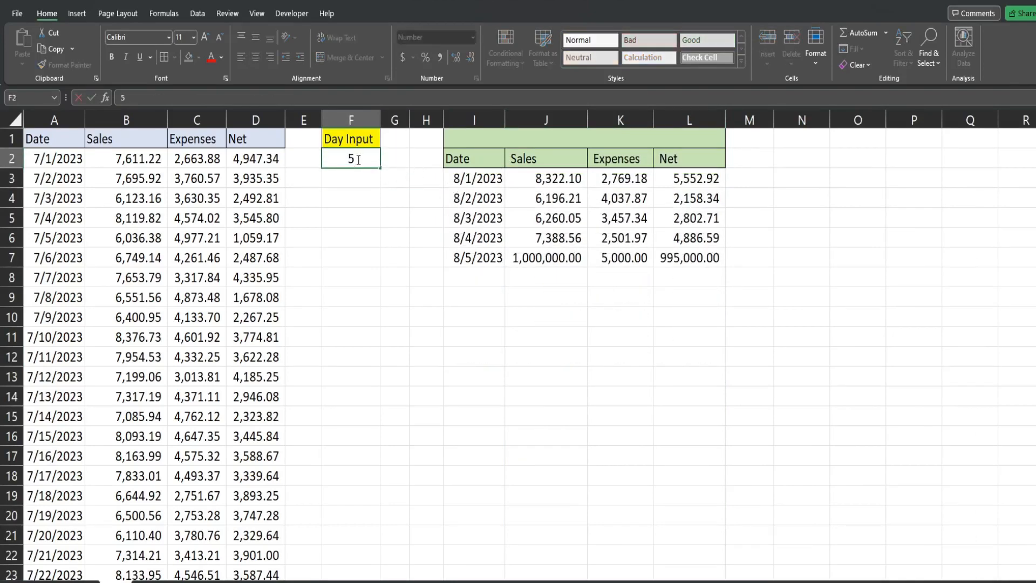
text(1)
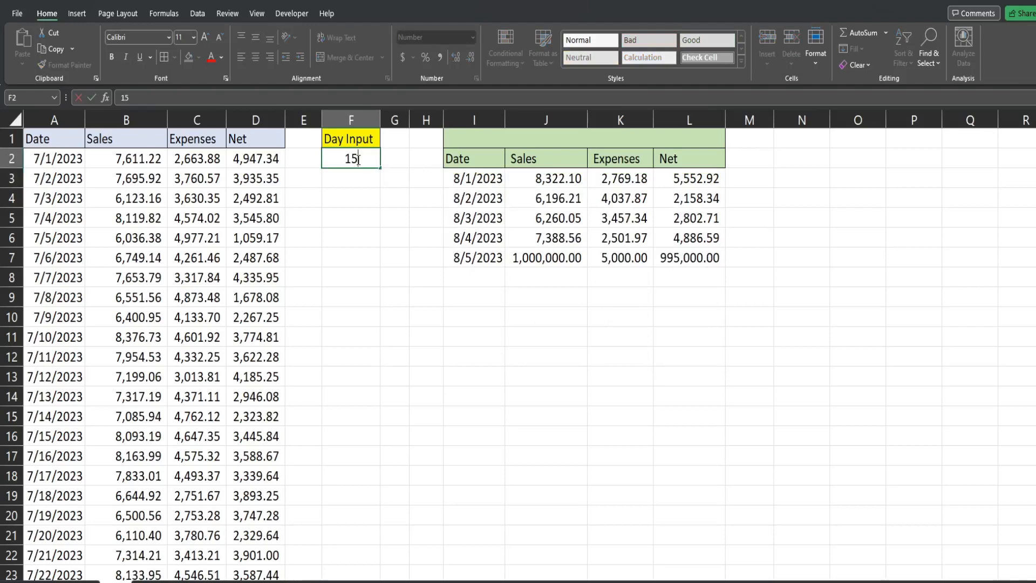
key(Return)
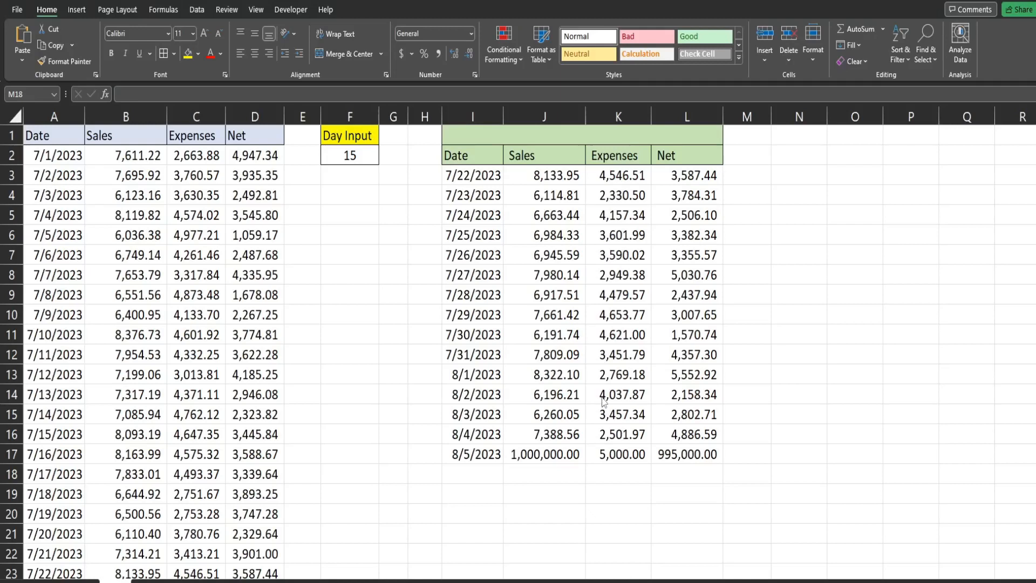
click(745, 474)
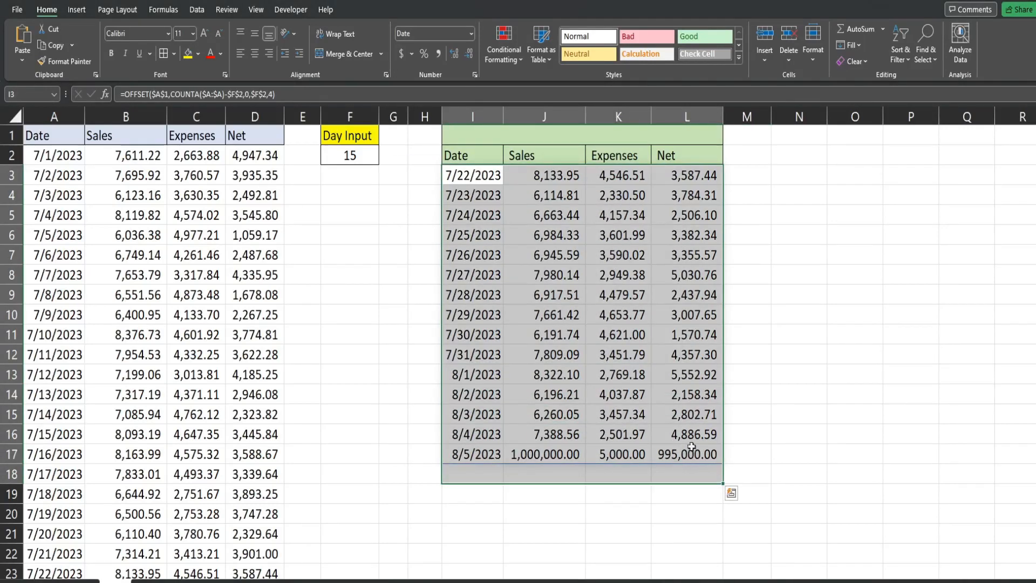
click(799, 434)
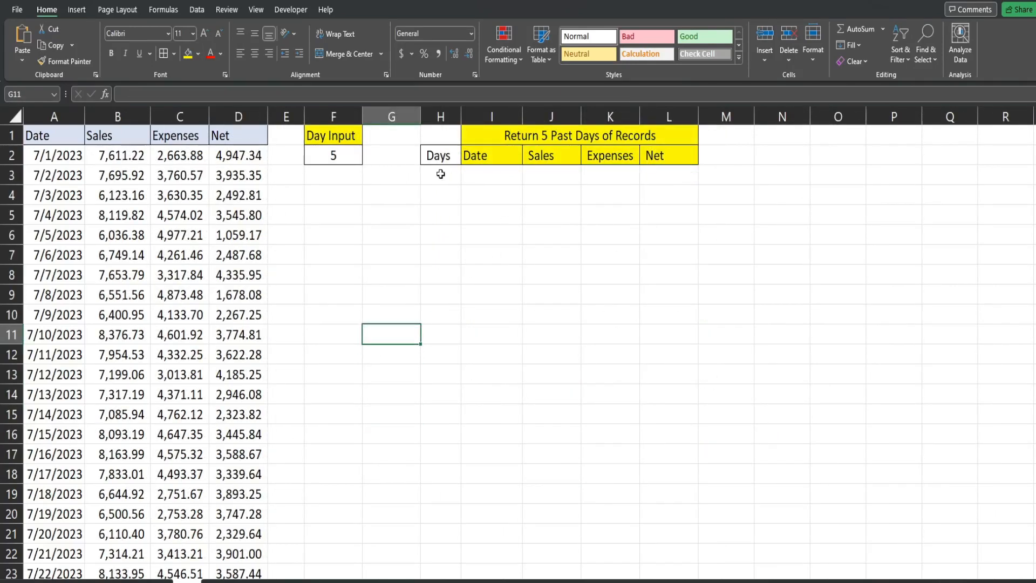
Select the cells under the Days heading and begin a formula in H3.
click(440, 175)
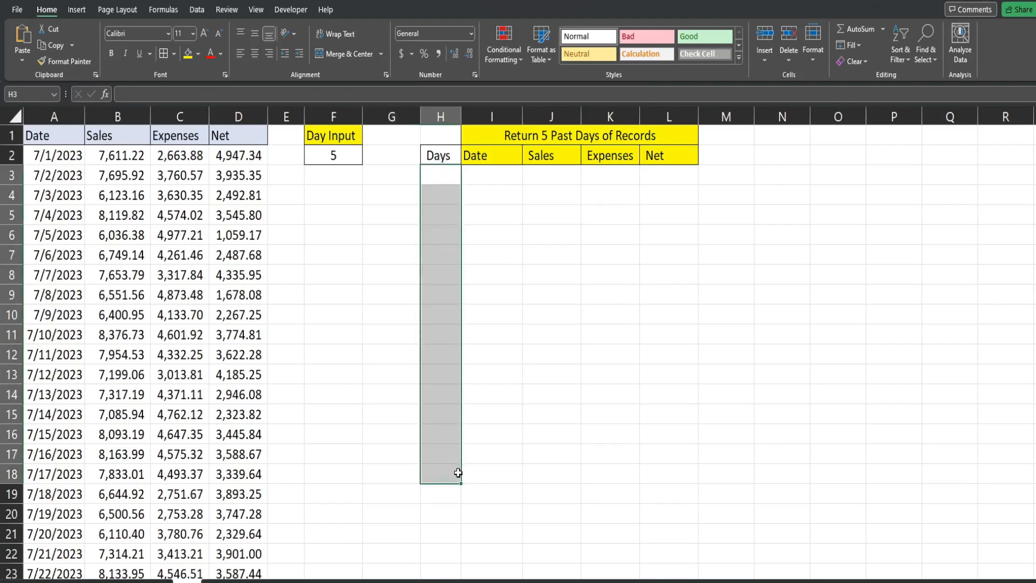
click(441, 175)
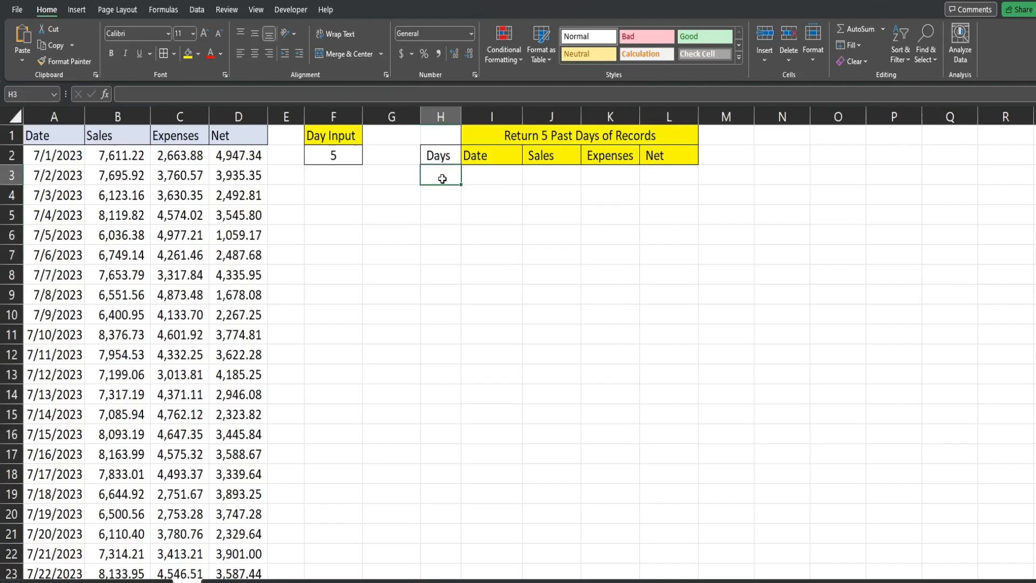
text(=IF()
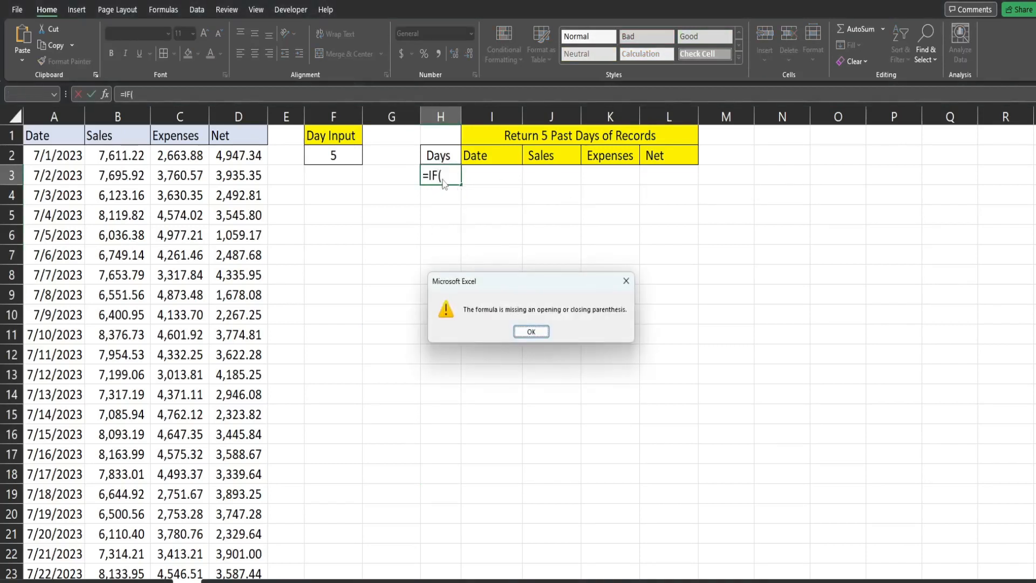
Write the IF test ROW()-2<=$F$2 against an absolute Day Input reference.
click(531, 331)
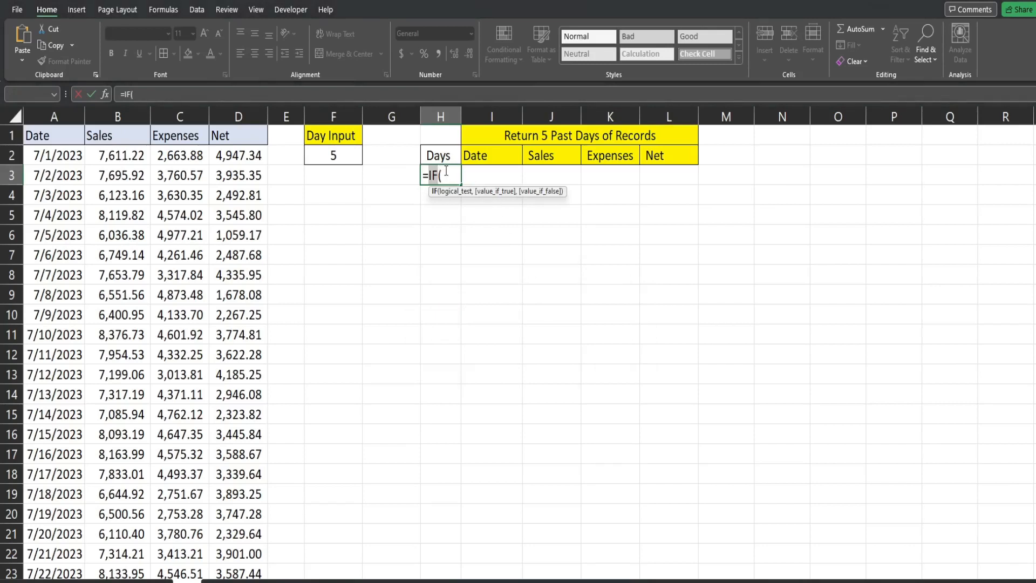
mouse_move(465, 181)
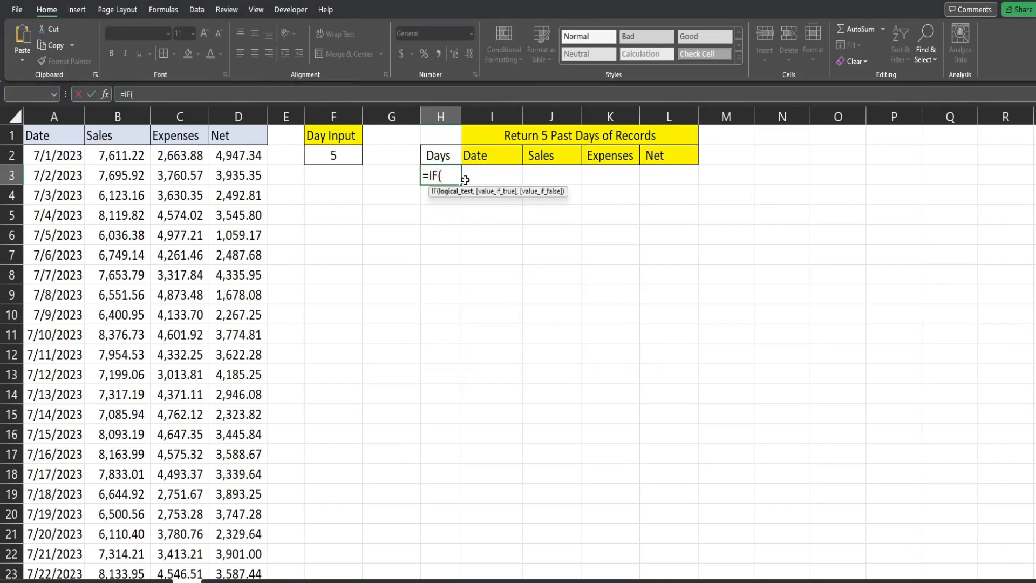
text(Row())
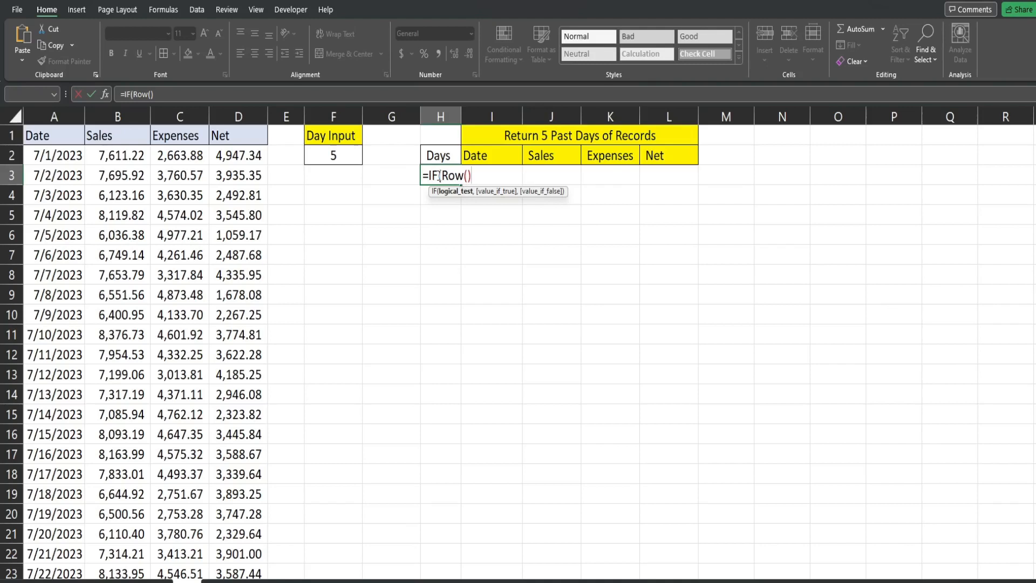
text(-2)
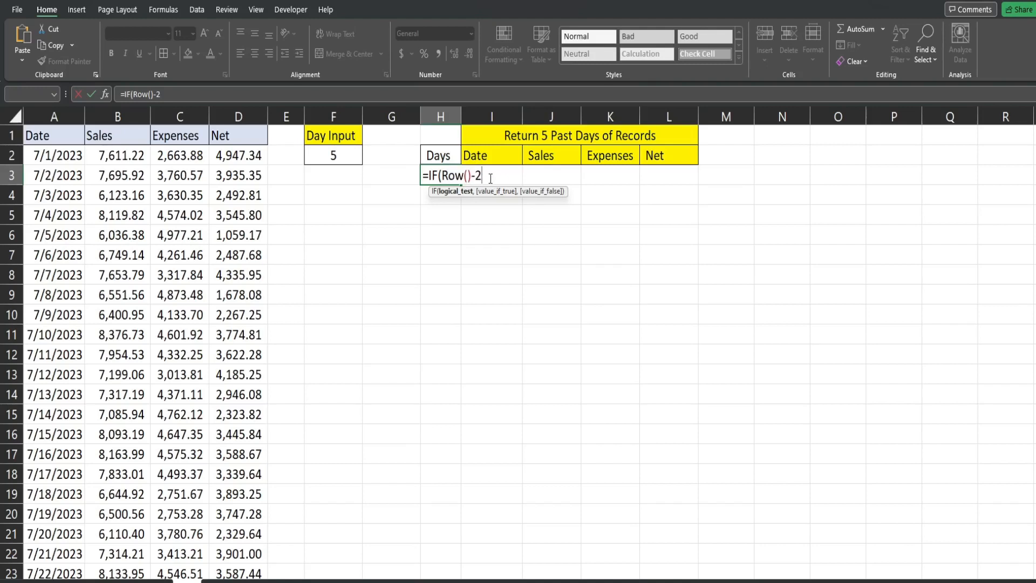
text(<=)
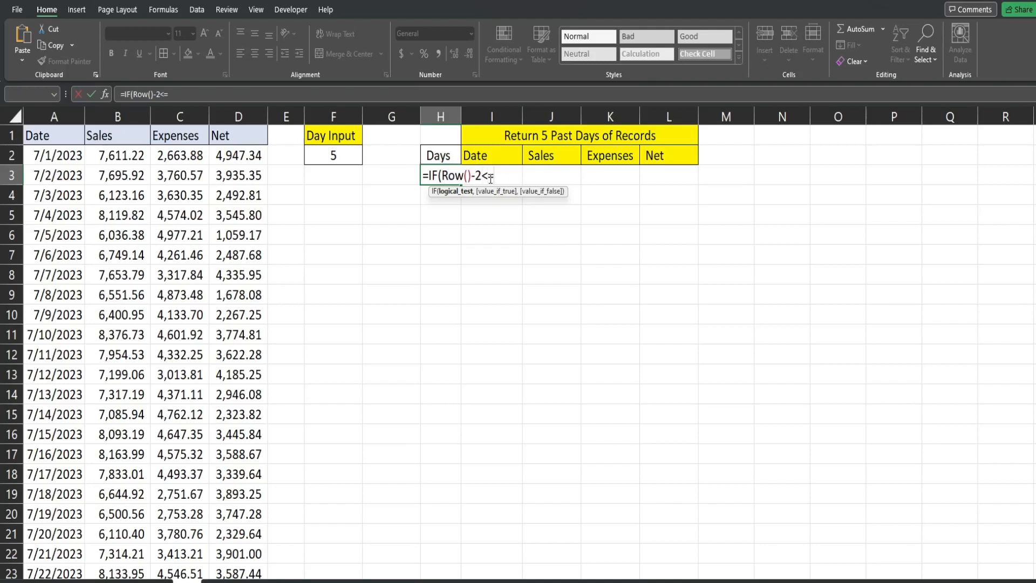
click(334, 156)
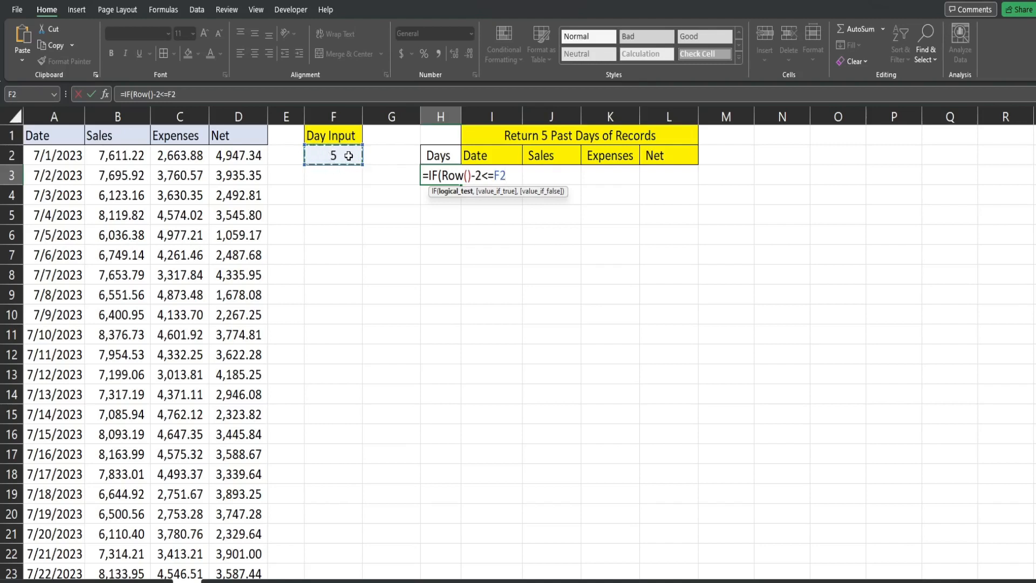
key(f4)
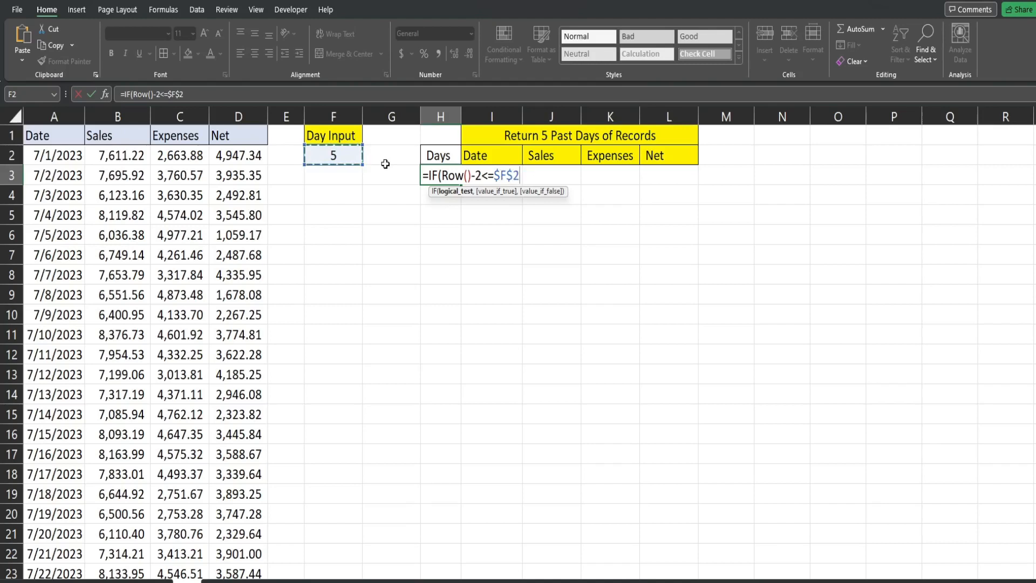
text(,)
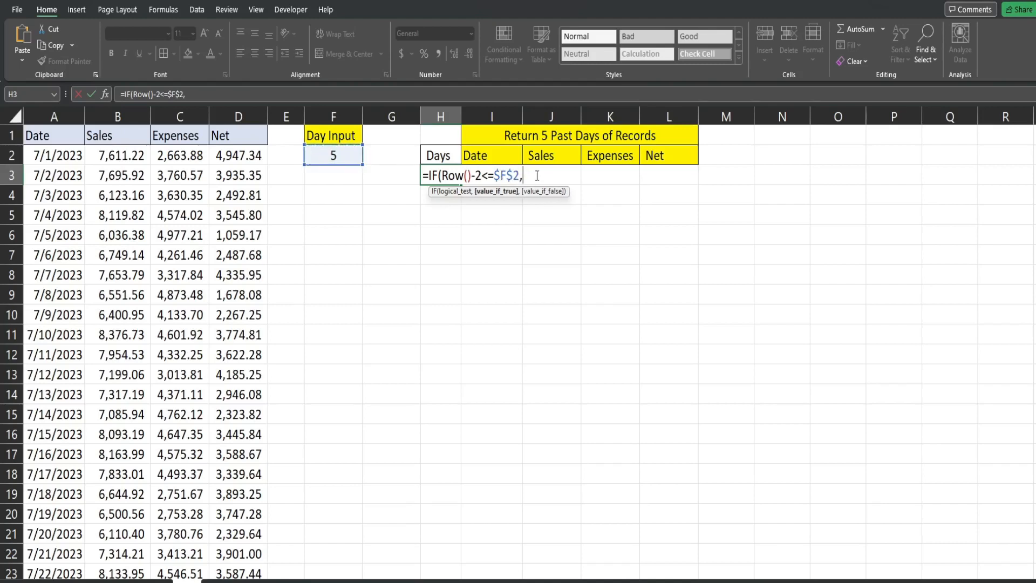
Return $F$2-ROW()+3 or blank and fill the range so Days counts down 5, 4, 3, 2, 1.
click(333, 155)
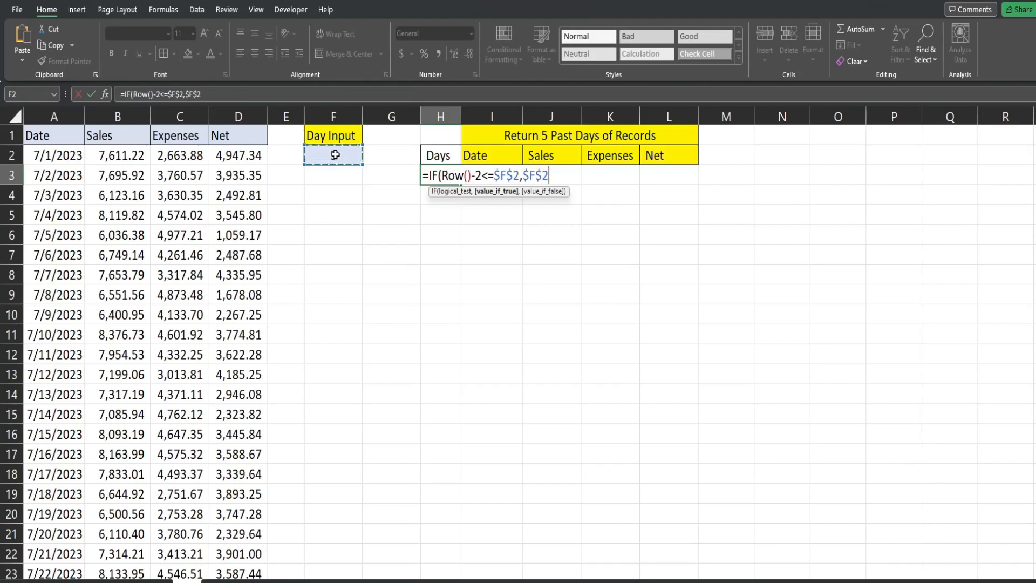
text(-Row()
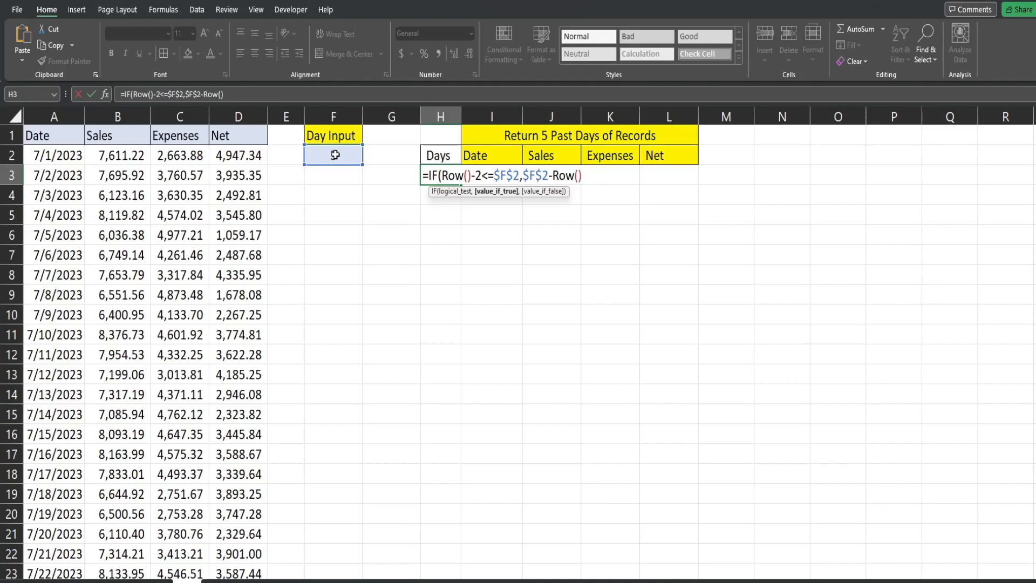
text(+)
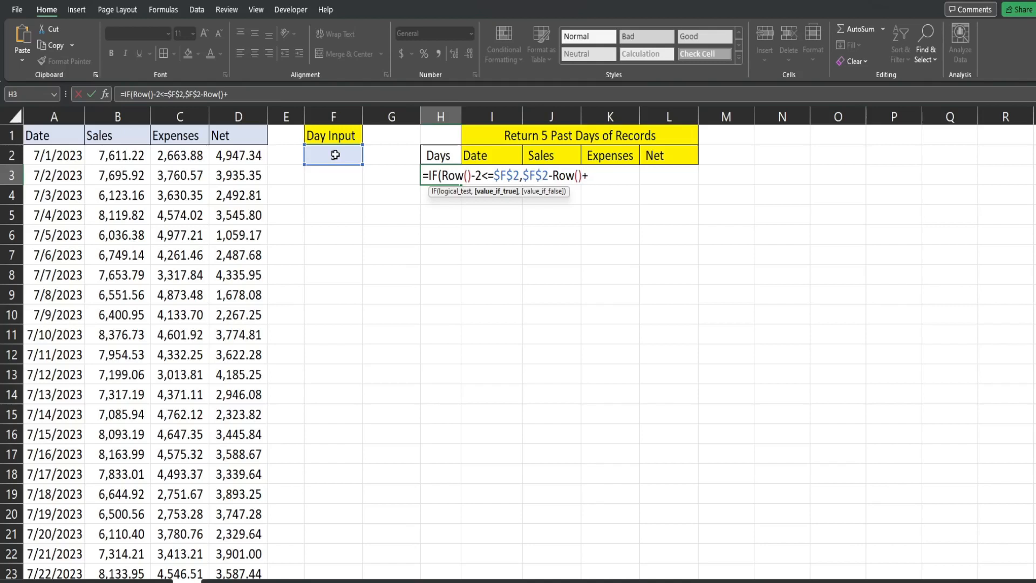
text(3)
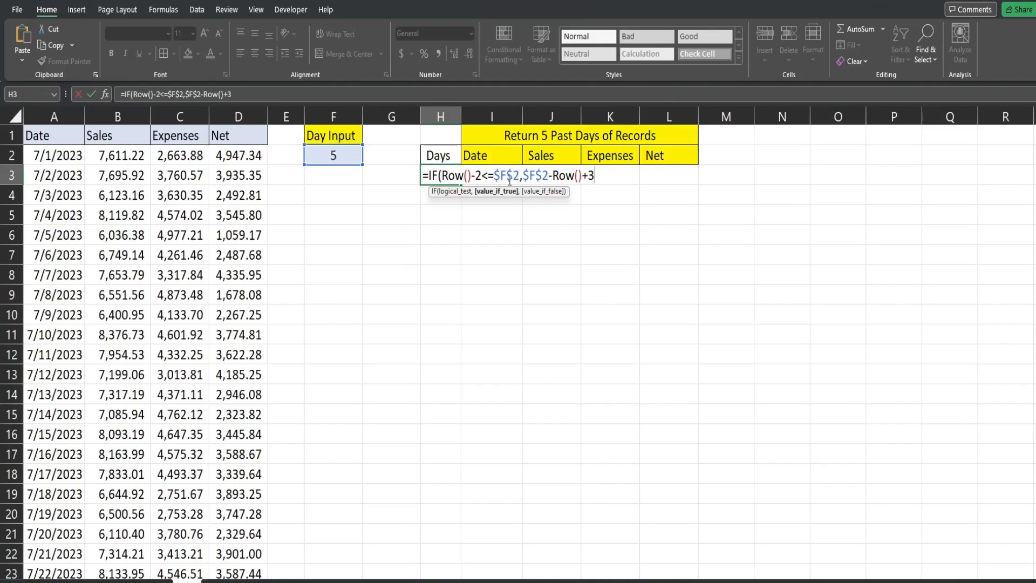
mouse_move(342, 156)
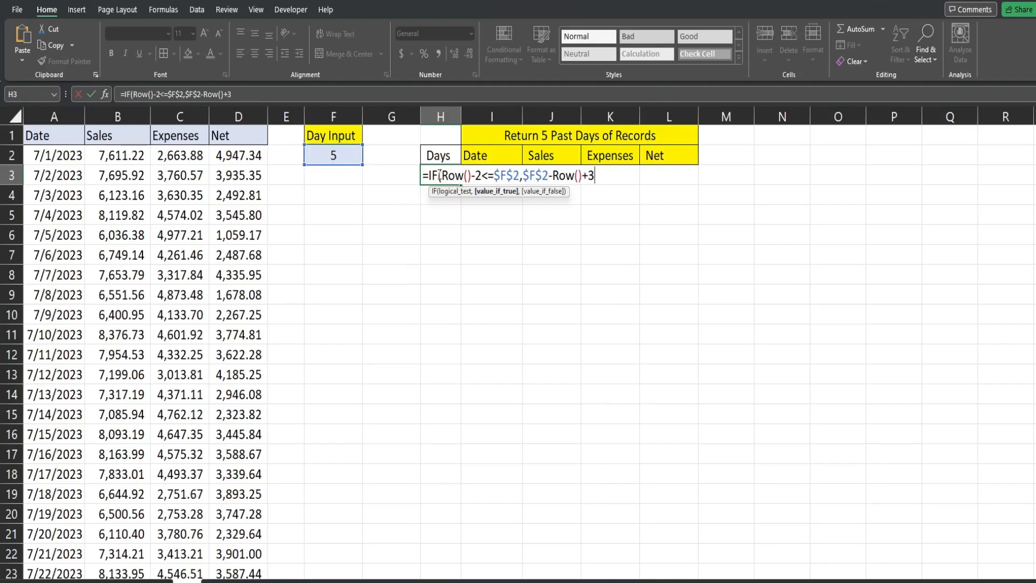
mouse_move(563, 204)
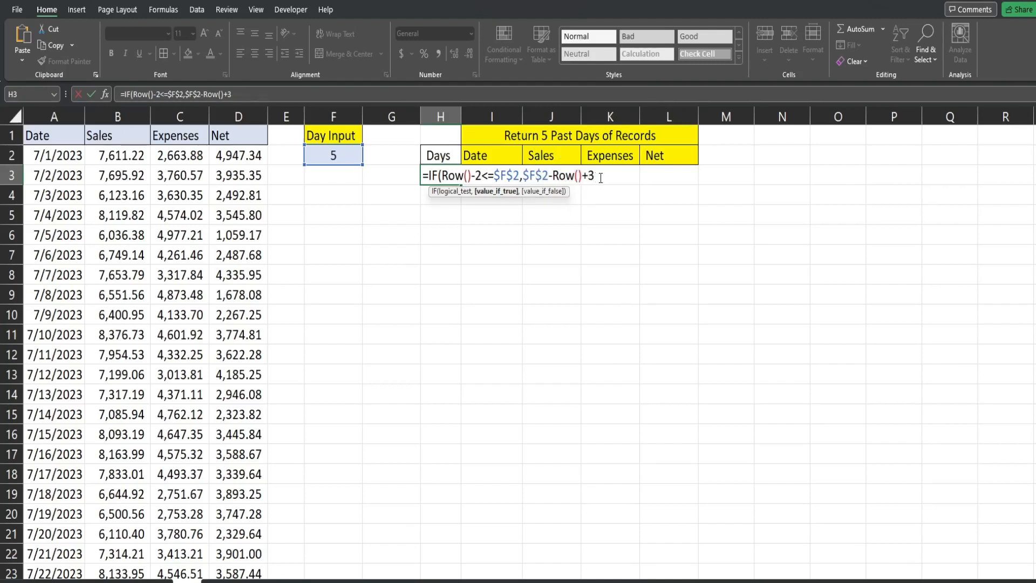
text(,)
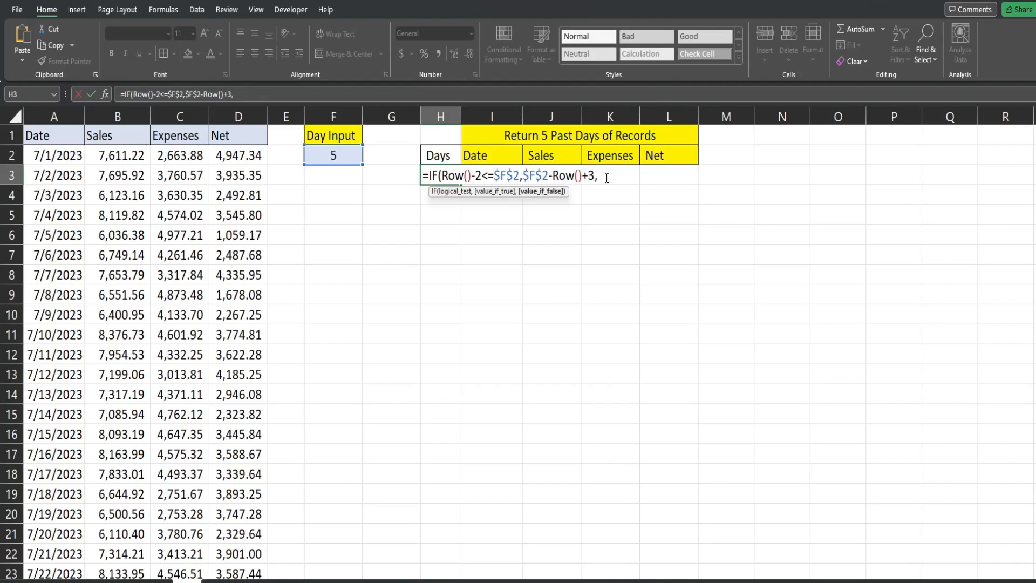
text("")
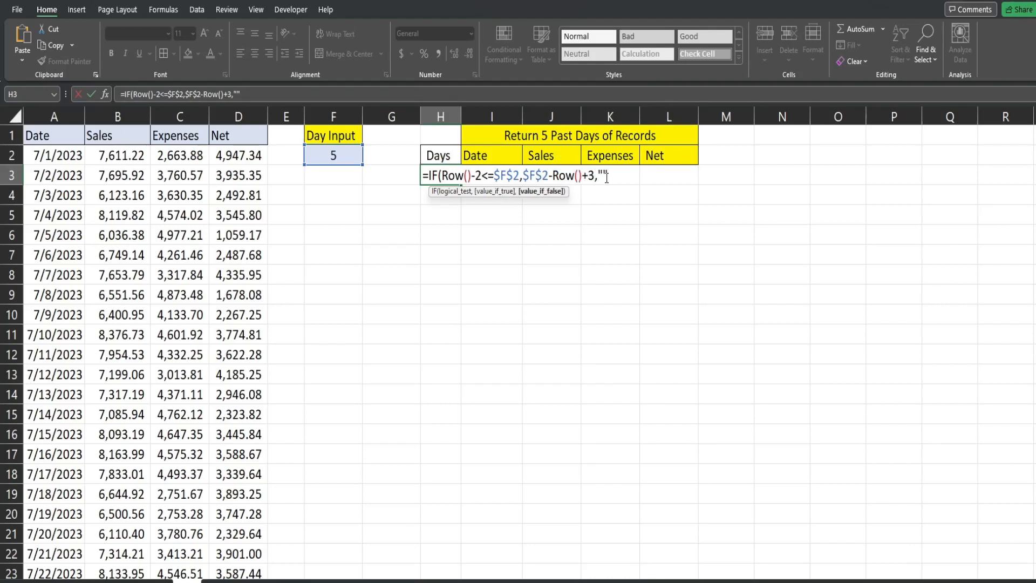
key(Return)
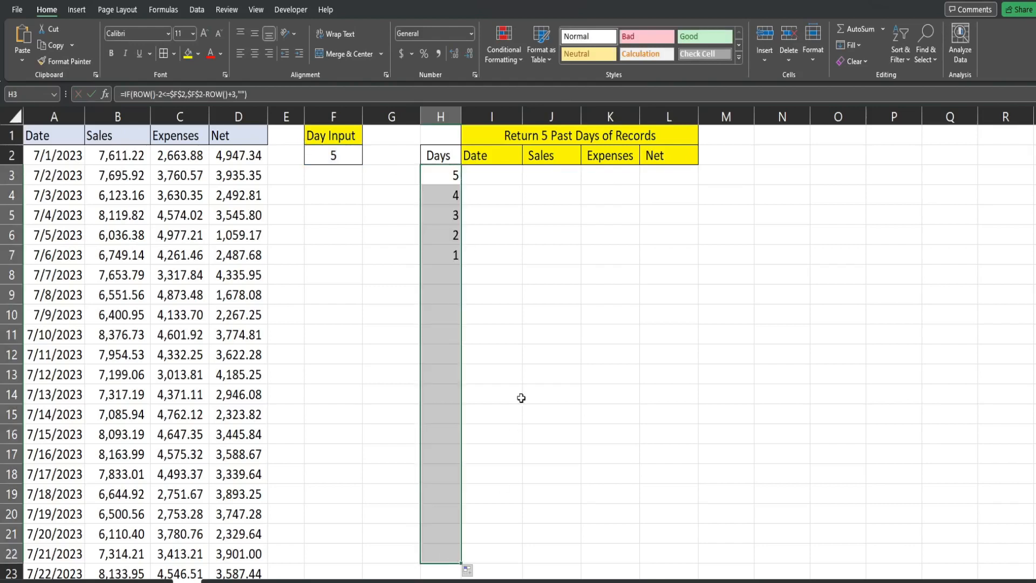
click(441, 175)
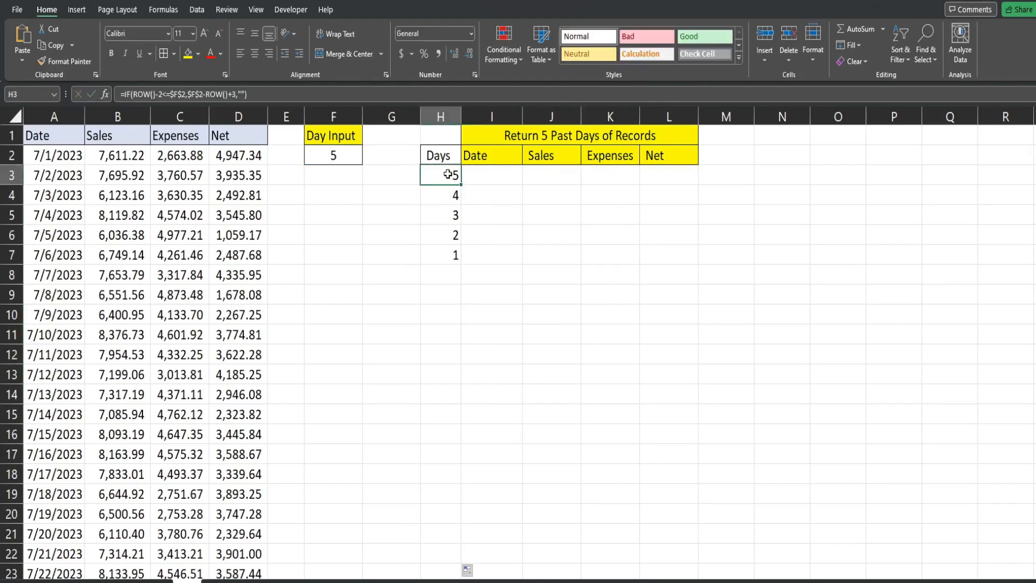
click(333, 155)
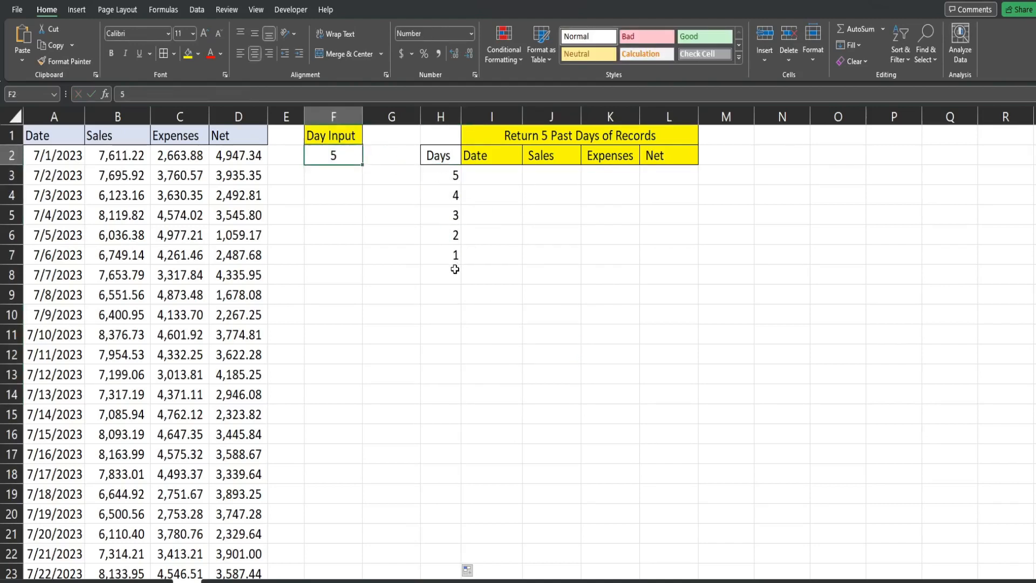
click(454, 175)
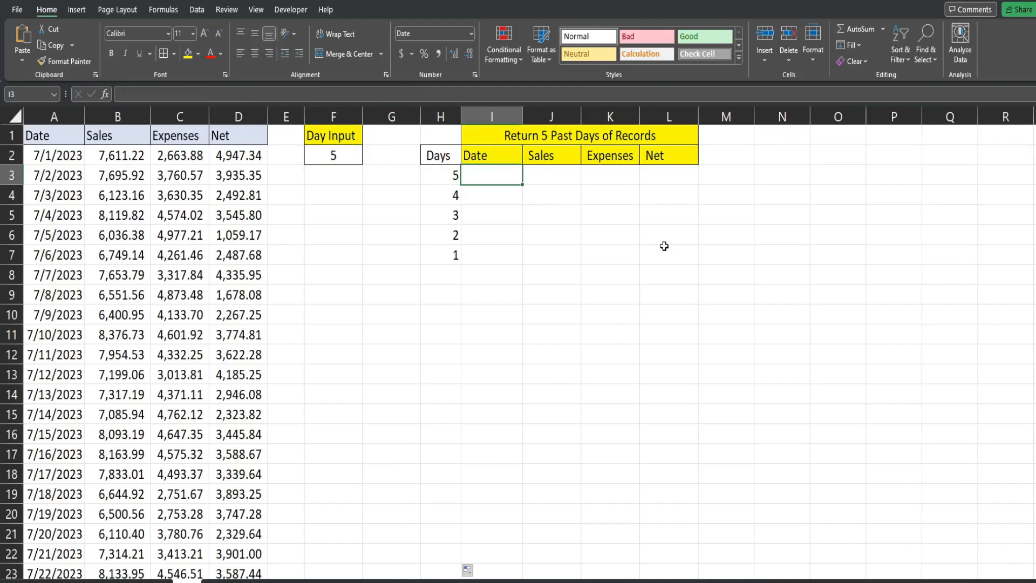
Begin I3's OFFSET from absolute $A$1 with rows given by COUNTA($A:$A) minus an offset.
text(=IF()
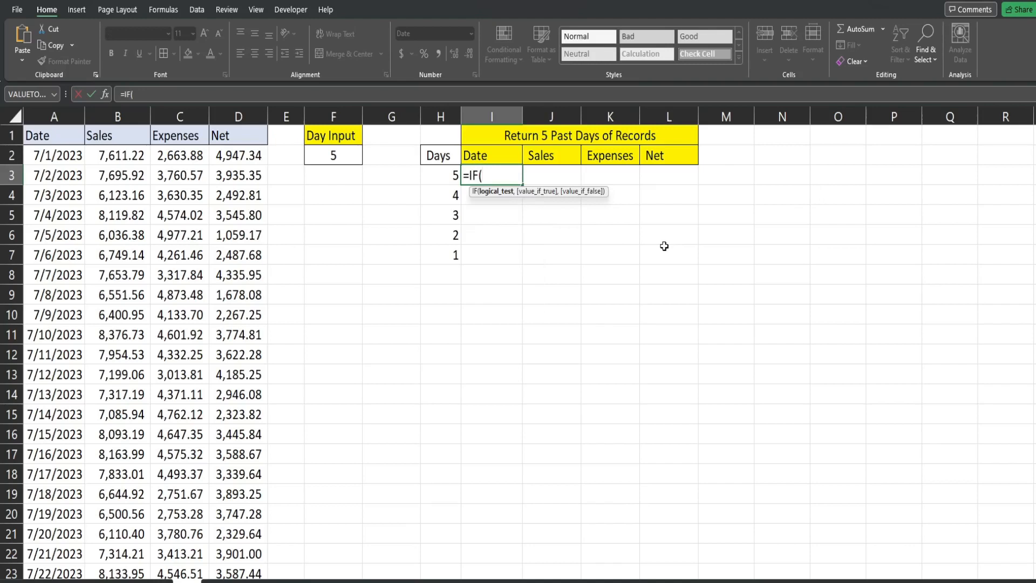
text(off)
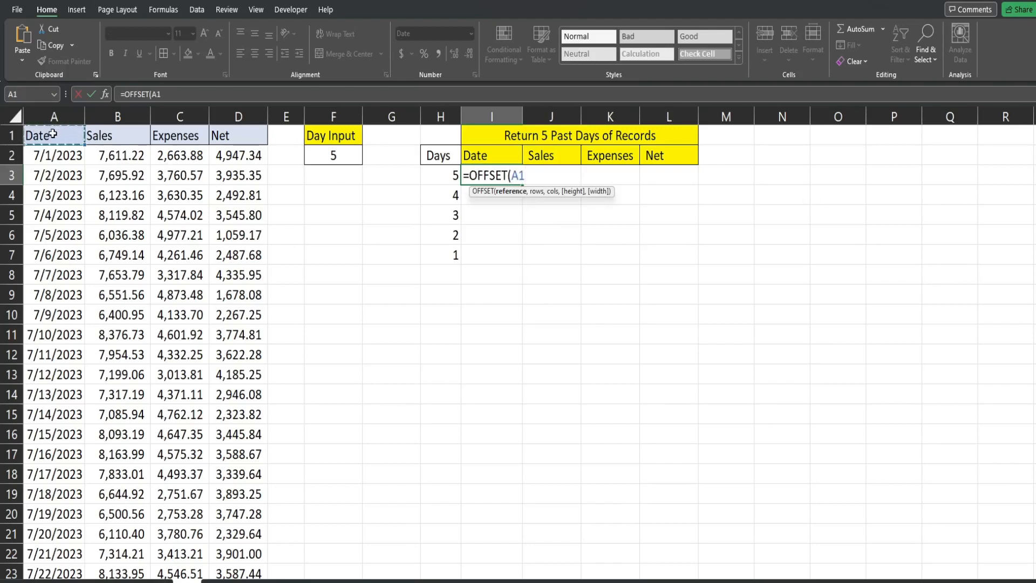
key(f4)
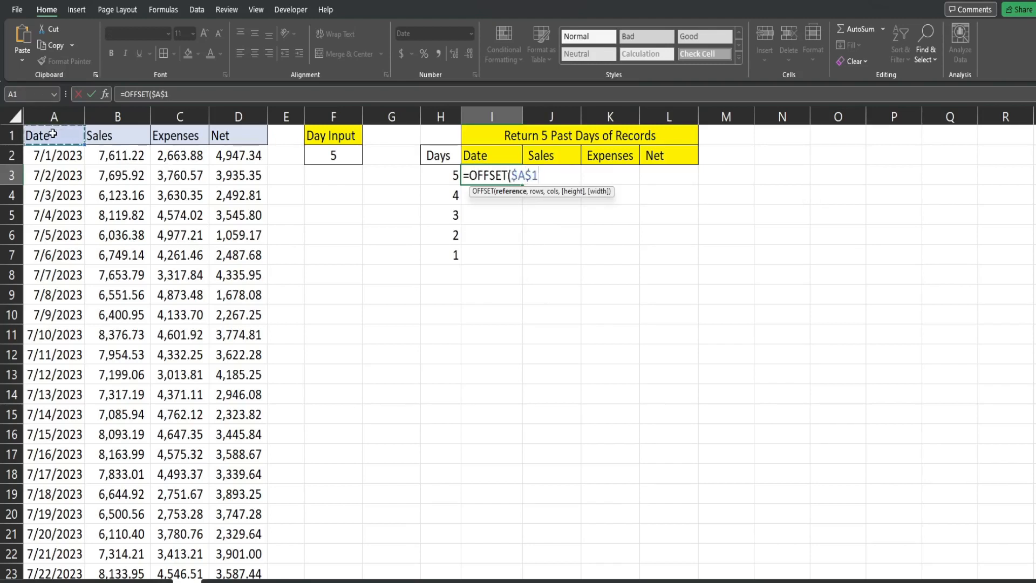
text(,Cou)
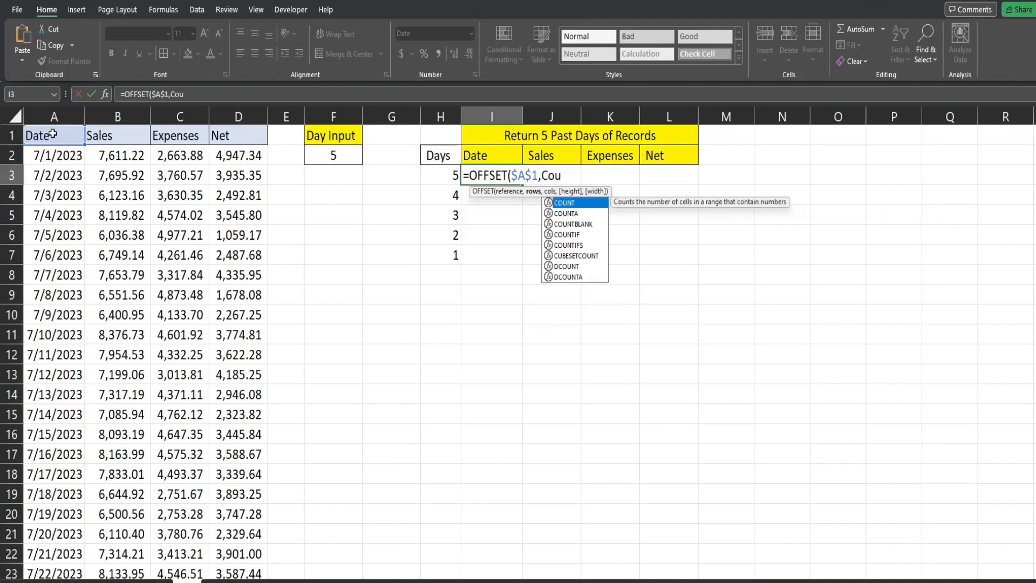
text(nt)
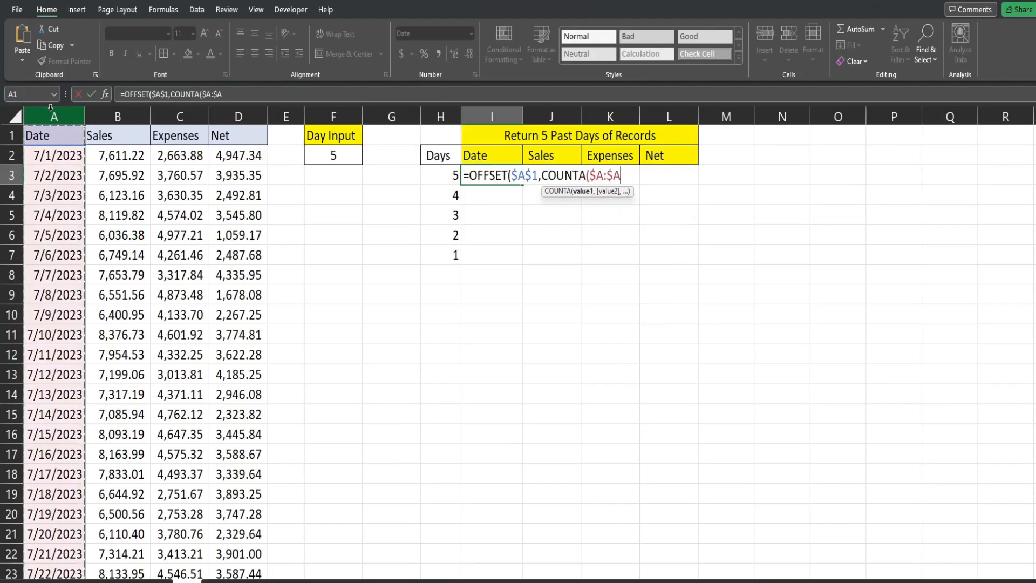
text())
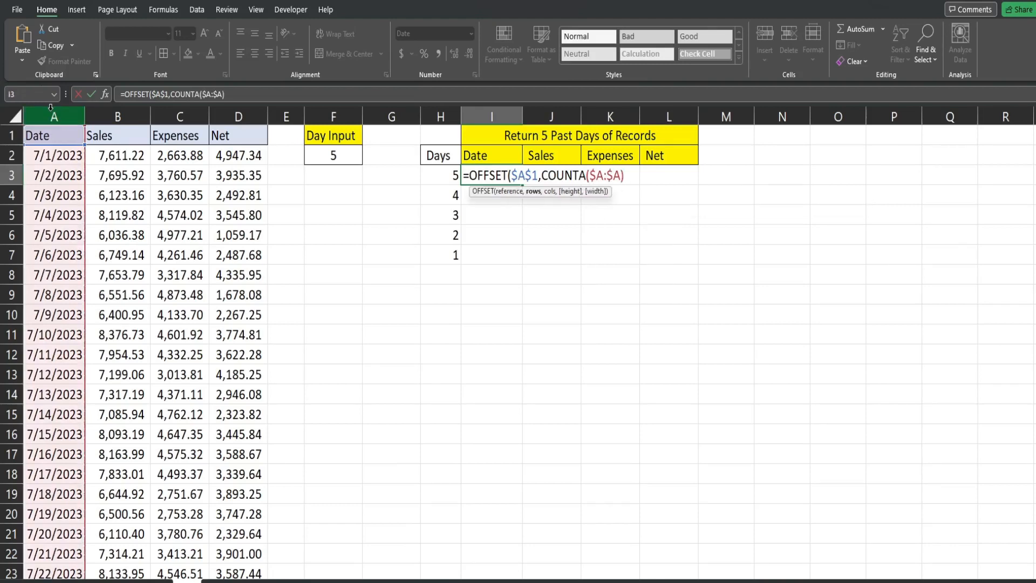
text(-)
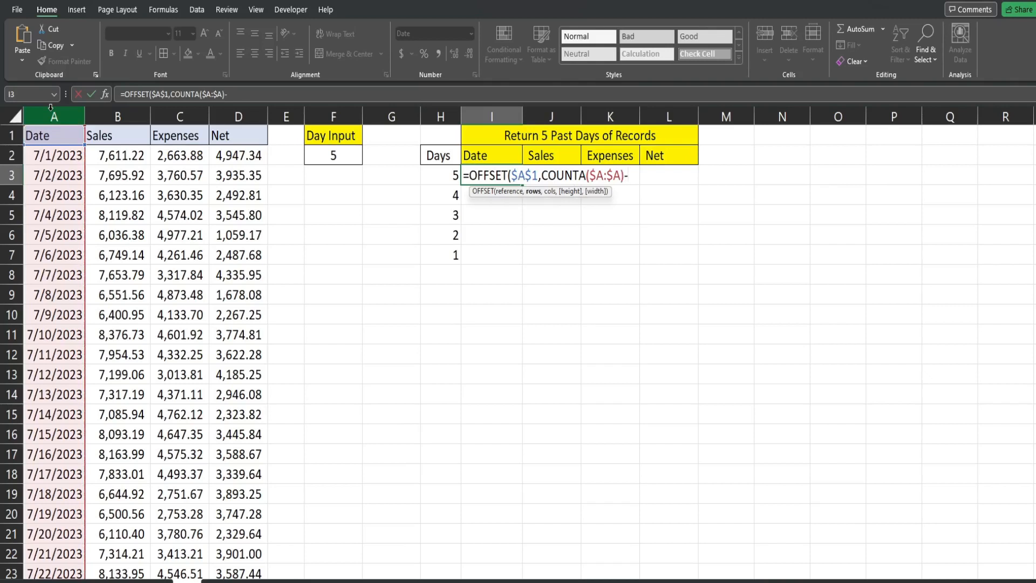
Subtract the Days value as $H3 and start a MATCH for the columns argument.
click(439, 175)
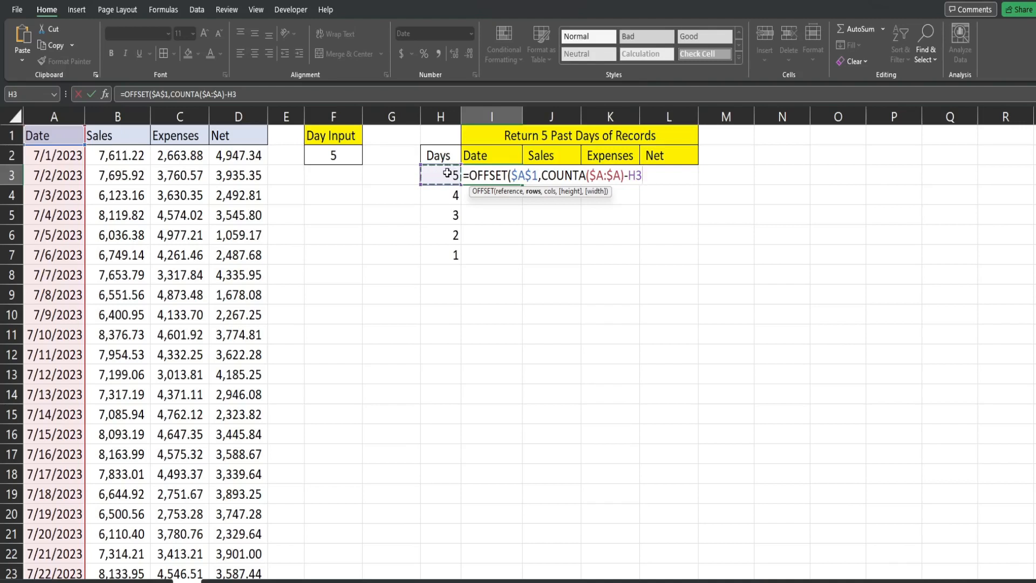
text($)
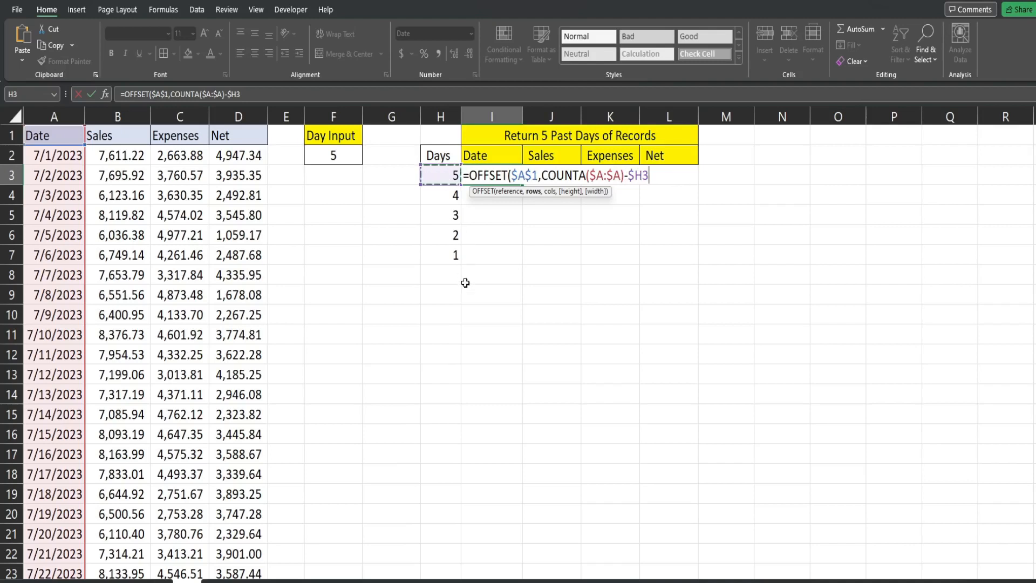
mouse_move(600, 240)
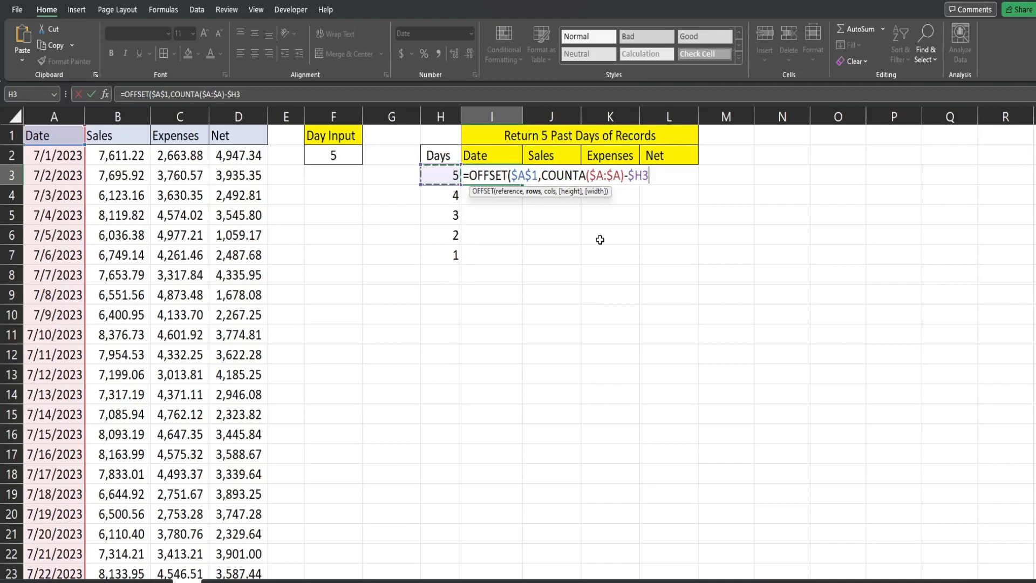
text(,)
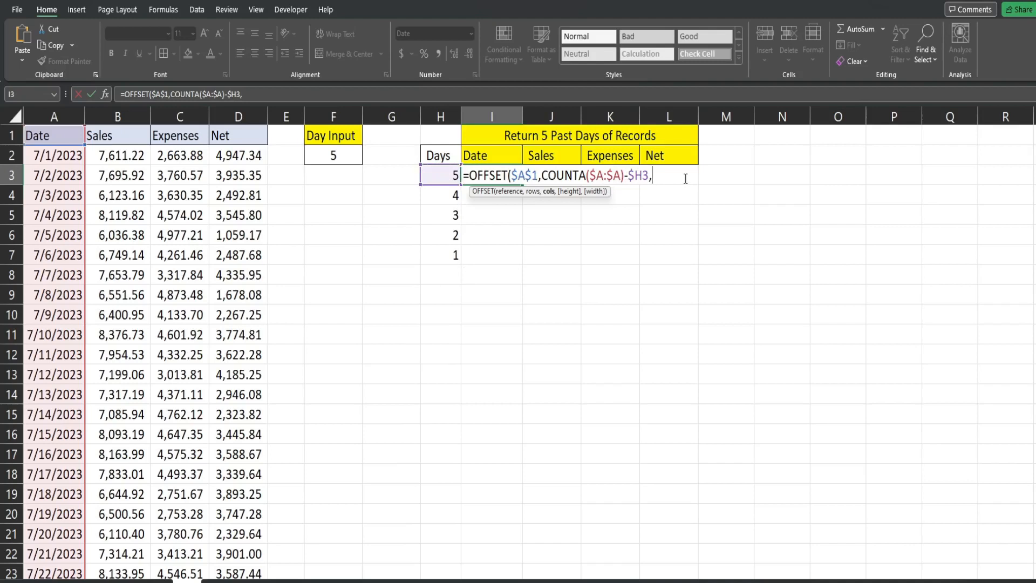
mouse_move(548, 199)
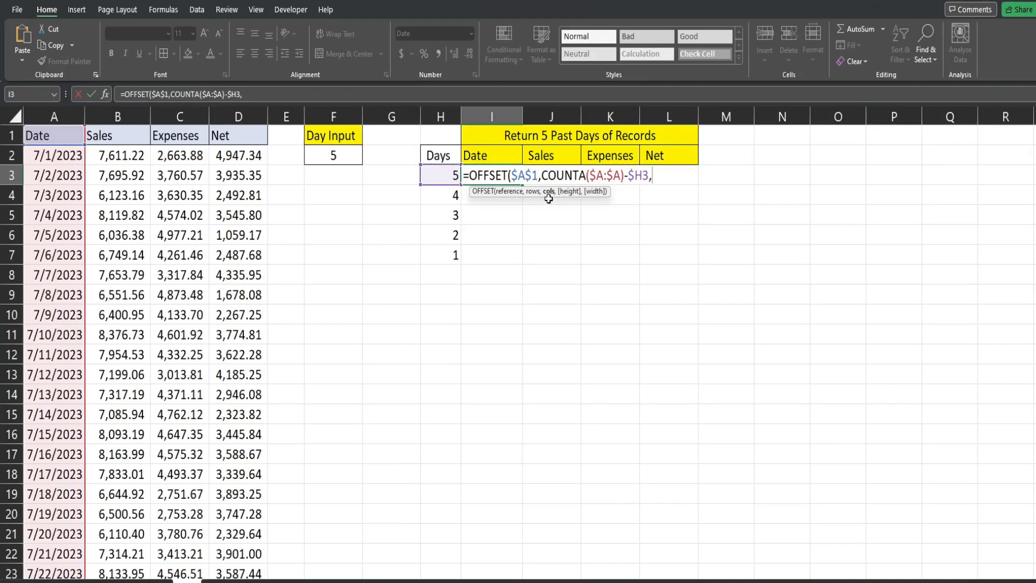
mouse_move(547, 211)
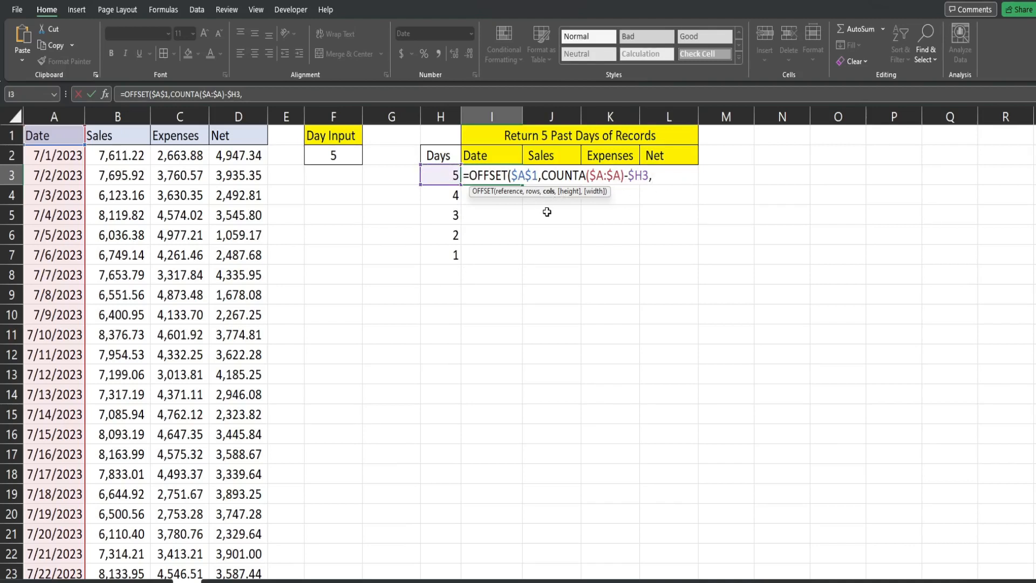
mouse_move(524, 205)
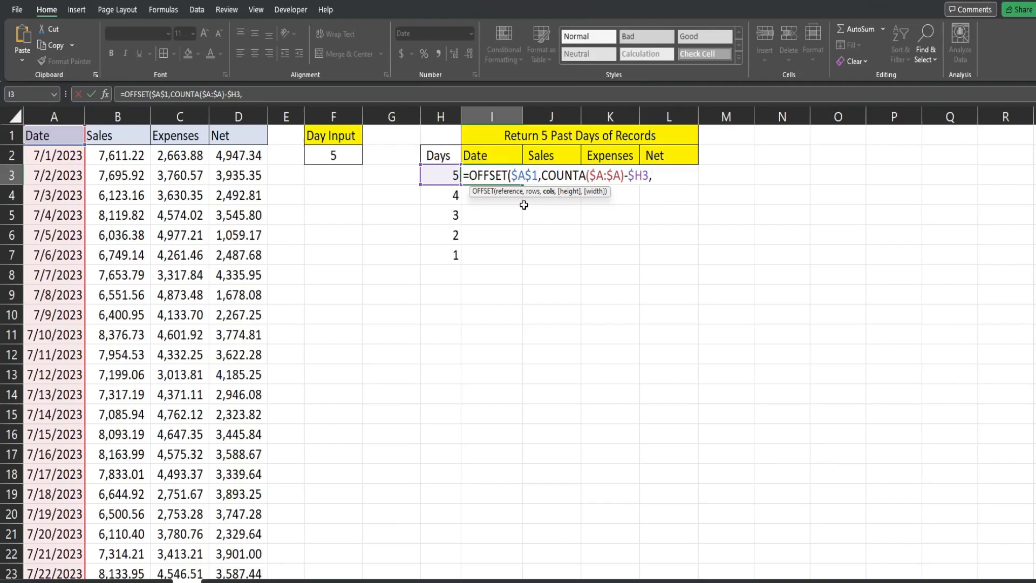
mouse_move(475, 156)
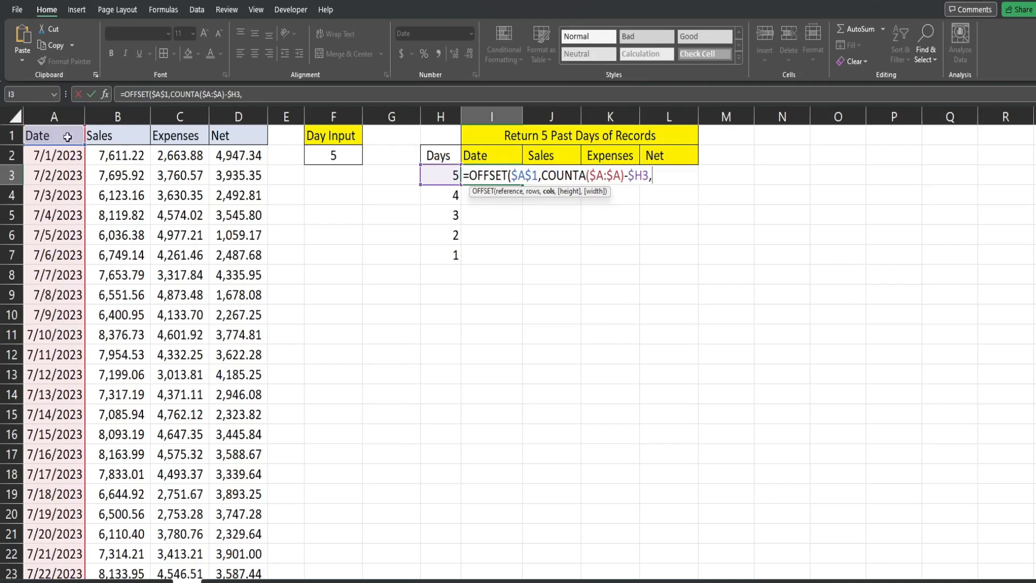
mouse_move(667, 219)
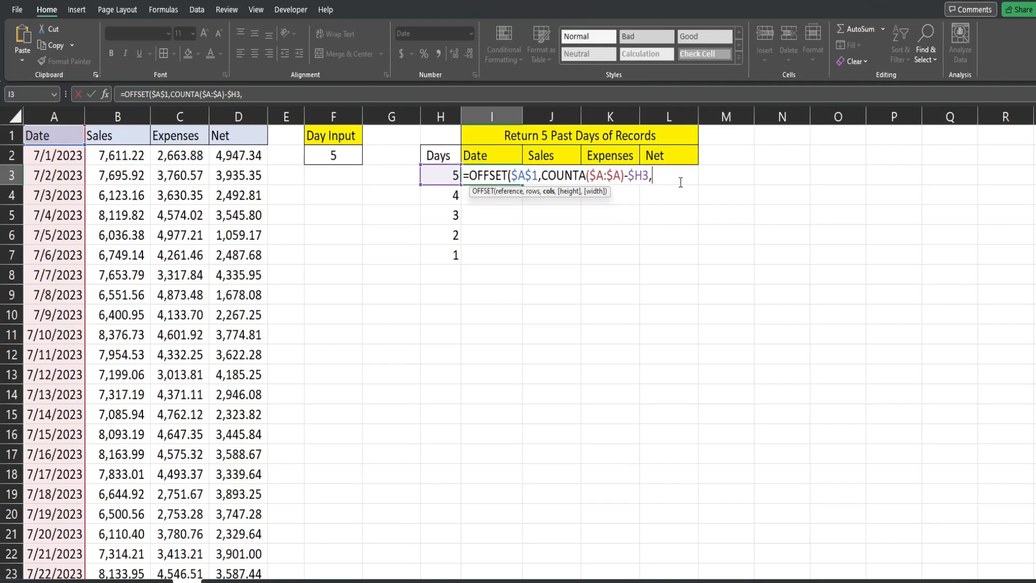
mouse_move(499, 155)
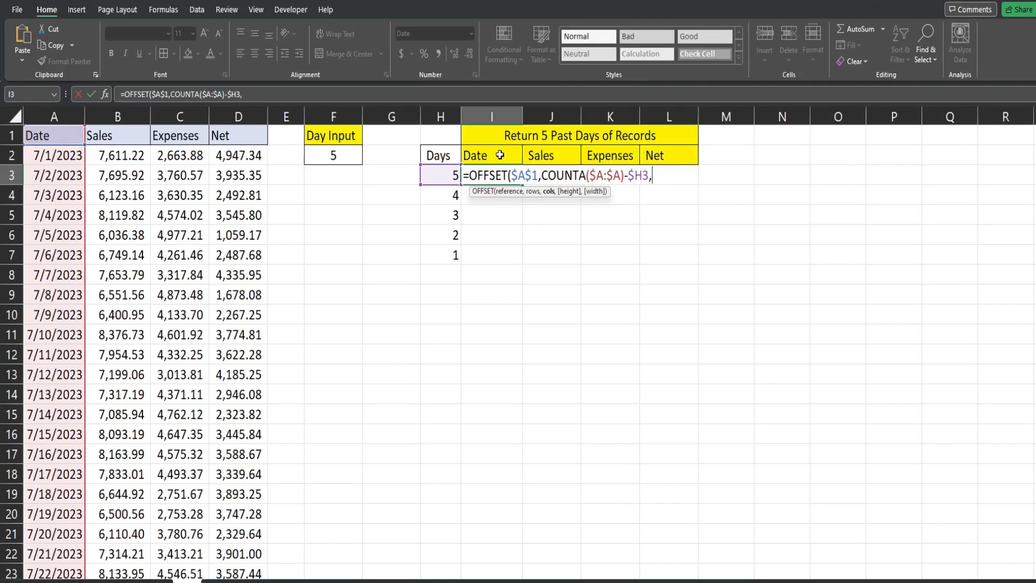
text(Mat)
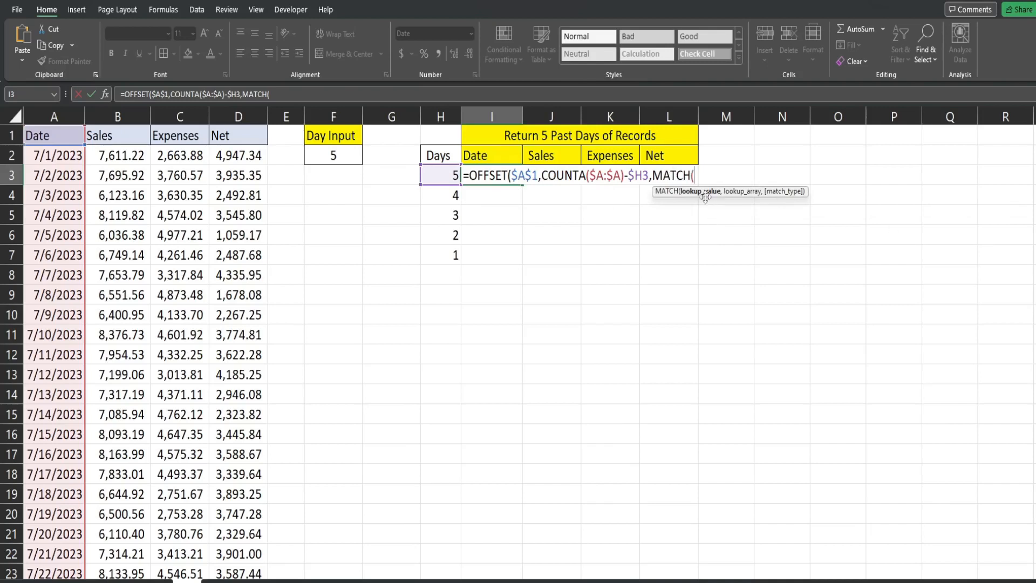
Set the column offset to MATCH(I$2,$A$1:$D$1,0)-1 using the Date heading as lookup value.
click(491, 156)
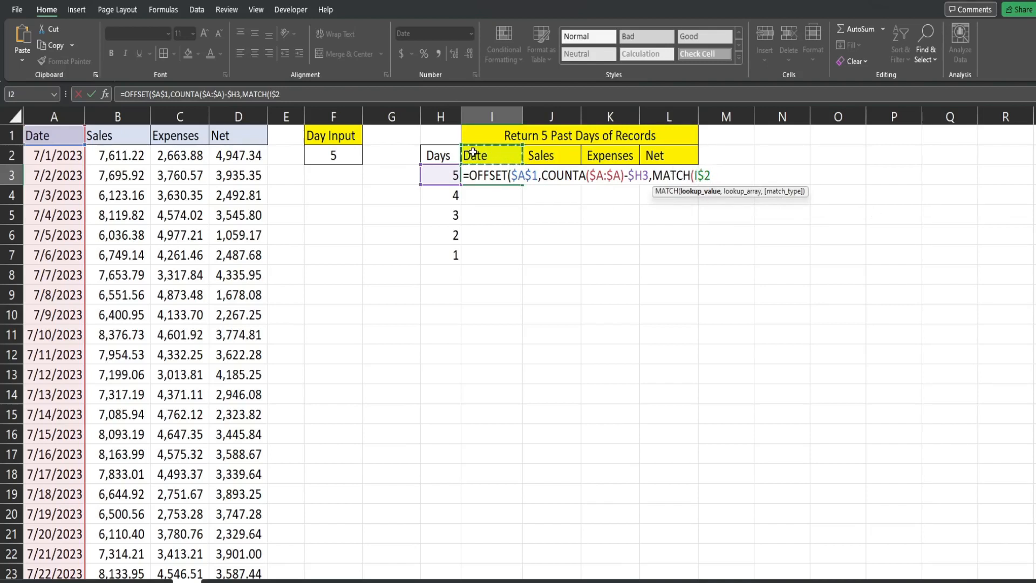
mouse_move(679, 159)
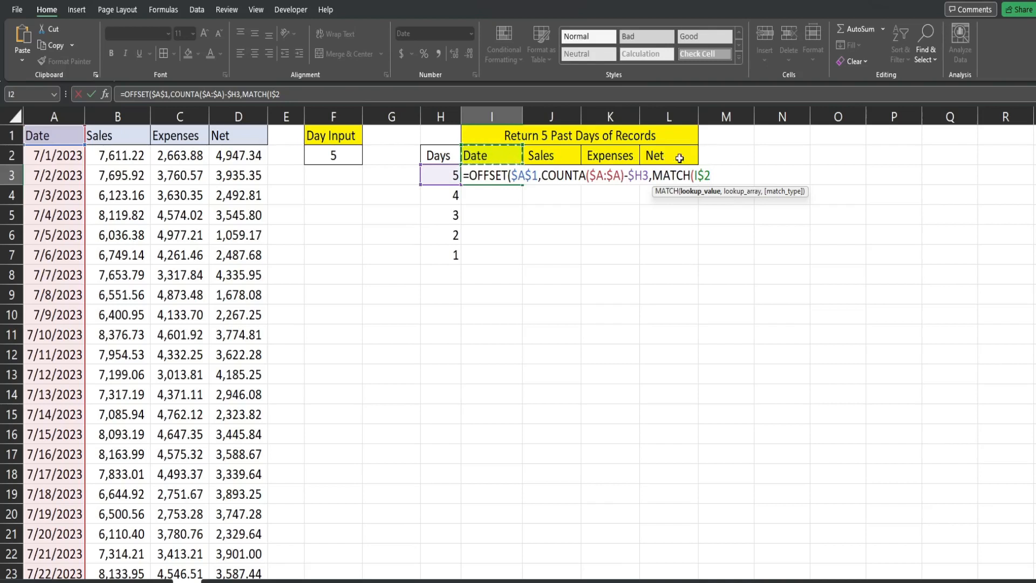
mouse_move(657, 156)
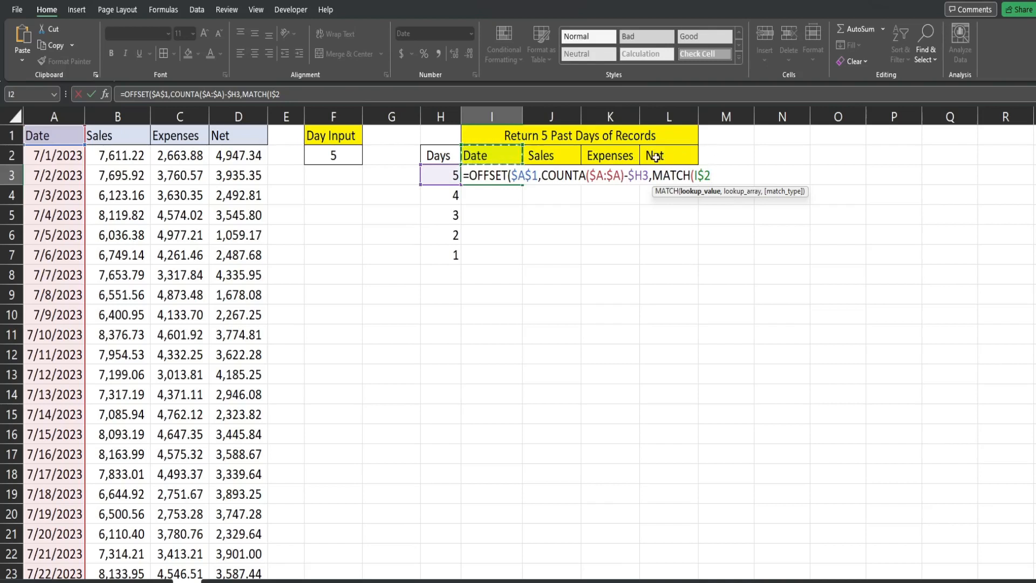
text(,A1:D1)
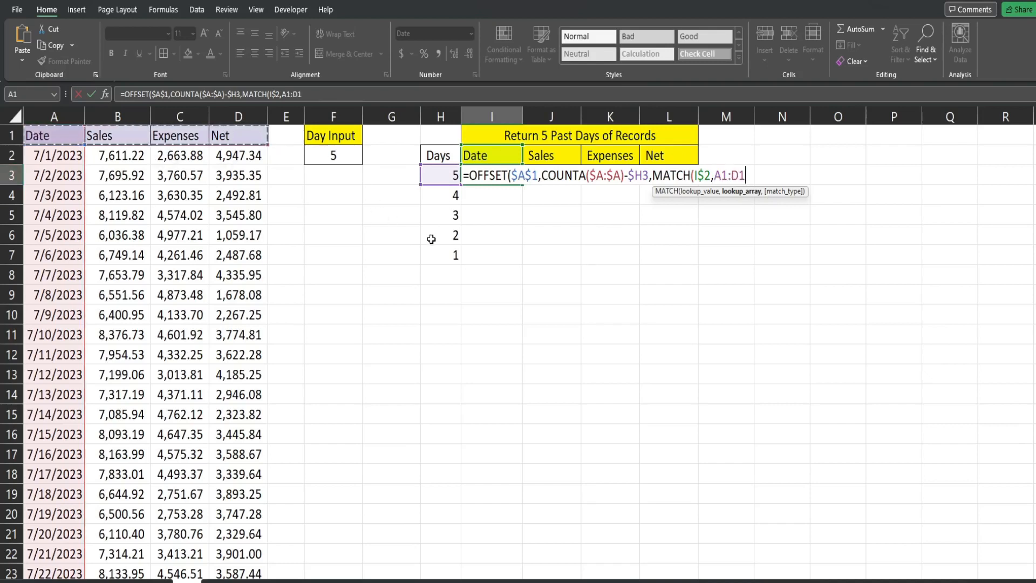
text($A$1:$D$1)
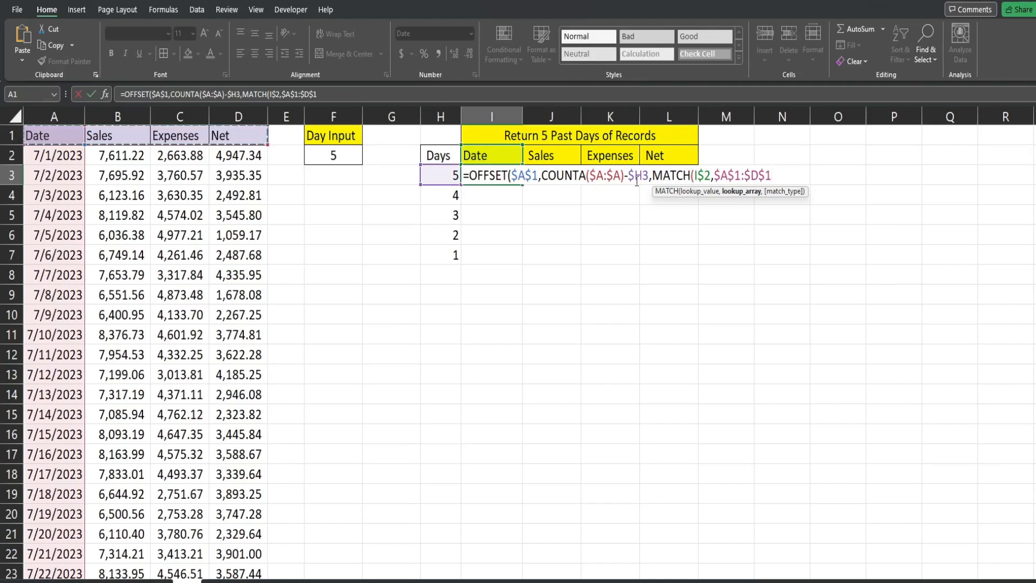
text(,)
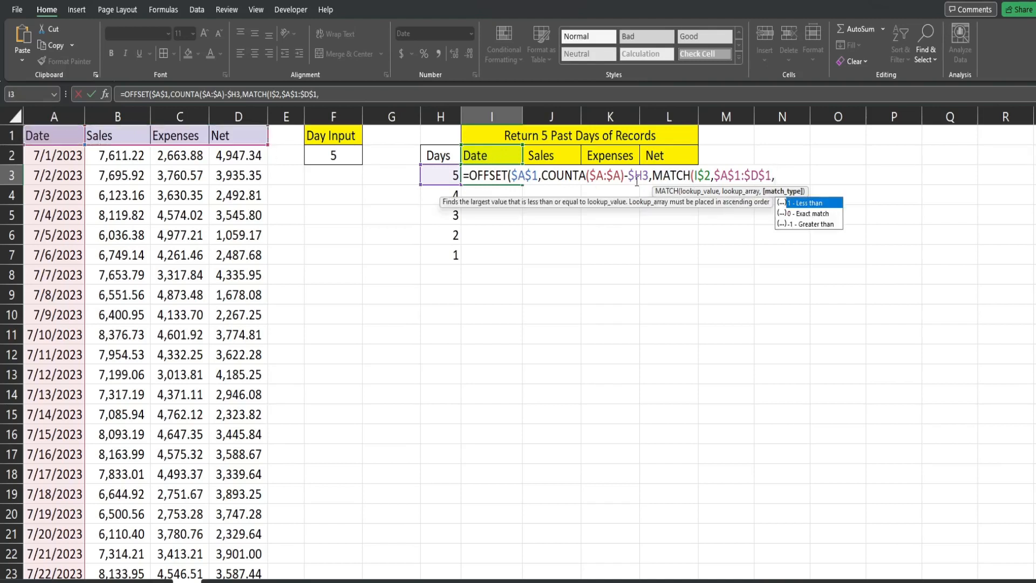
text(0)
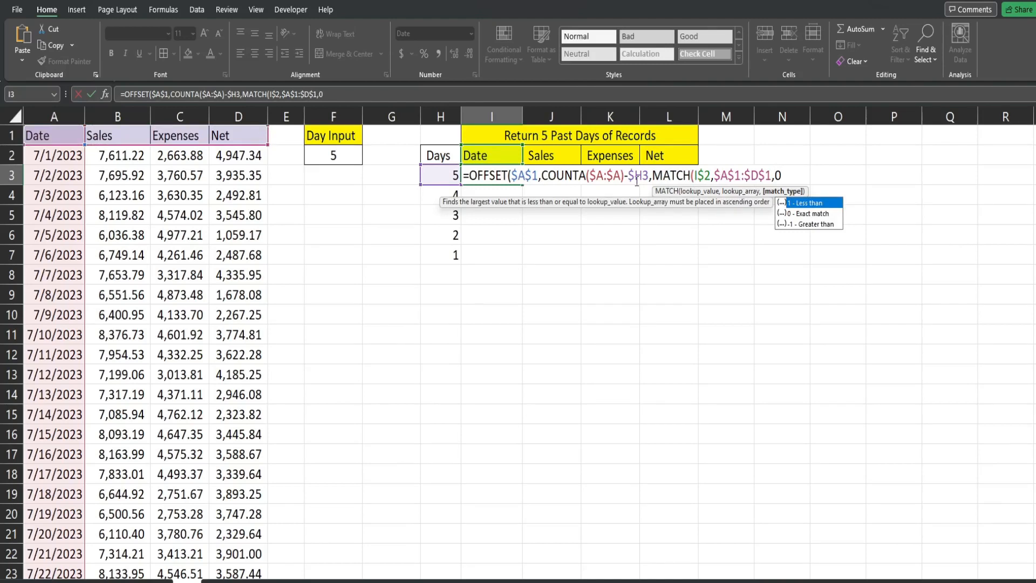
text())
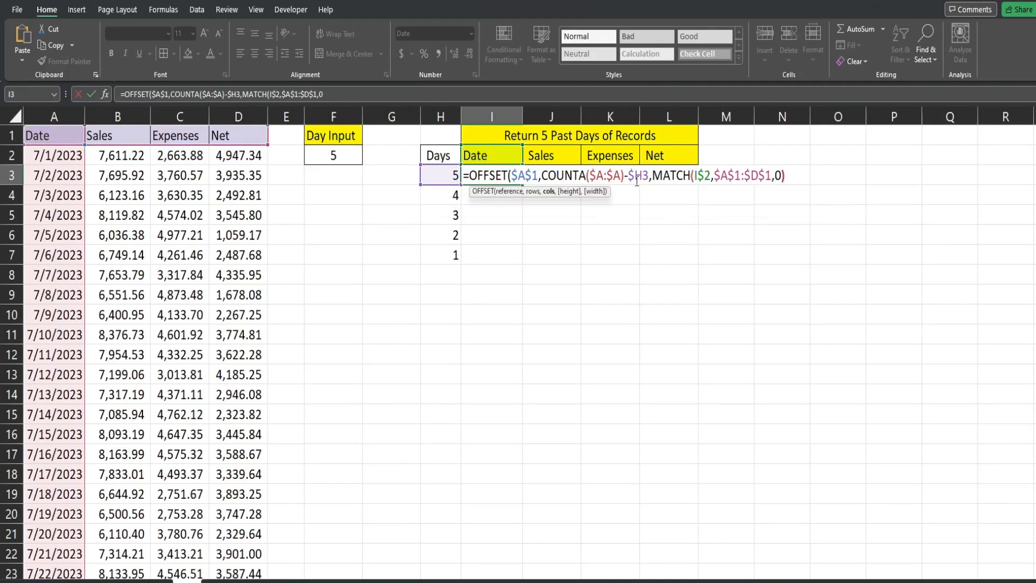
mouse_move(682, 183)
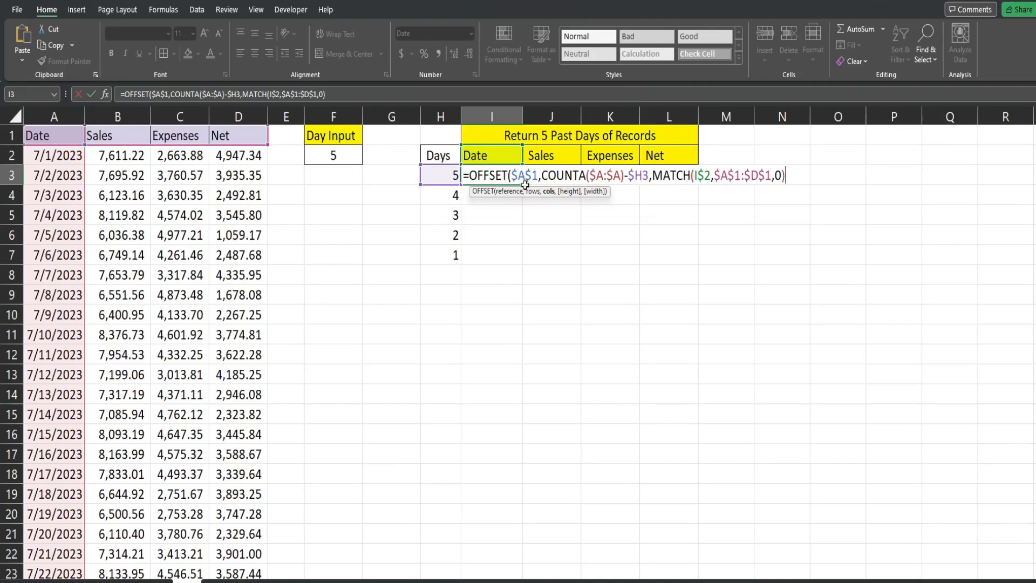
mouse_move(547, 196)
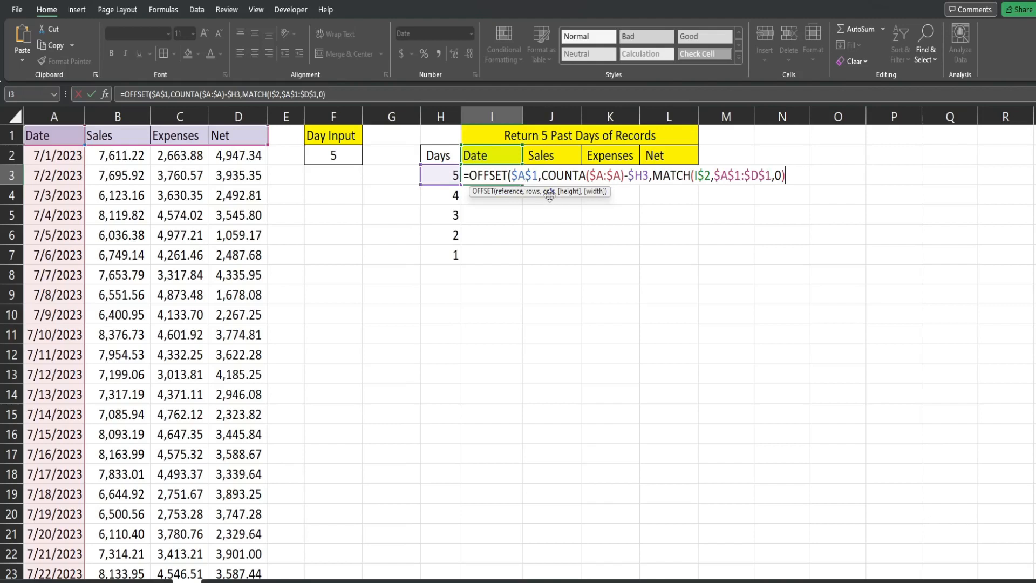
text(-1)
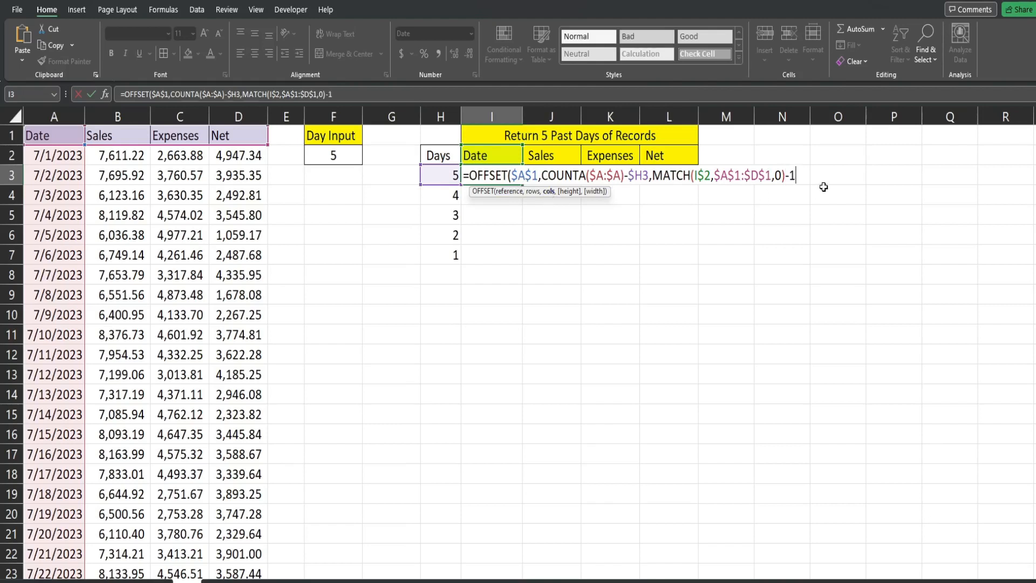
Close the formula with height 1 and width 1 and enter it to return the fifth-last date.
text(,)
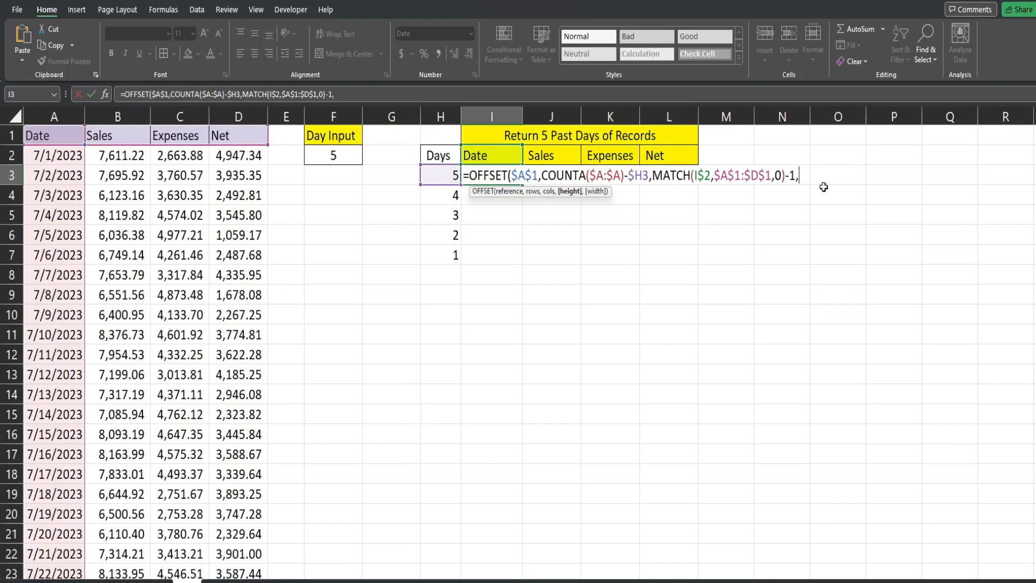
text(1)
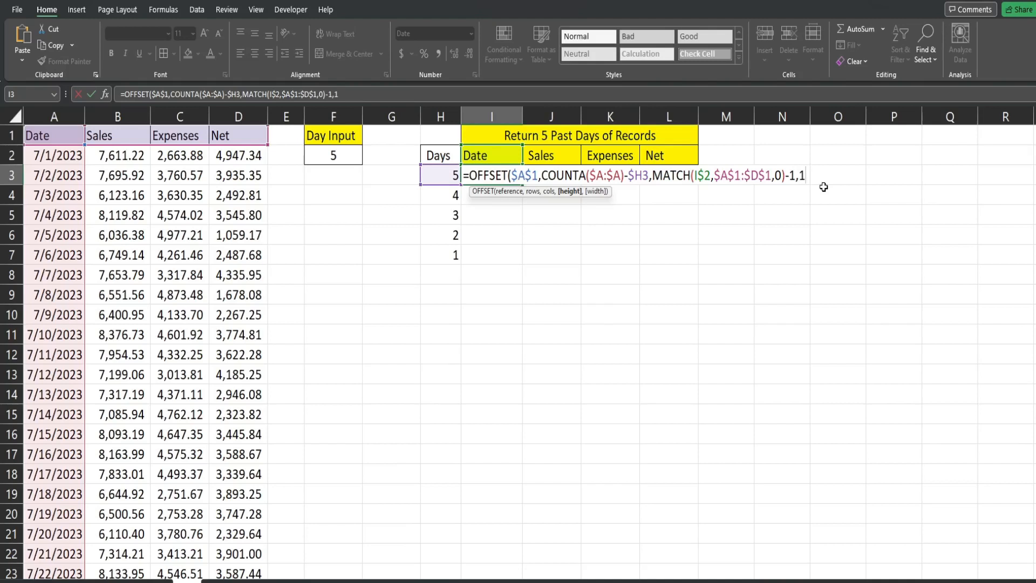
text(,1))
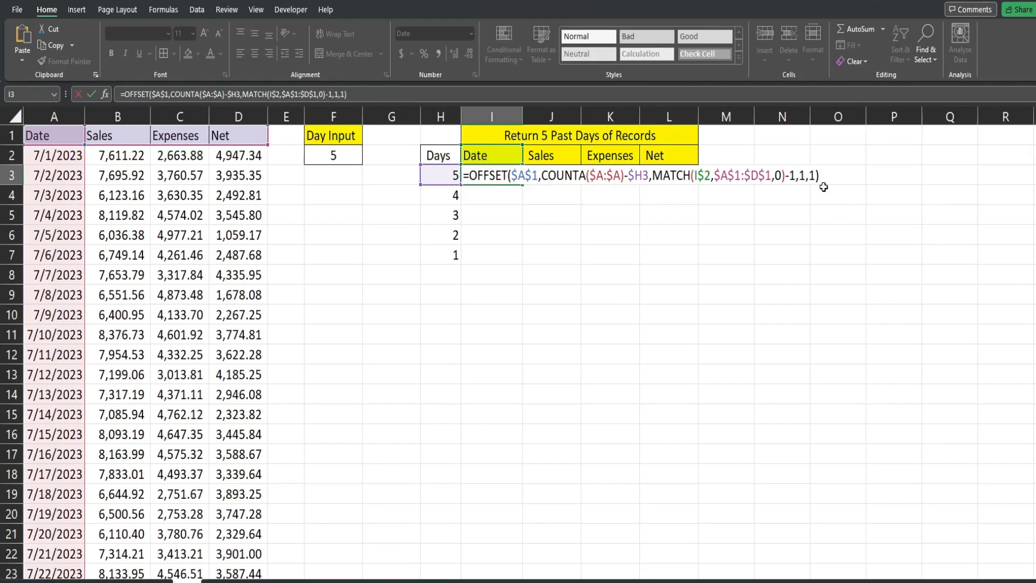
key(Return)
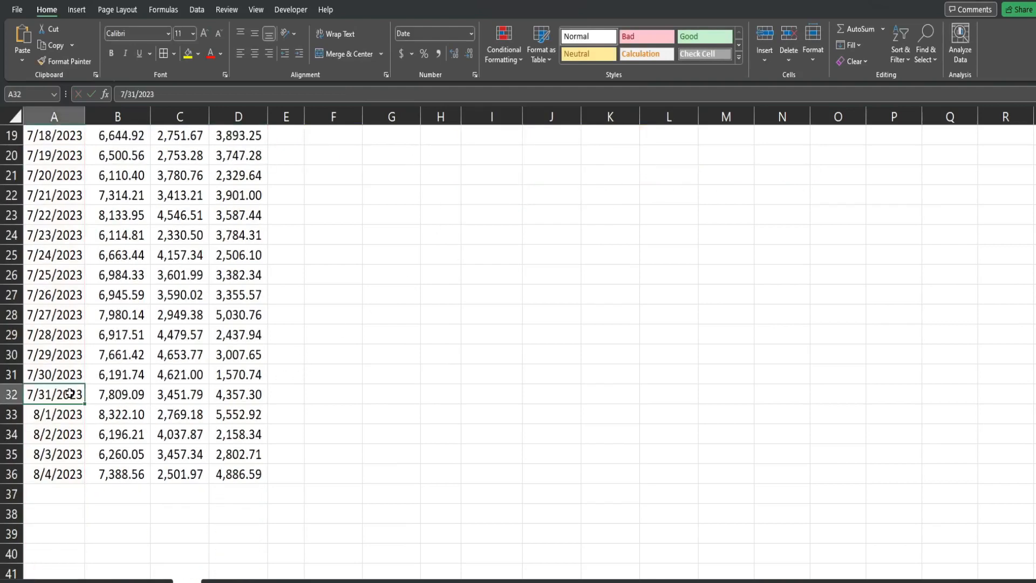
Check I3 shows 7/31/2023 and reopen its OFFSET formula for editing.
scroll(up, 3)
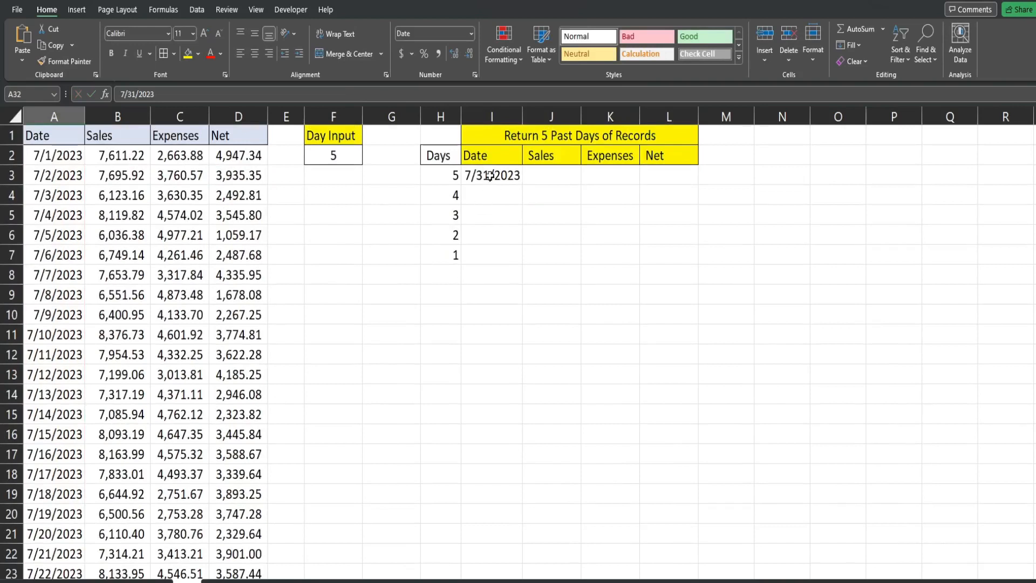
click(491, 174)
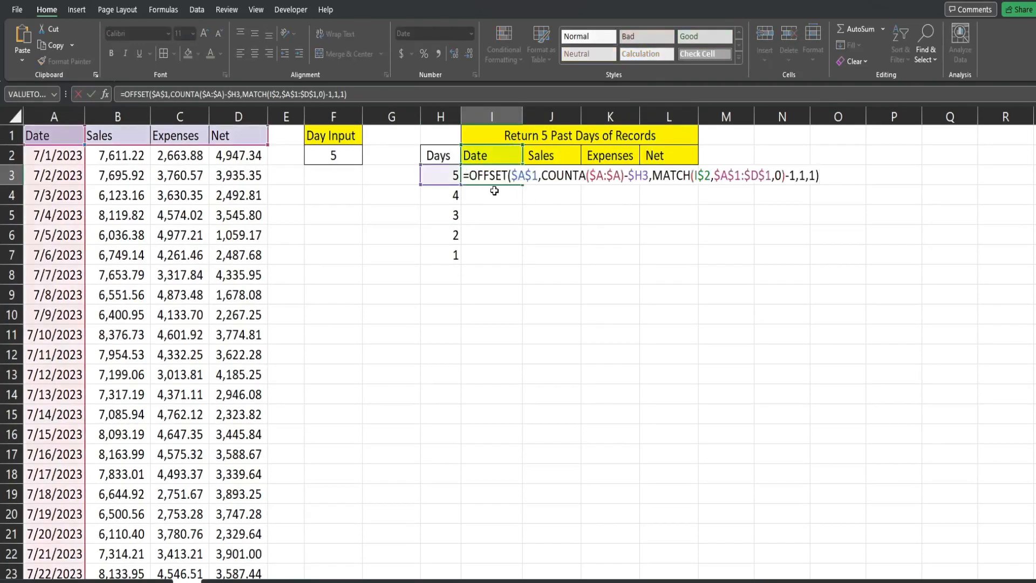
mouse_move(471, 275)
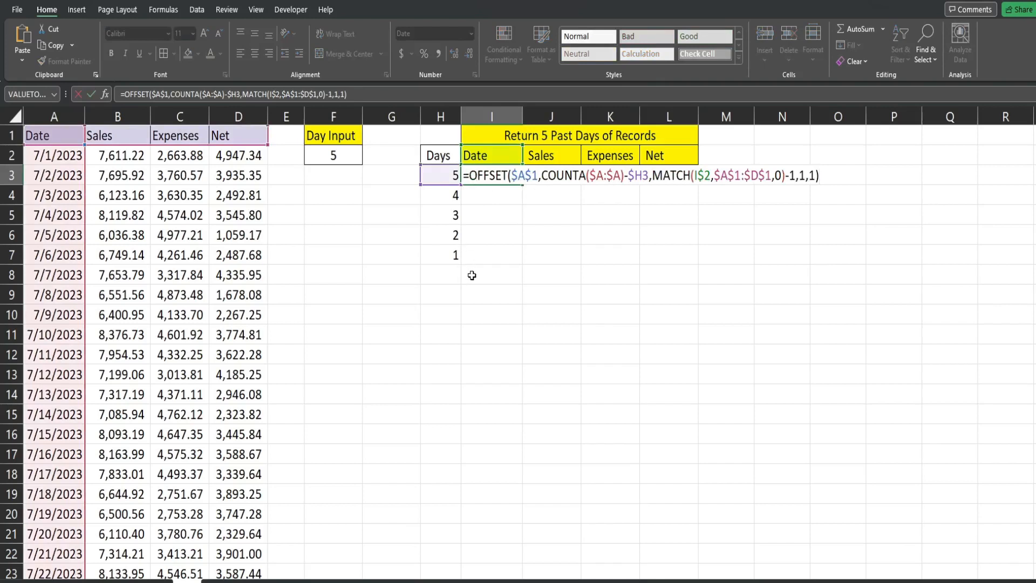
mouse_move(507, 564)
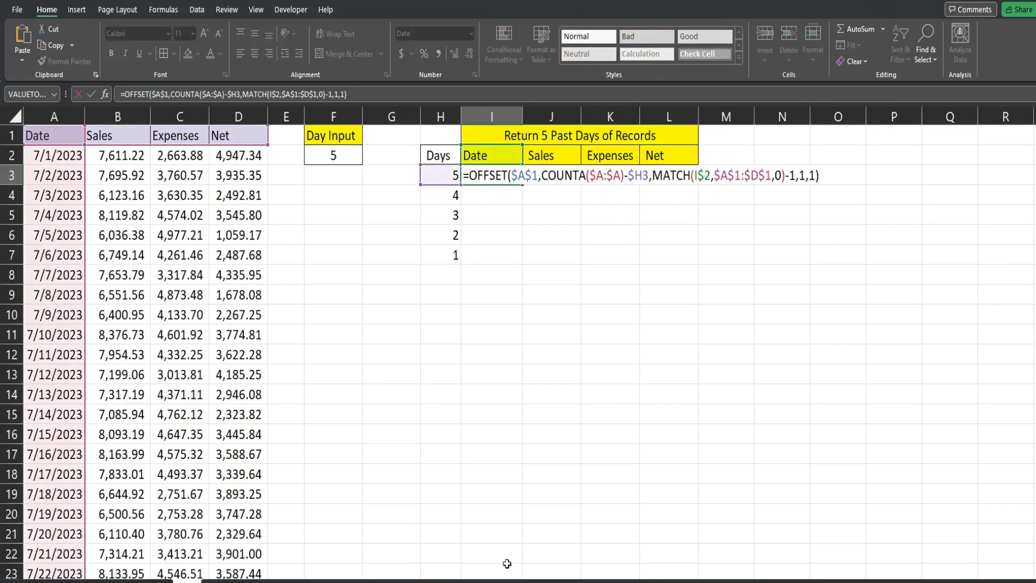
mouse_move(493, 574)
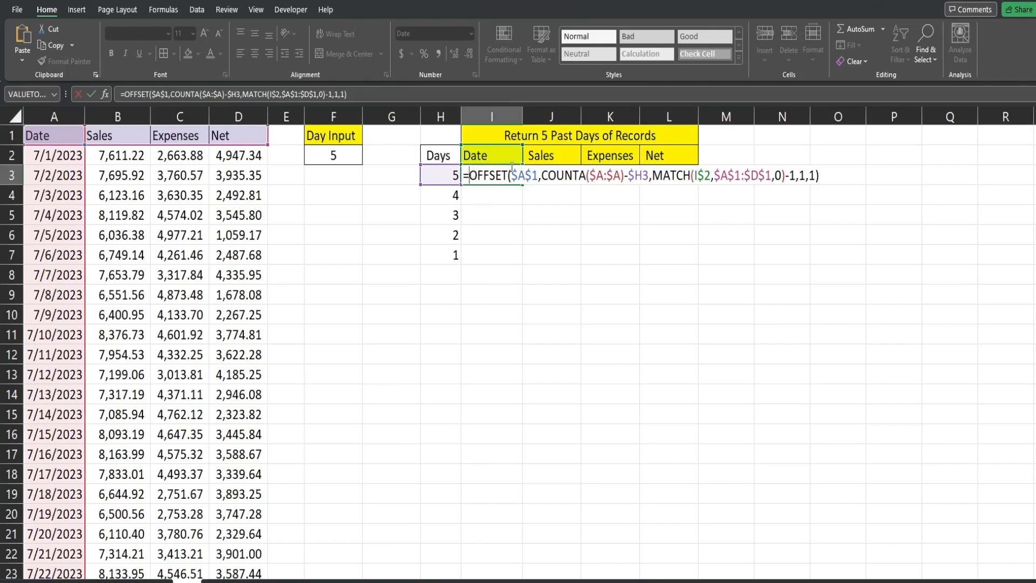
Wrap the OFFSET formula in IFERROR with a "" blank fallback.
text(IFERROR()
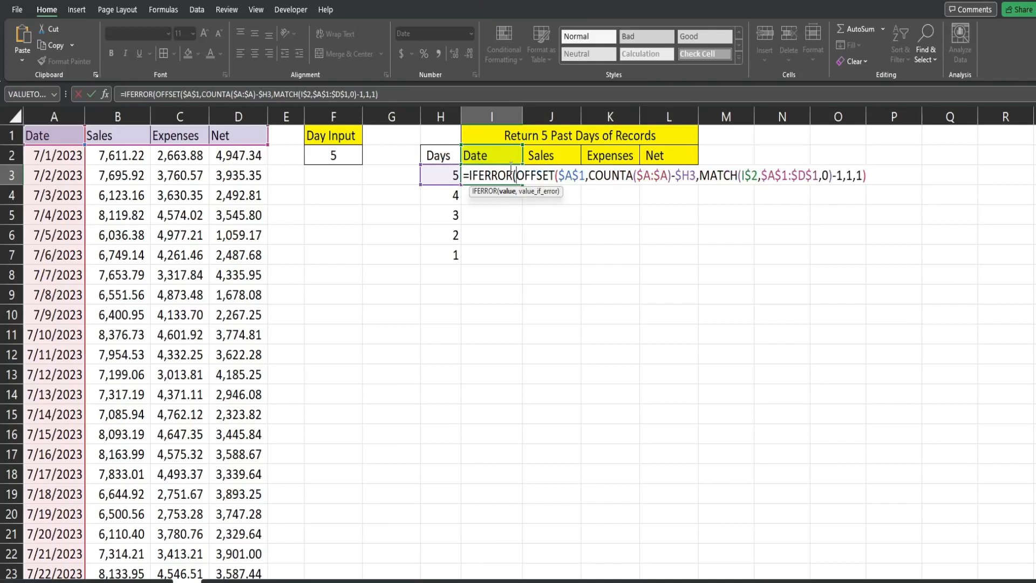
mouse_move(436, 429)
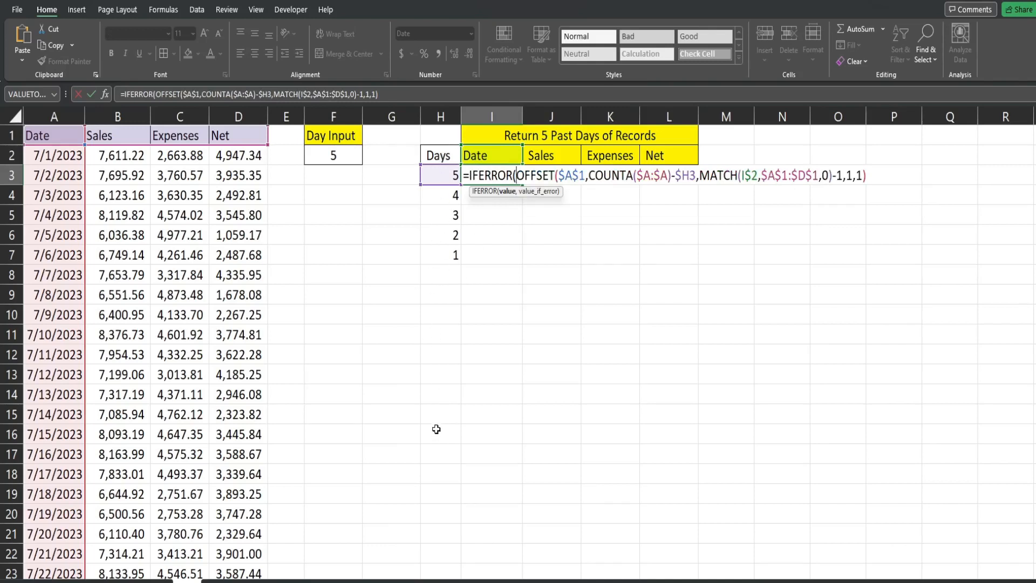
mouse_move(874, 180)
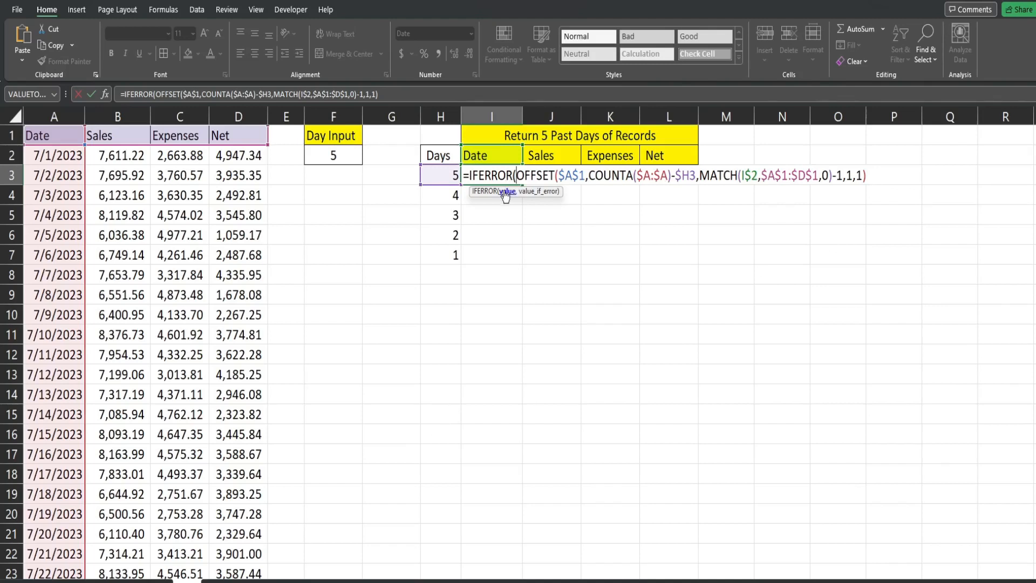
mouse_move(892, 187)
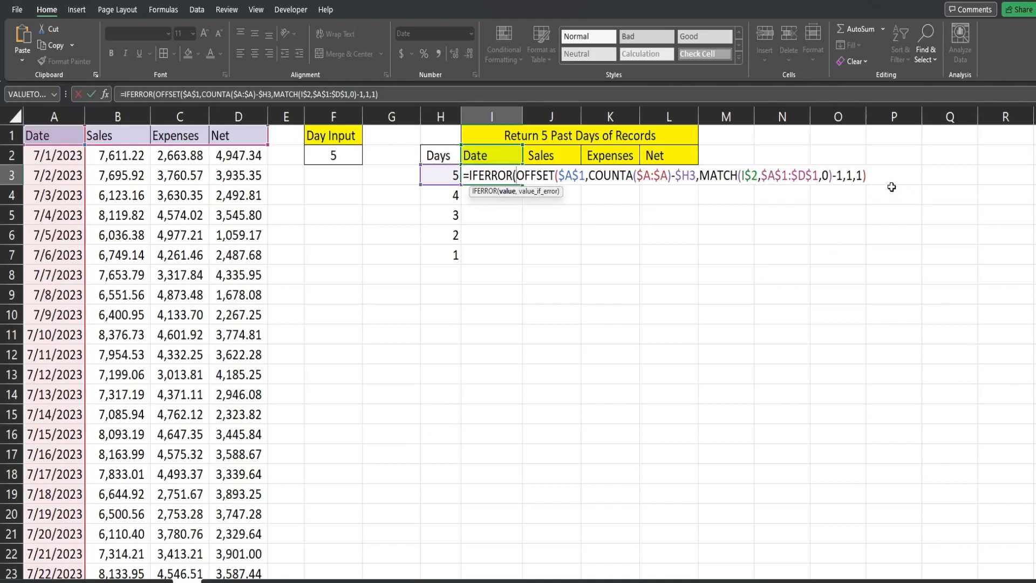
mouse_move(874, 175)
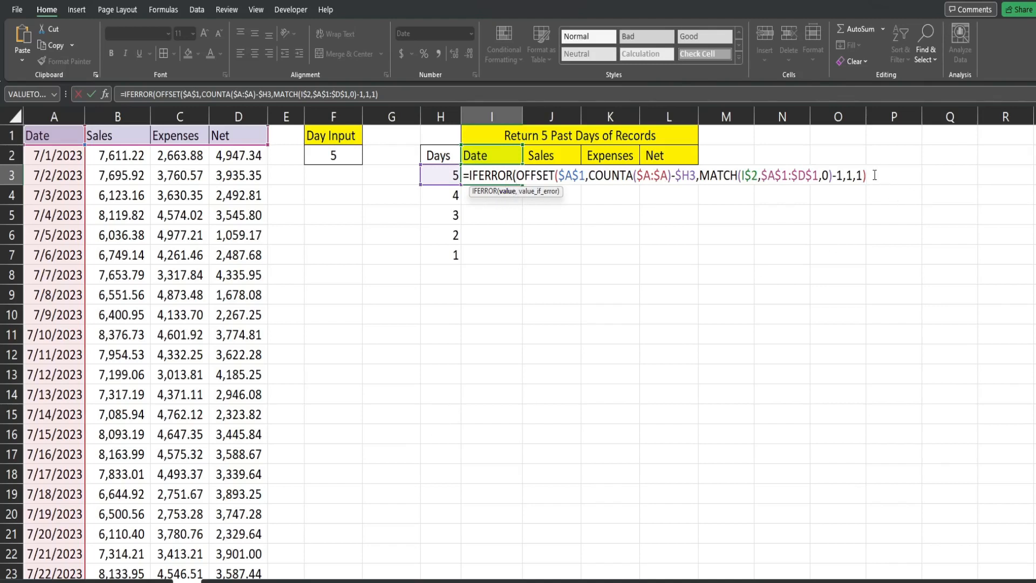
text(,)
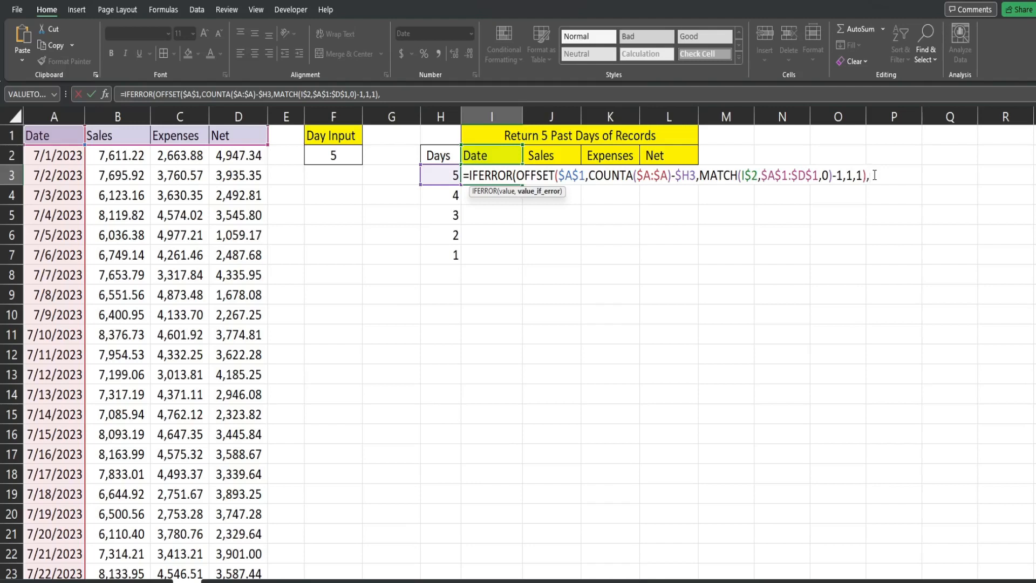
text(""))
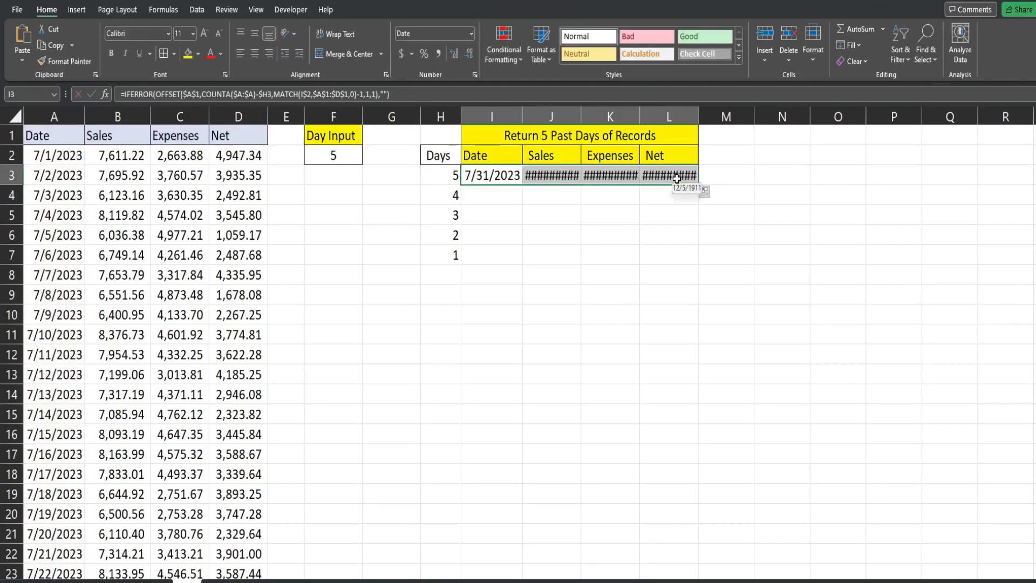
Fill I3:L7 without formatting so the five latest records show numeric figures, and check H7's Days formula.
click(707, 192)
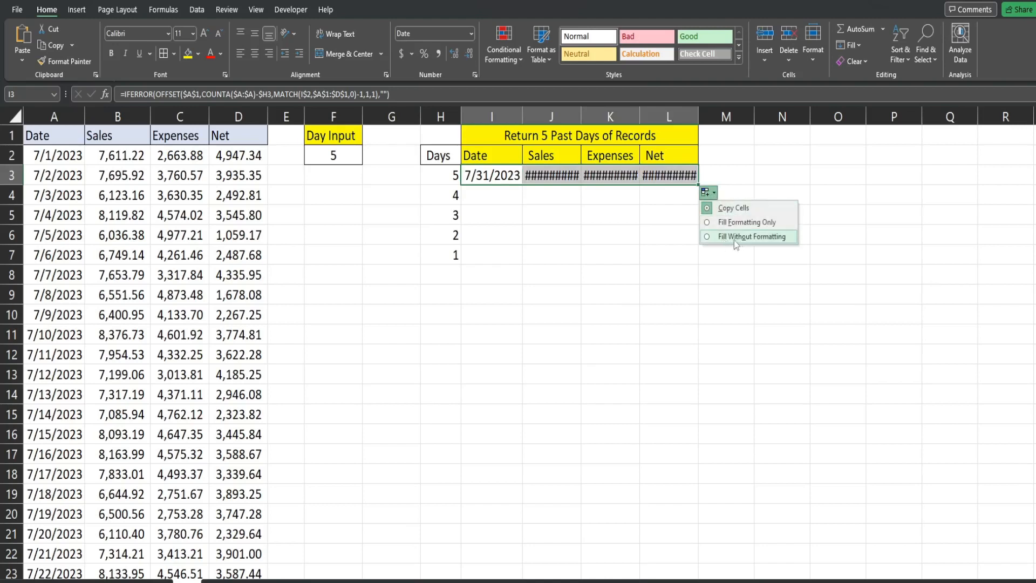
click(752, 236)
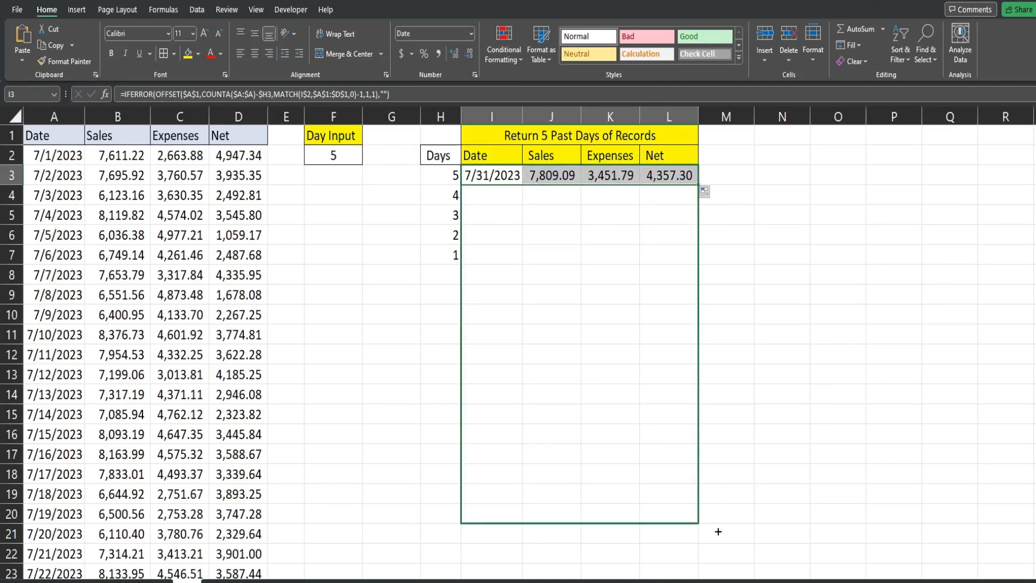
click(668, 453)
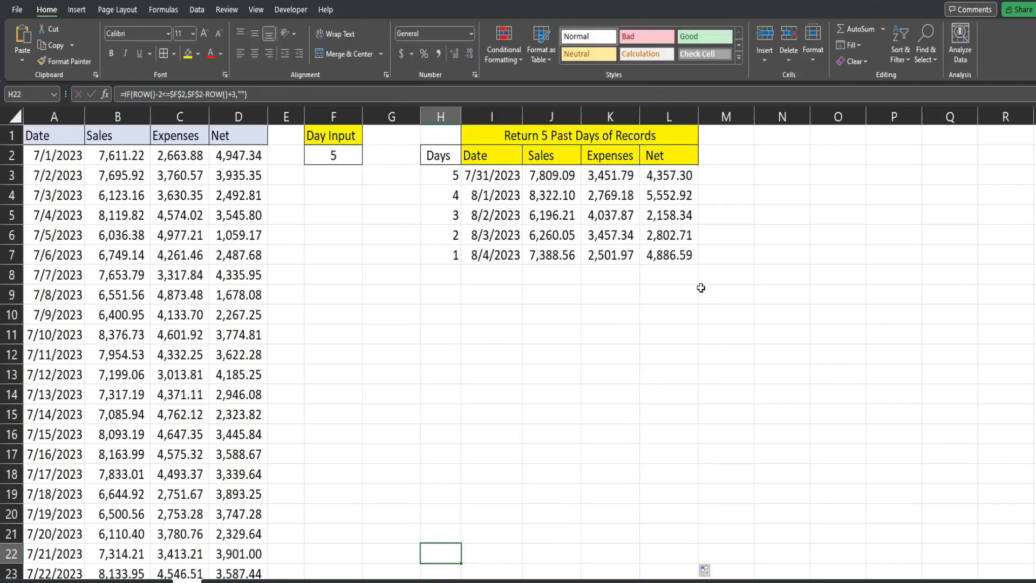
mouse_move(512, 390)
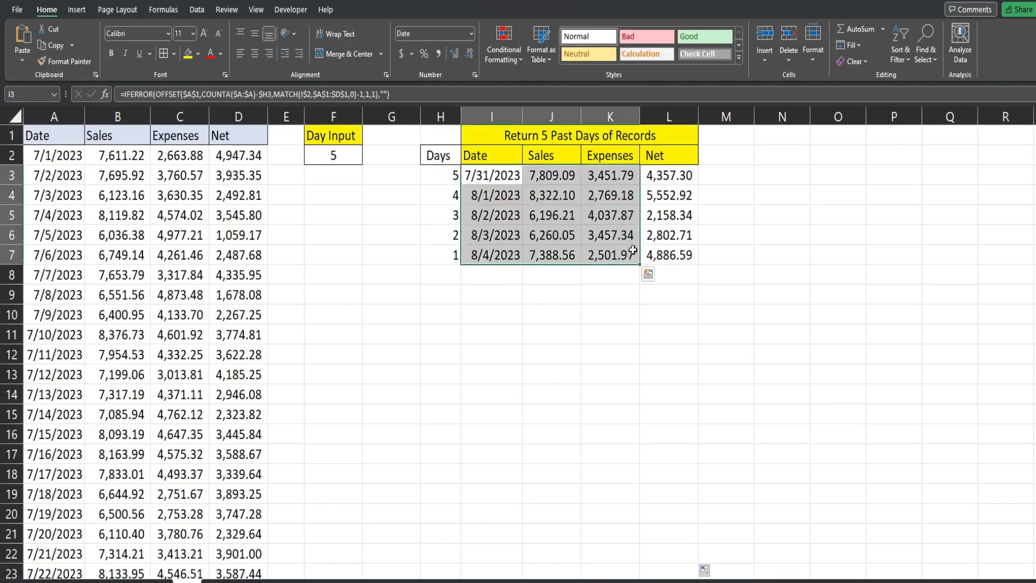
click(440, 255)
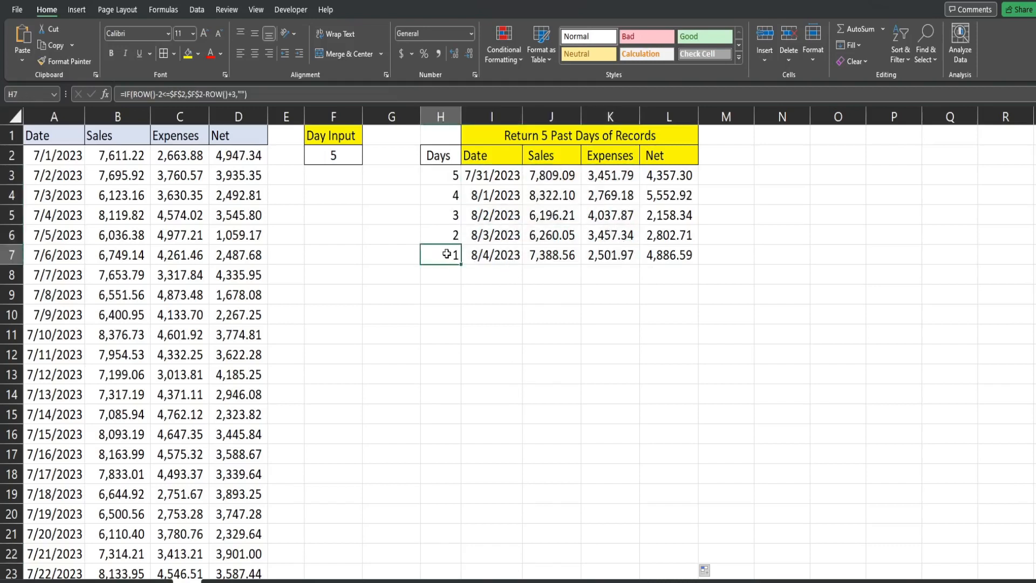
mouse_move(333, 155)
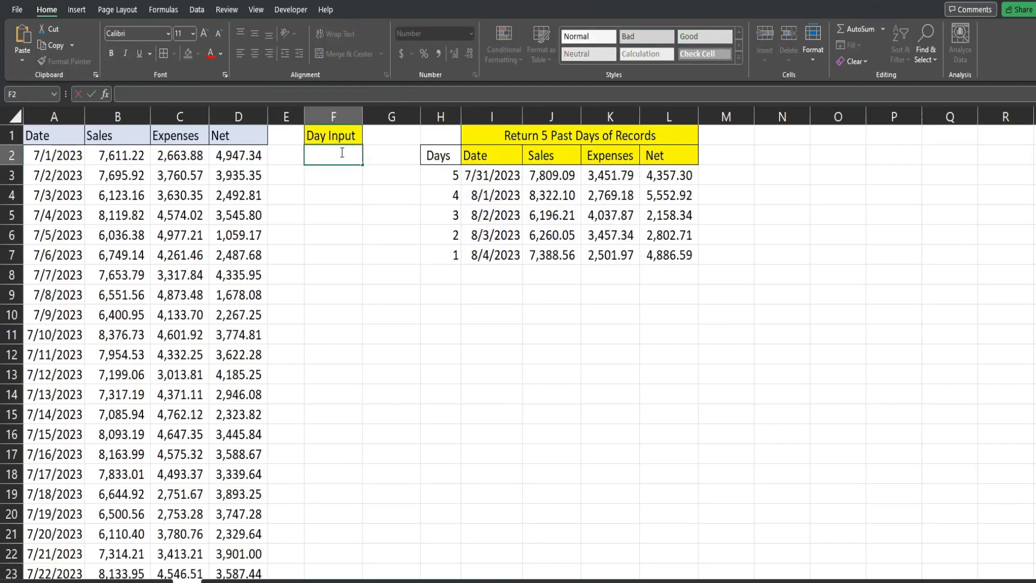
text(10)
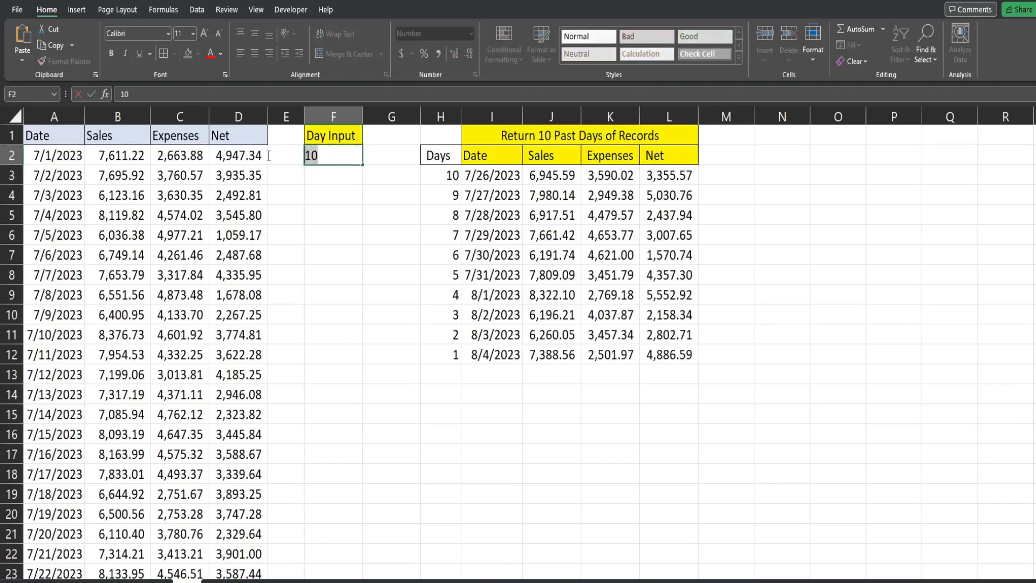
text(5)
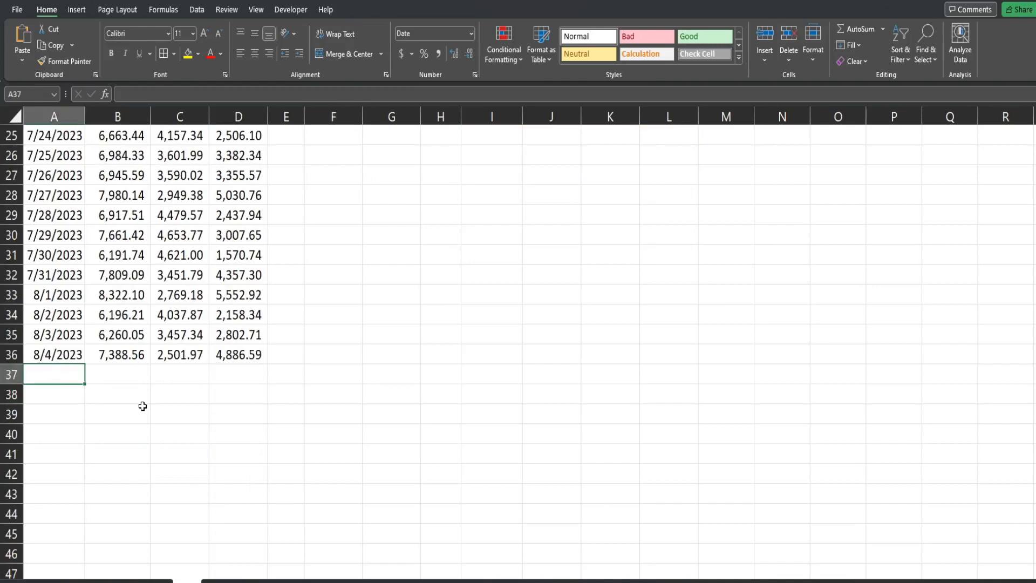
Enter the 8/5/2023 record in row 37 with 50,000 sales and 10,000 expenses.
text(8-5-20)
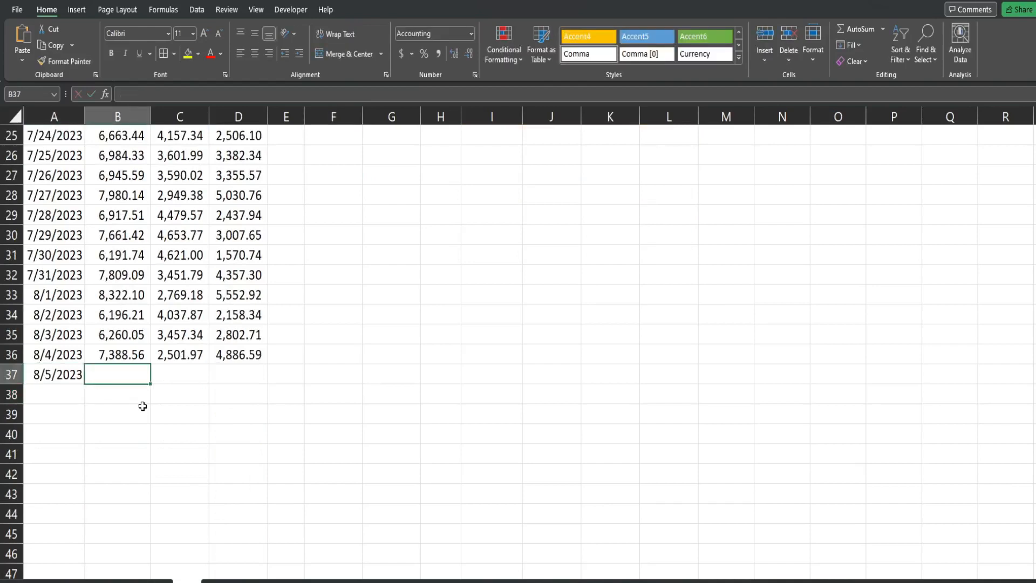
text(5000)
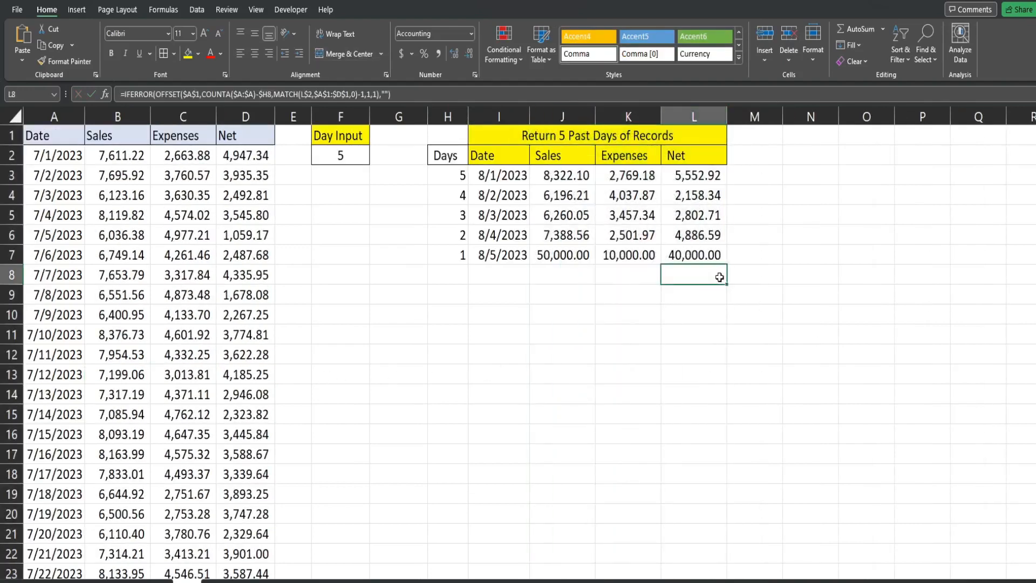
mouse_move(909, 423)
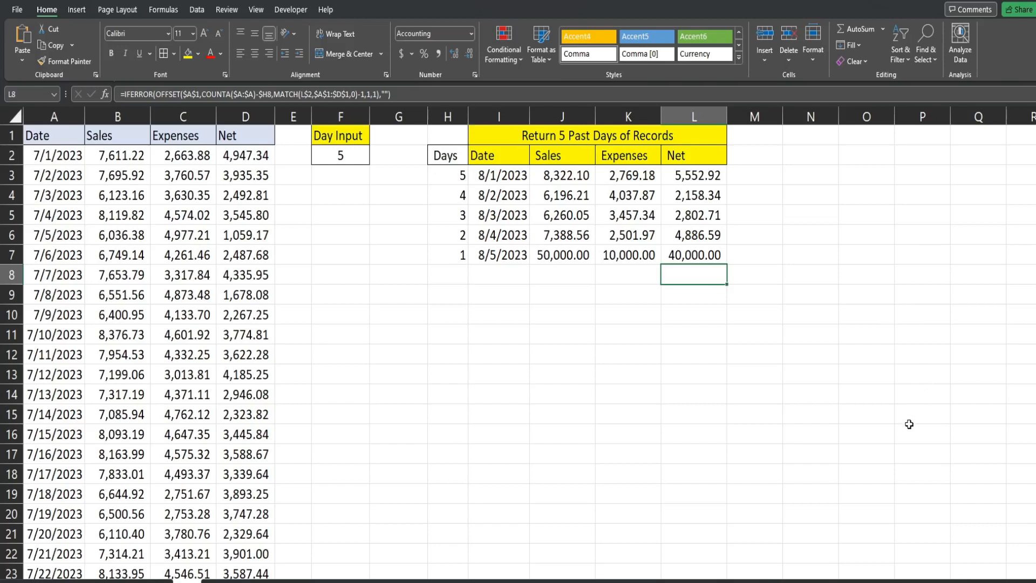